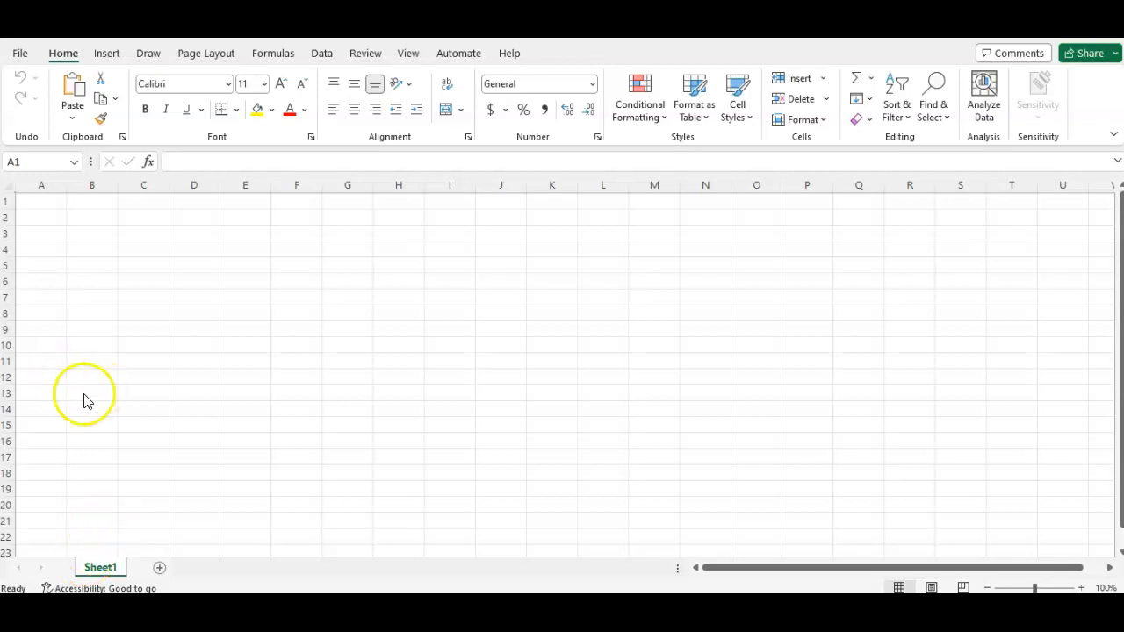
pyautogui.moveTo(44, 215)
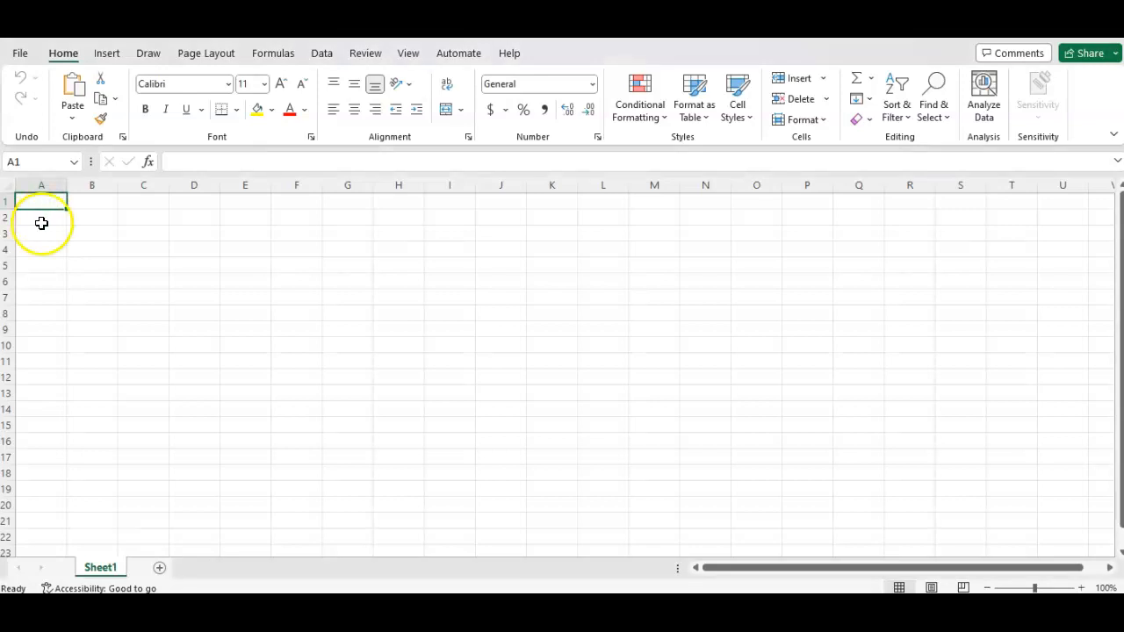
# Enter the 'Table1:' title and headings Homework, Quizzes, Projects, Mid, Final across row 2
pyautogui.write('Table1:')
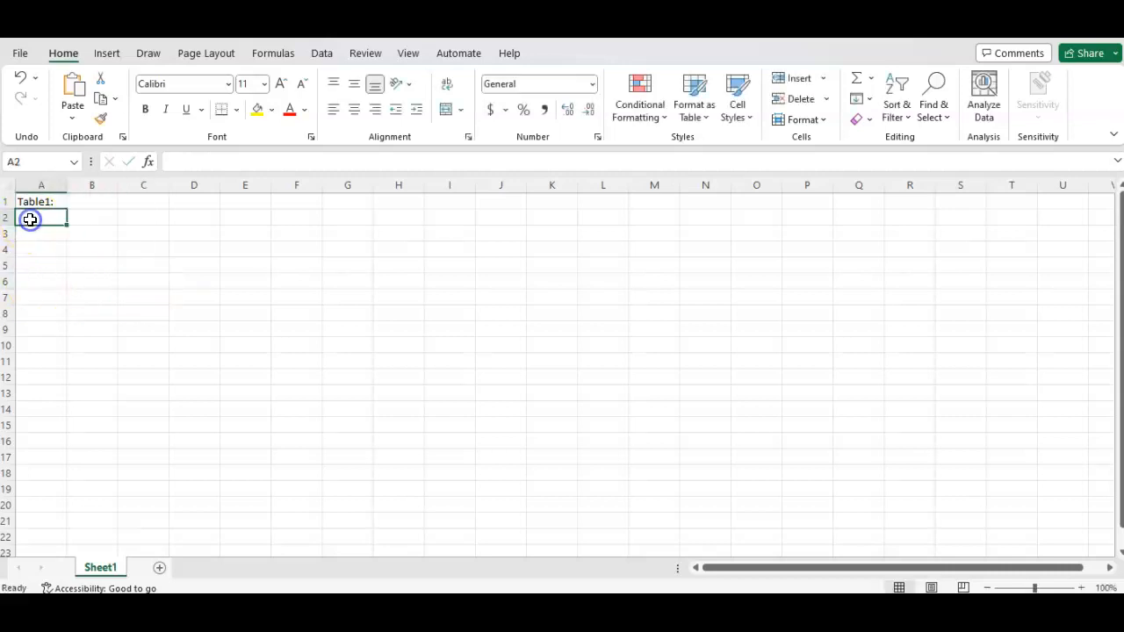
pyautogui.write('Homework')
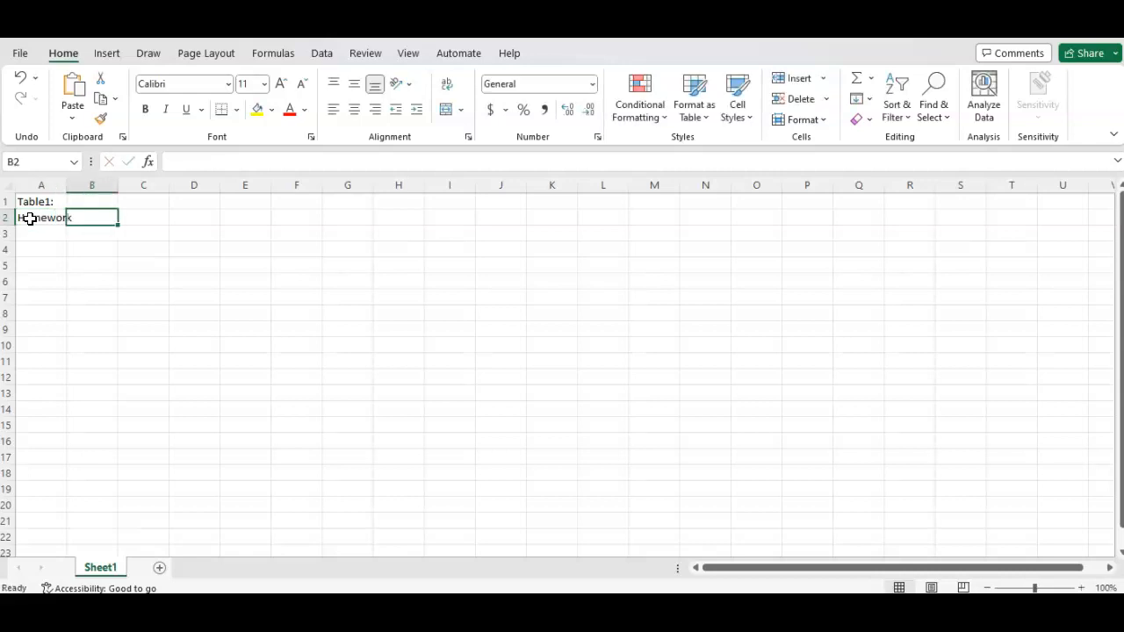
pyautogui.write('Projects')
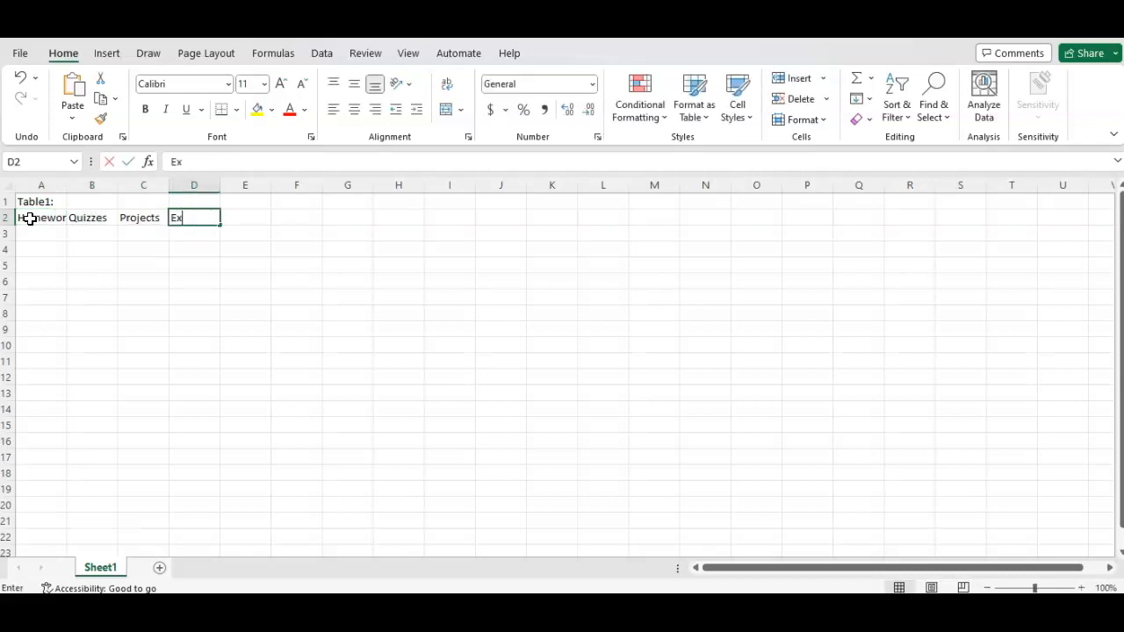
pyautogui.write('Mid')
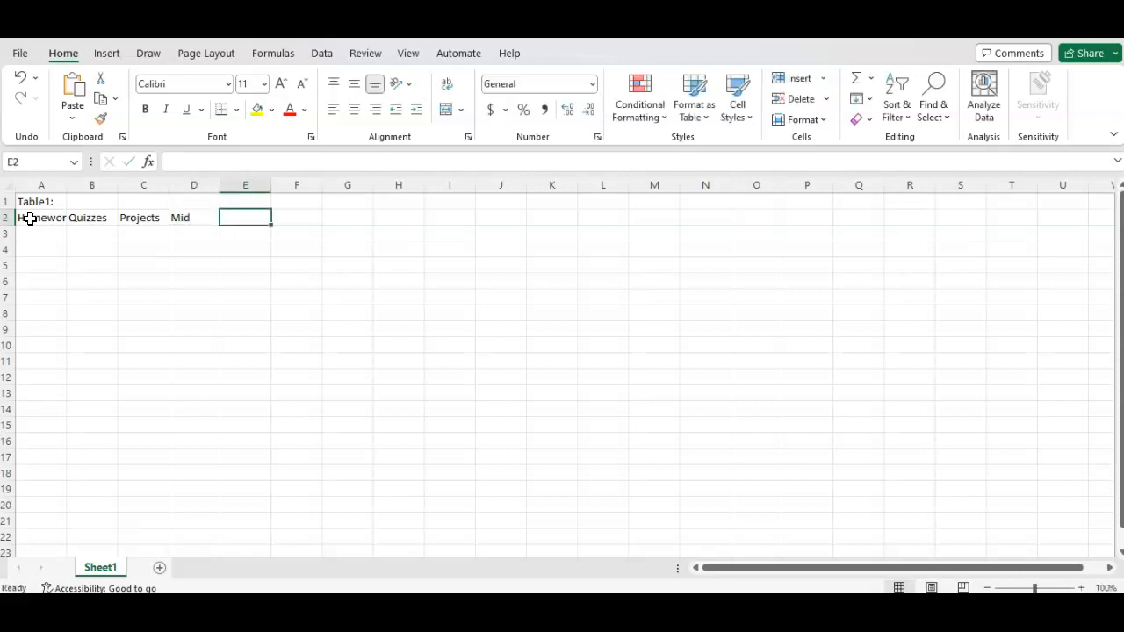
pyautogui.write('Final')
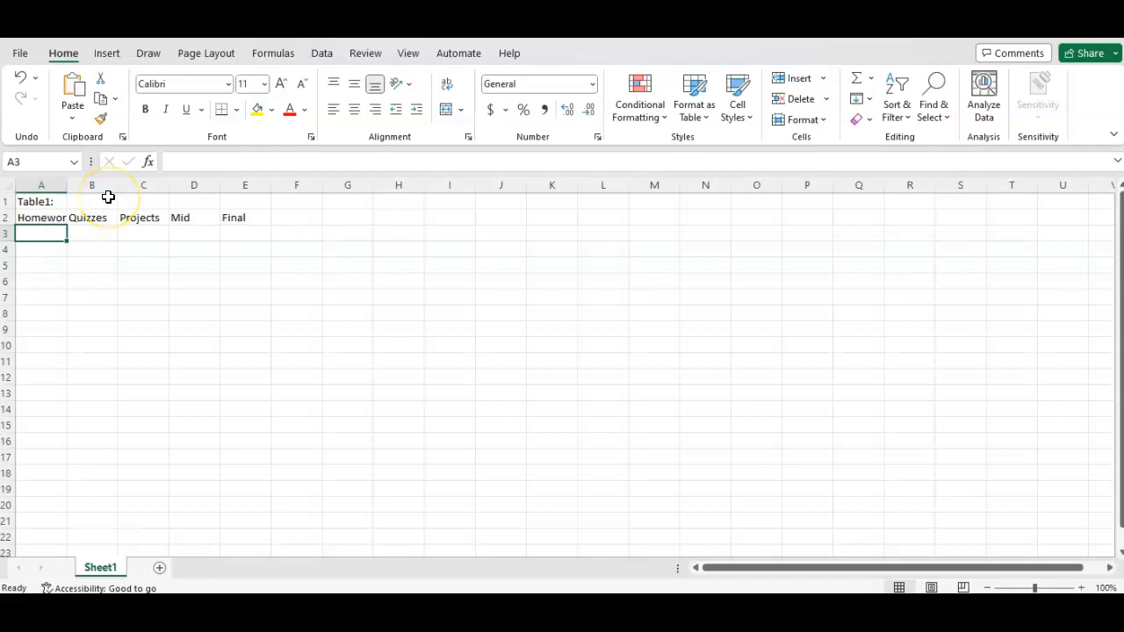
# Enter the scores under each heading, including homework 100 and 36, midterm 89 and final 75
pyautogui.write('100')
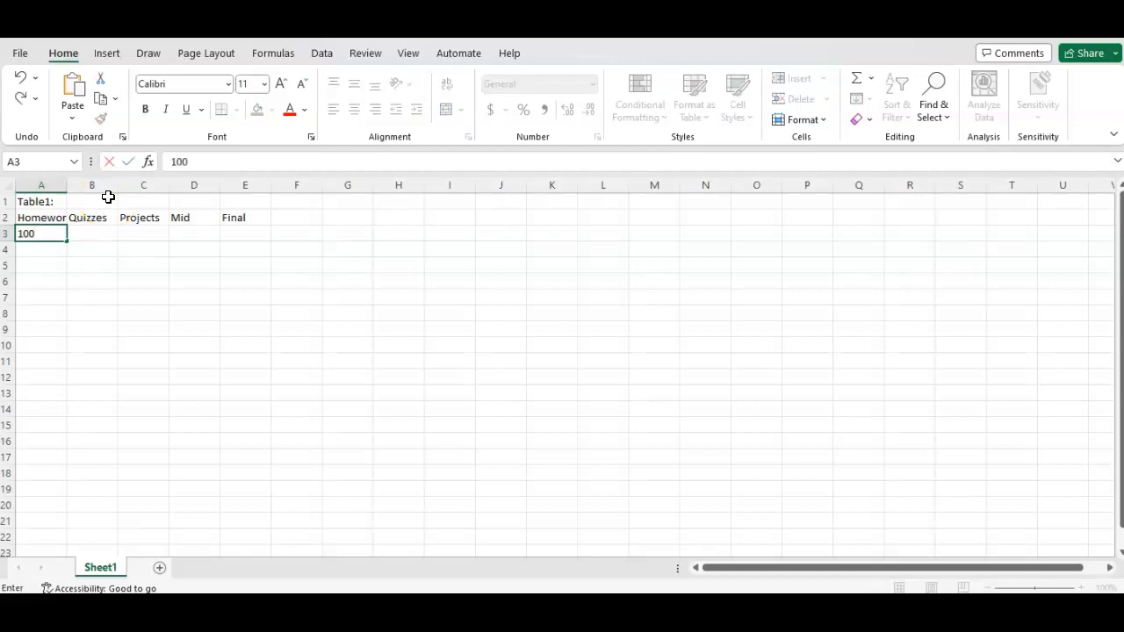
pyautogui.write('36')
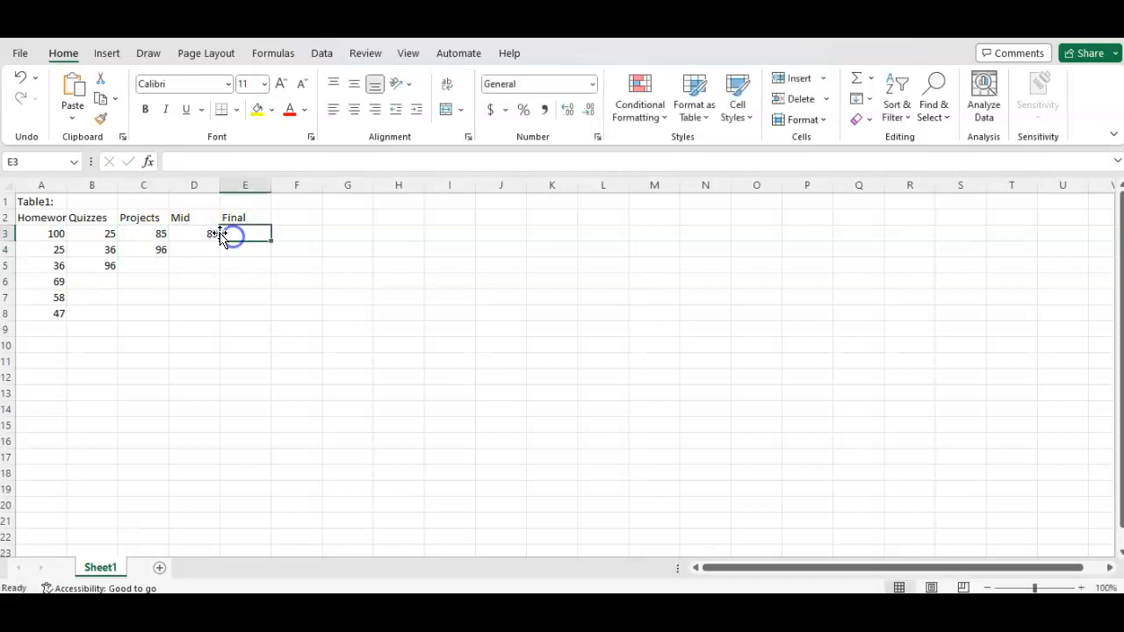
pyautogui.click(295, 360)
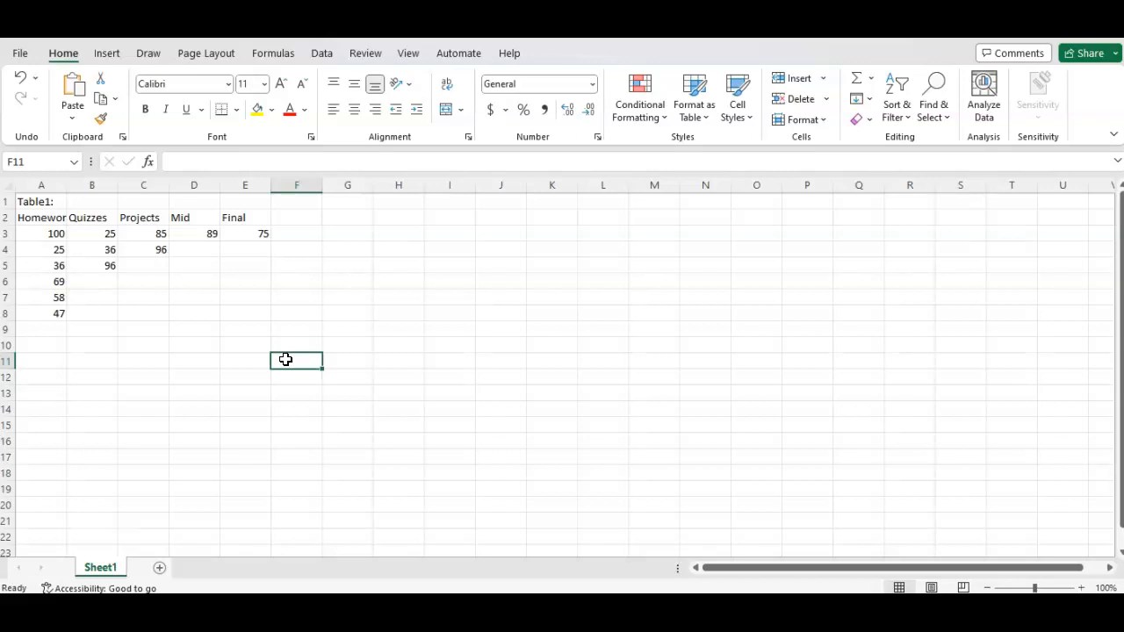
pyautogui.moveTo(120, 367)
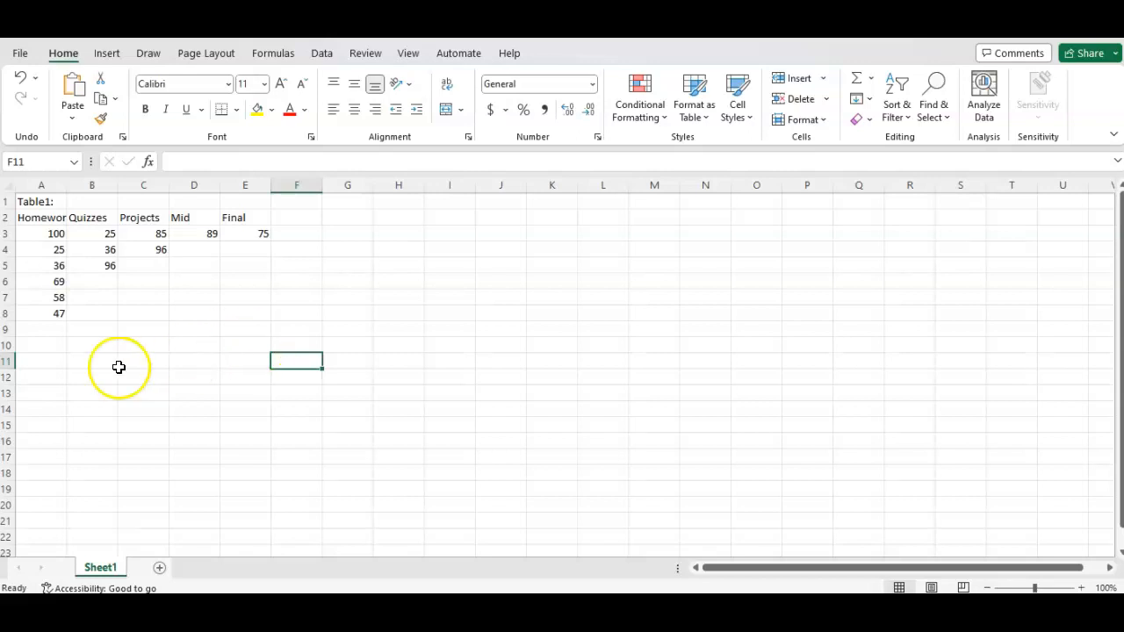
# Compute the homework average in A9 with =AVERAGE(A3:A8), giving 55.83333
pyautogui.click(42, 330)
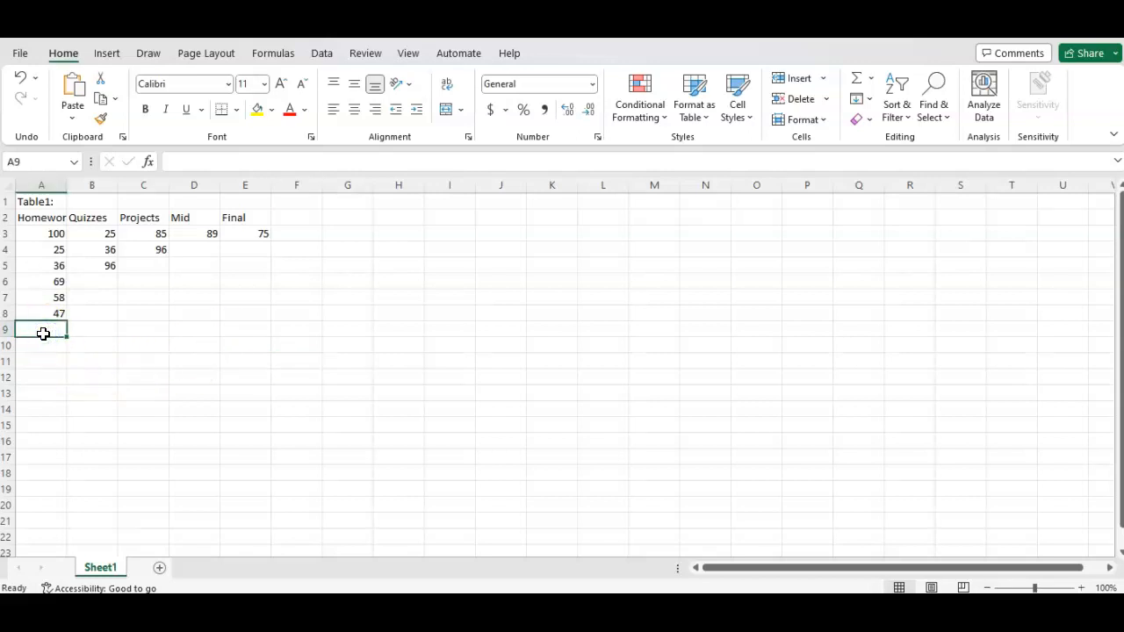
pyautogui.write('=a')
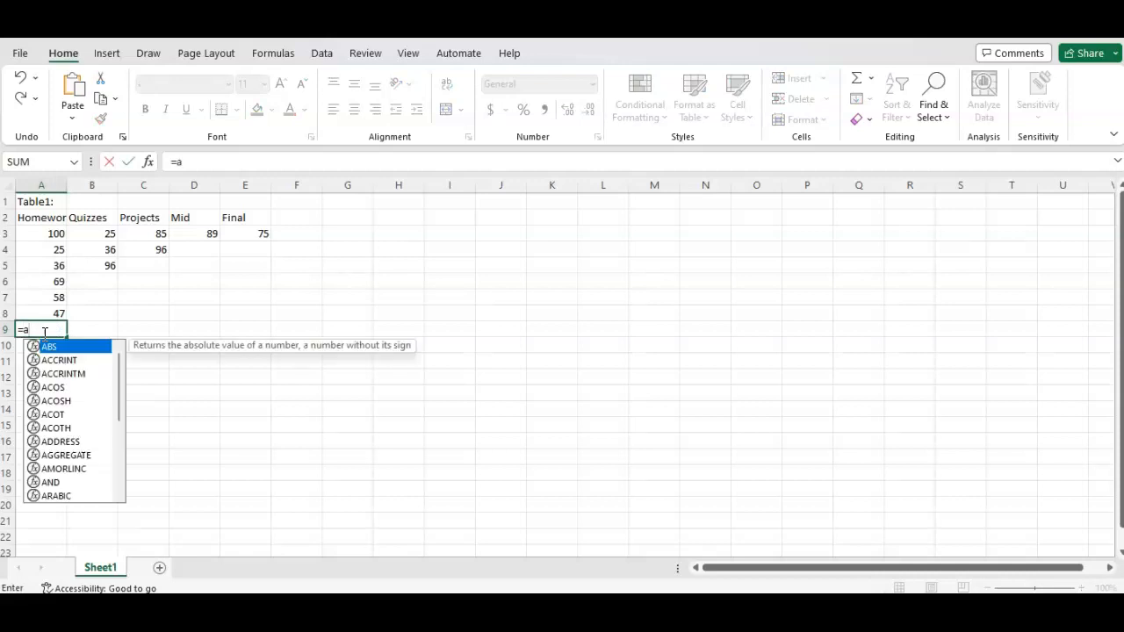
pyautogui.write('ver')
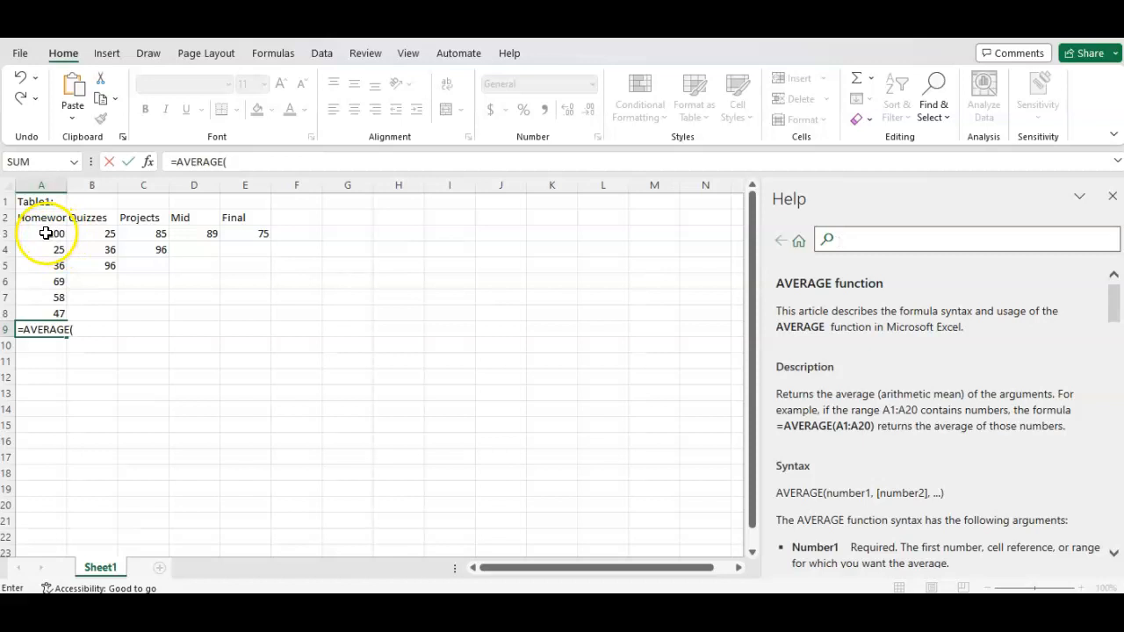
pyautogui.moveTo(42, 233); pyautogui.dragTo(44, 313)
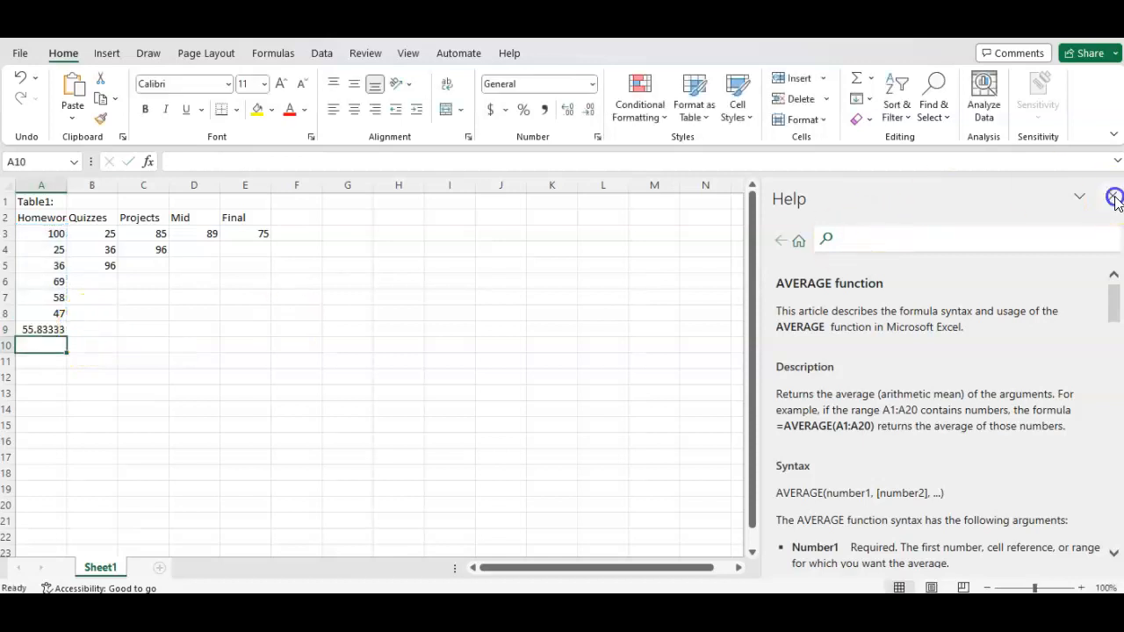
pyautogui.click(1113, 197)
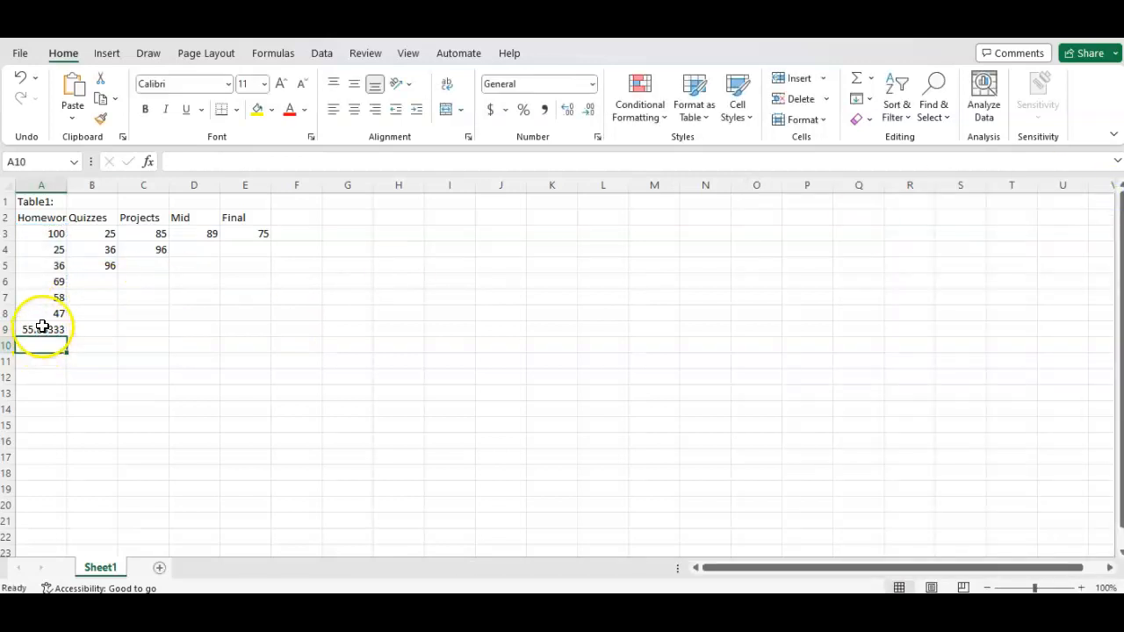
# Fill the homework AVERAGE across to E9, giving 52.33333, 90.5, 89 and 75, and check each formula
pyautogui.click(40, 328)
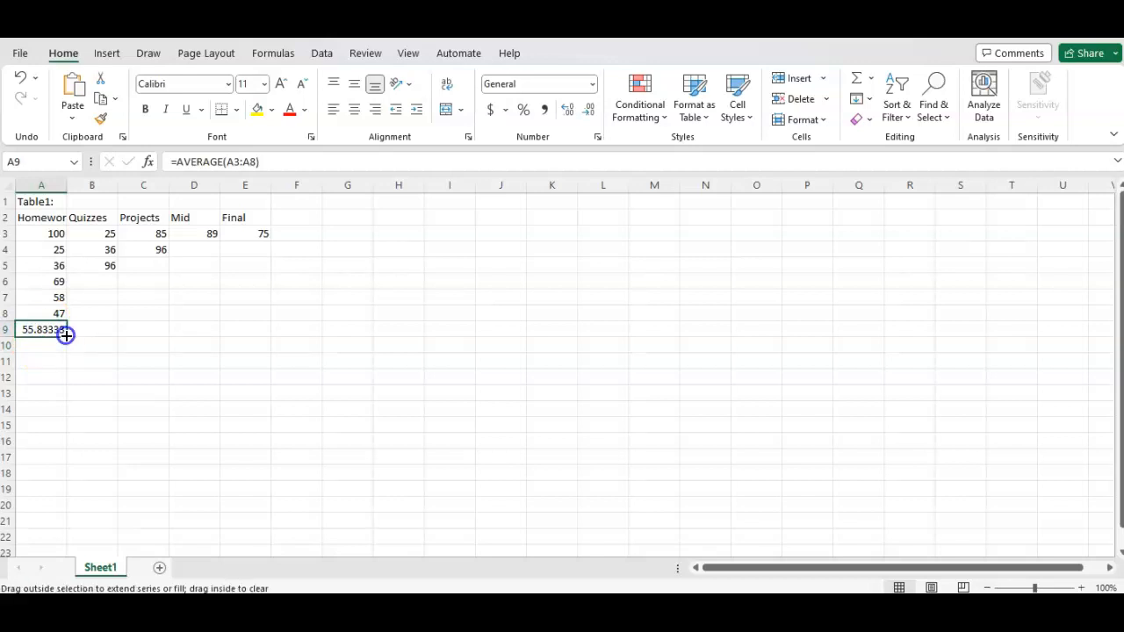
pyautogui.moveTo(65, 334); pyautogui.dragTo(271, 343)
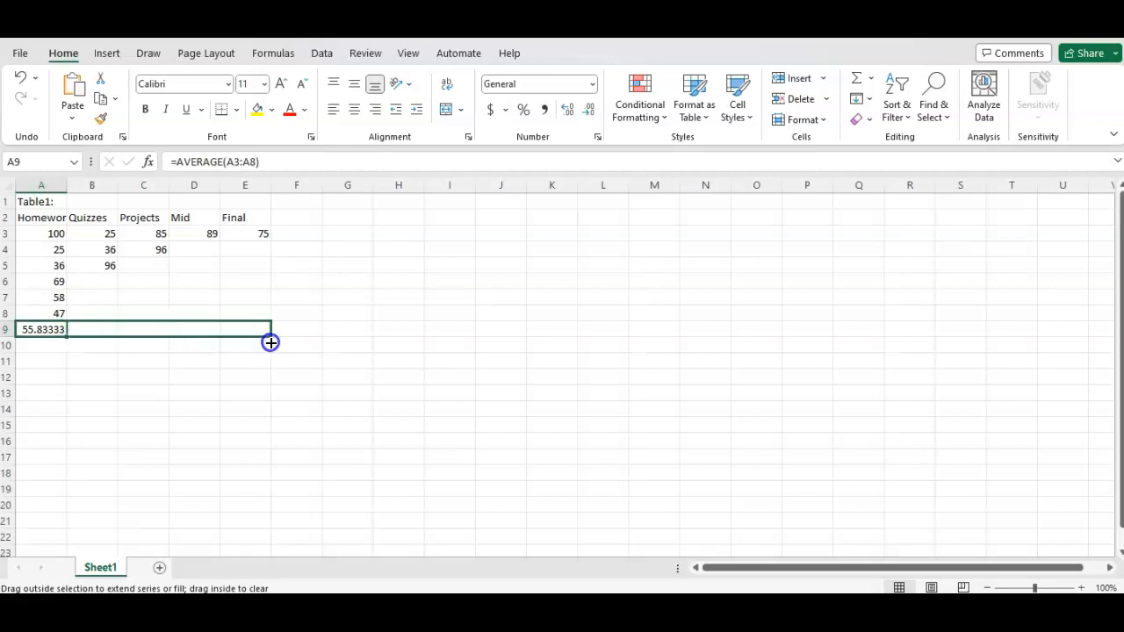
pyautogui.moveTo(271, 330); pyautogui.dragTo(271, 330)
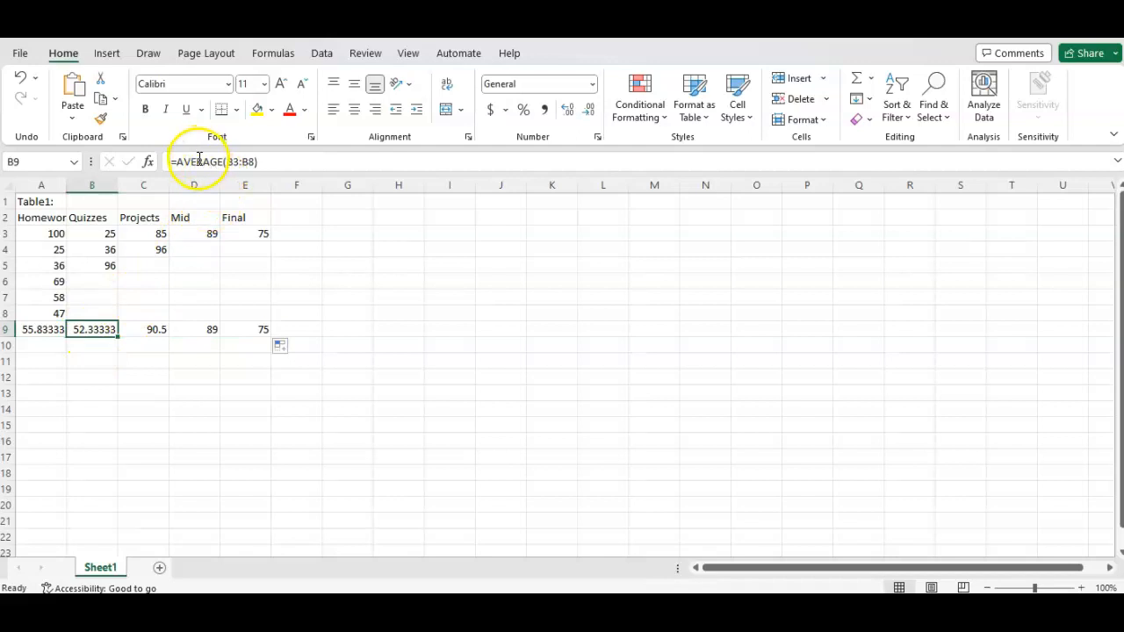
pyautogui.click(144, 330)
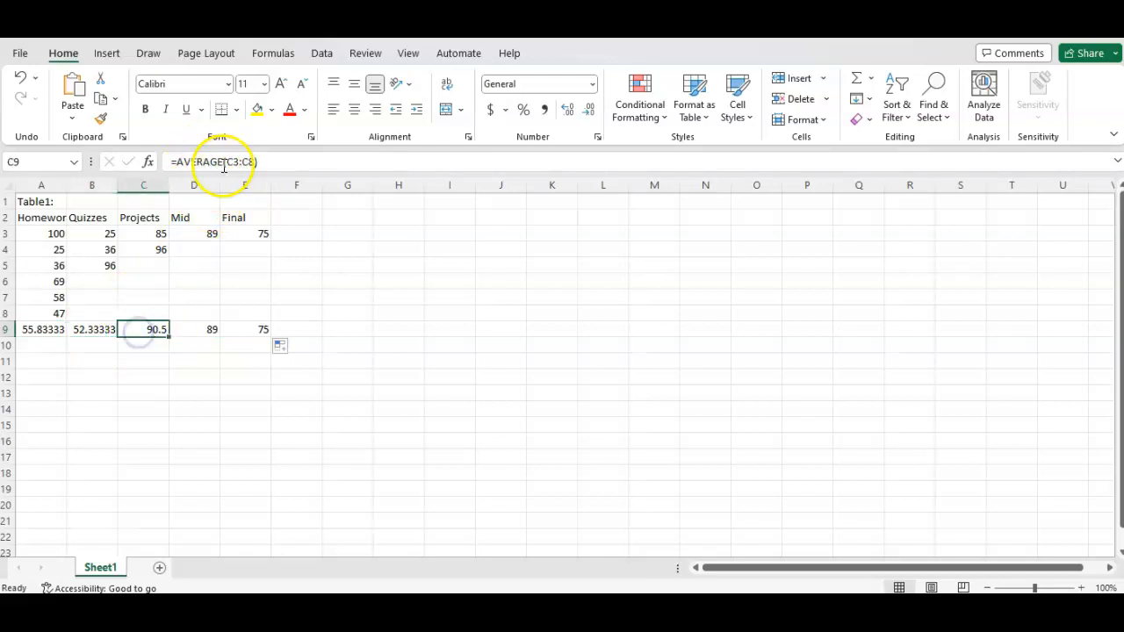
pyautogui.click(193, 330)
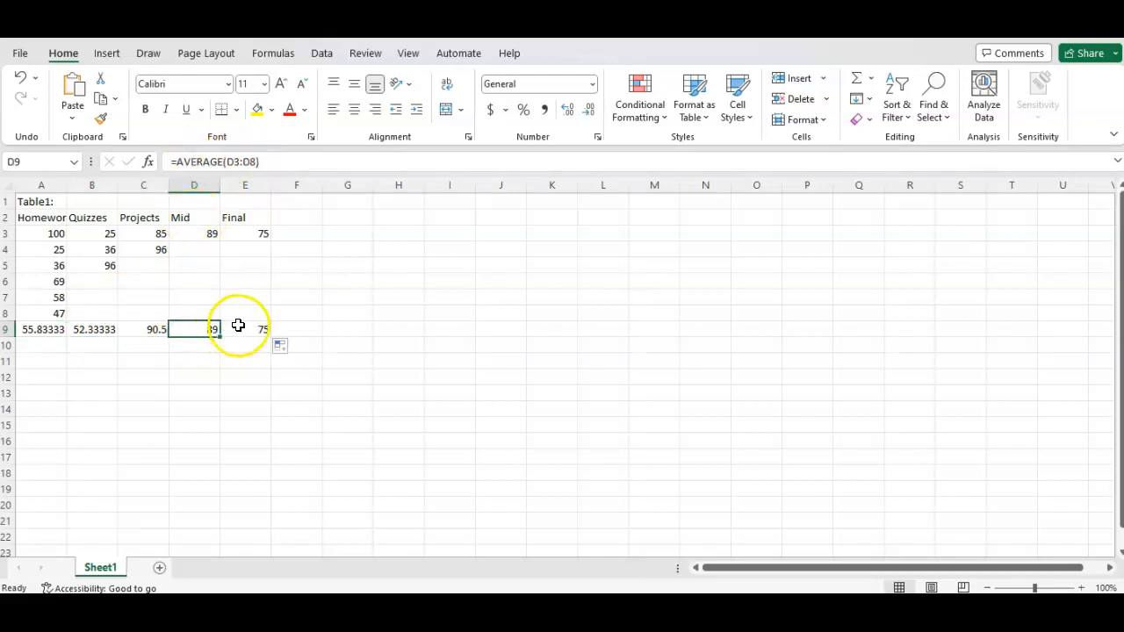
pyautogui.click(246, 330)
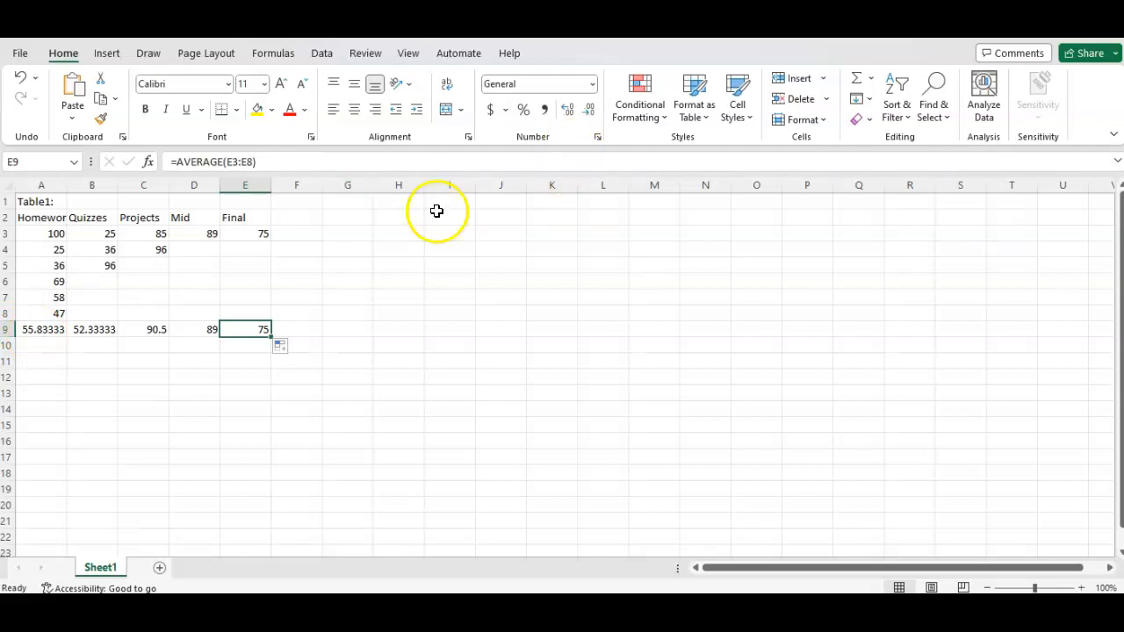
# Label 'Table 2:' in G1 and list HW, Q, P, Mid, Final down G2:G6
pyautogui.write('Table 2:')
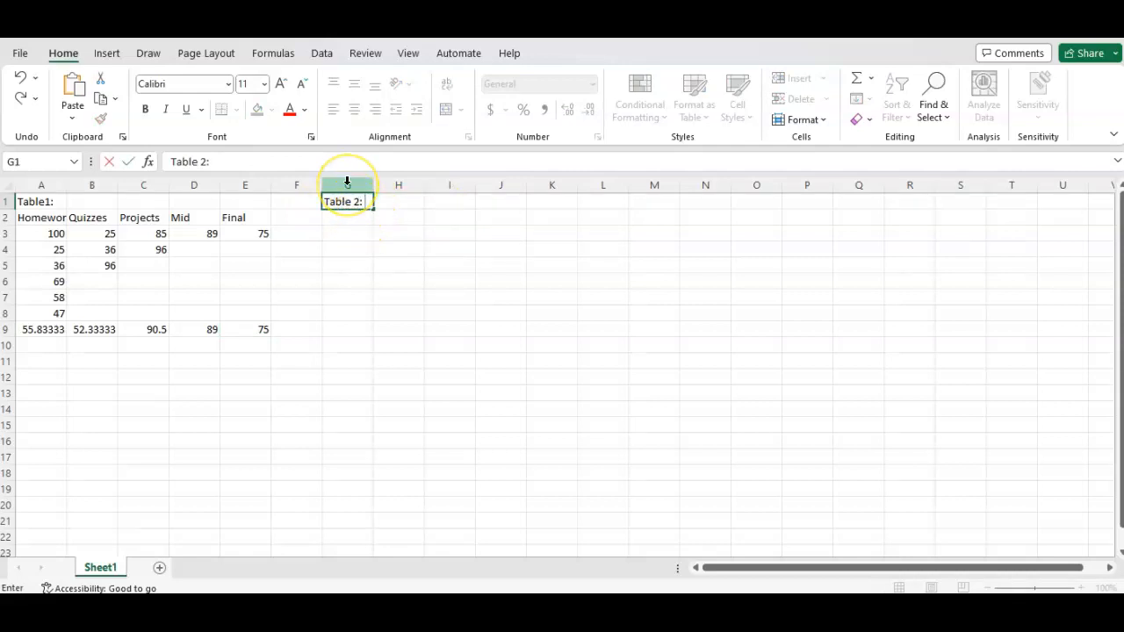
pyautogui.press('enter')
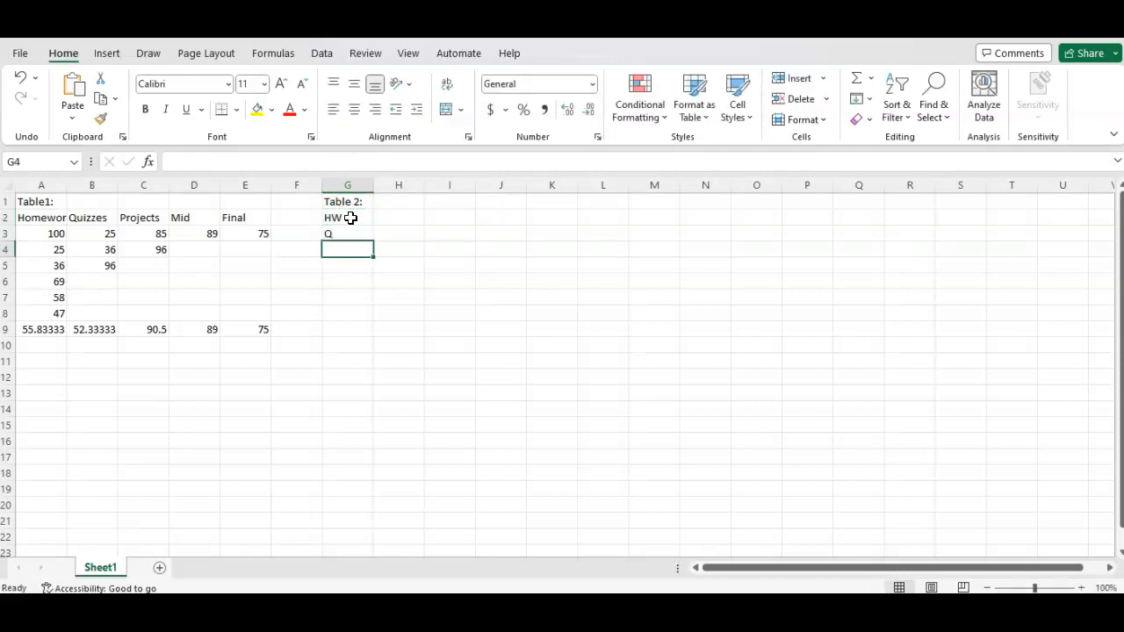
pyautogui.write('f')
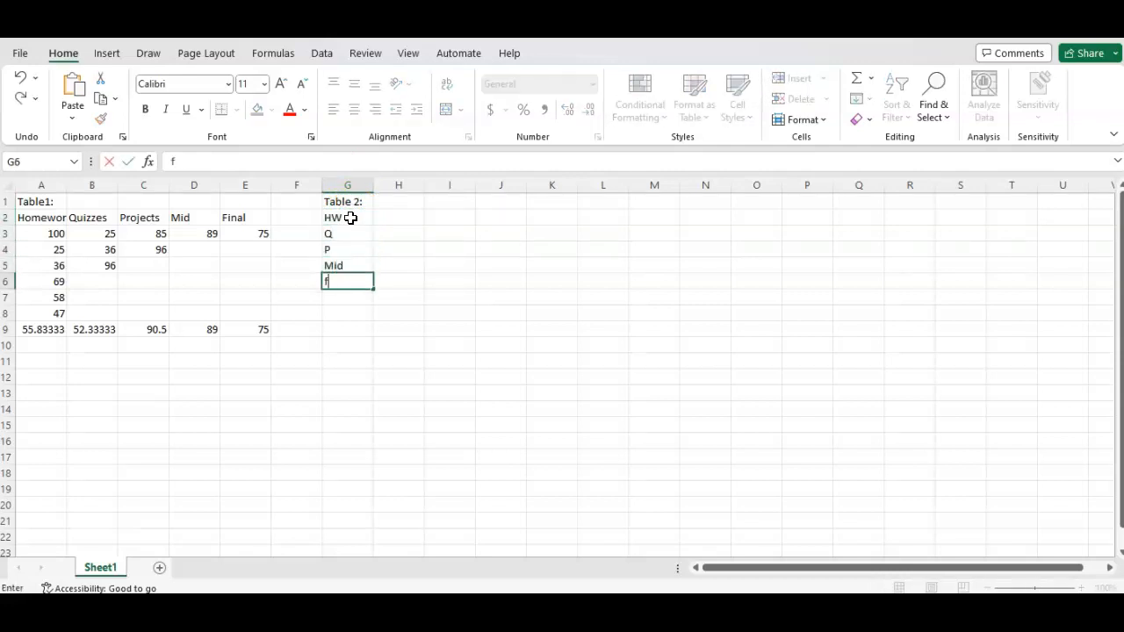
pyautogui.write('Final')
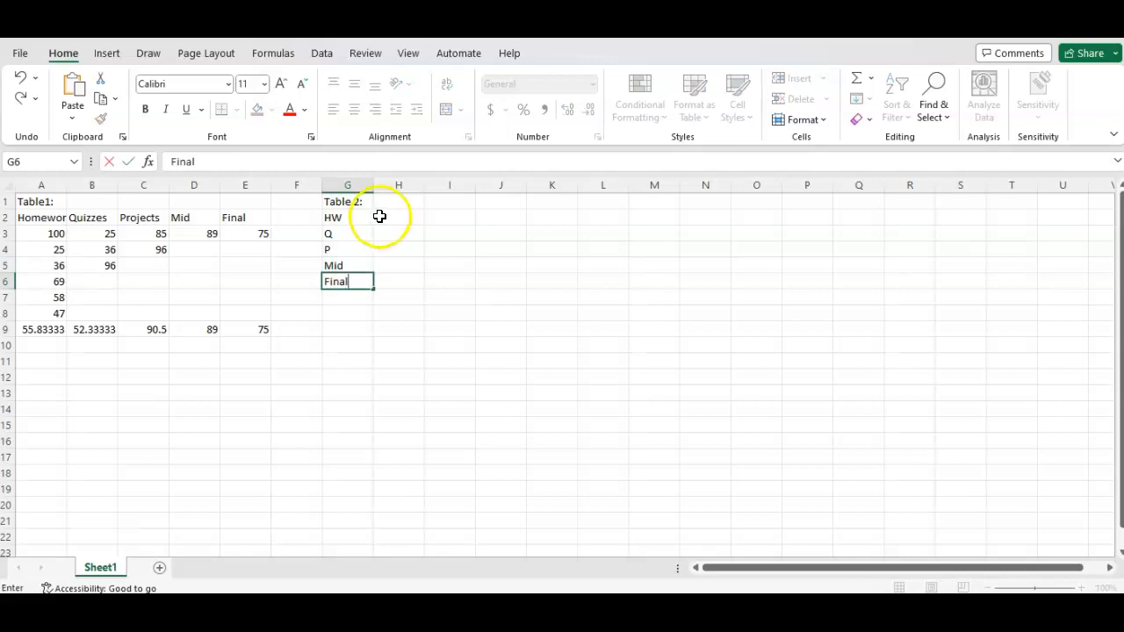
pyautogui.click(399, 218)
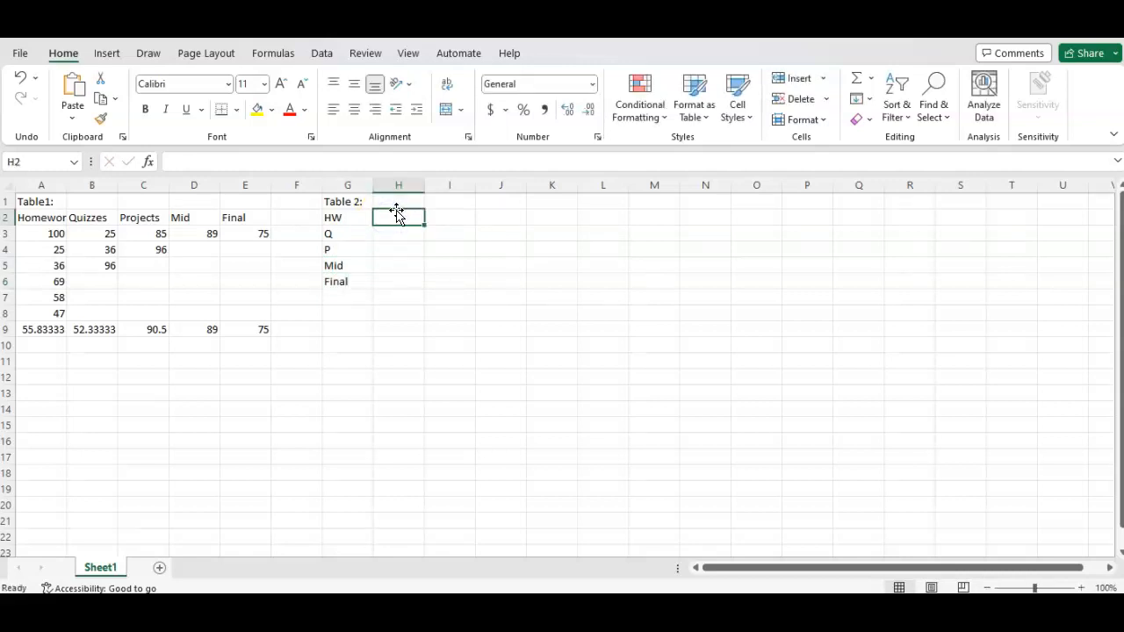
# Enter the weights 20%, 15%, 20%, 20%, 25% in H2:H6 and begin a SUM below them
pyautogui.write('20%')
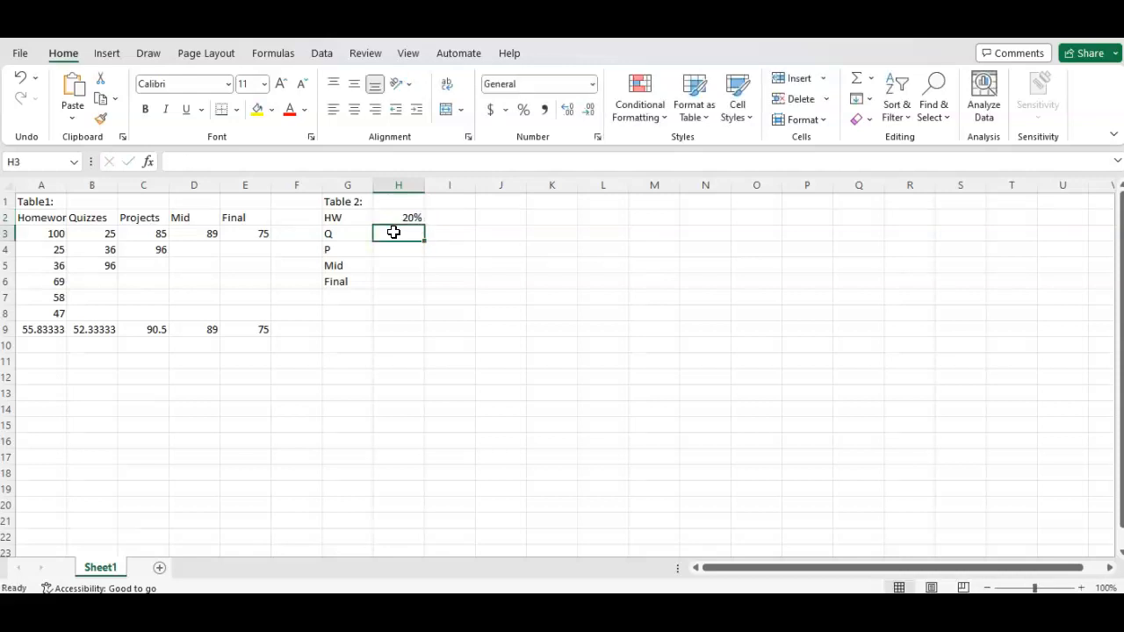
pyautogui.write('15%')
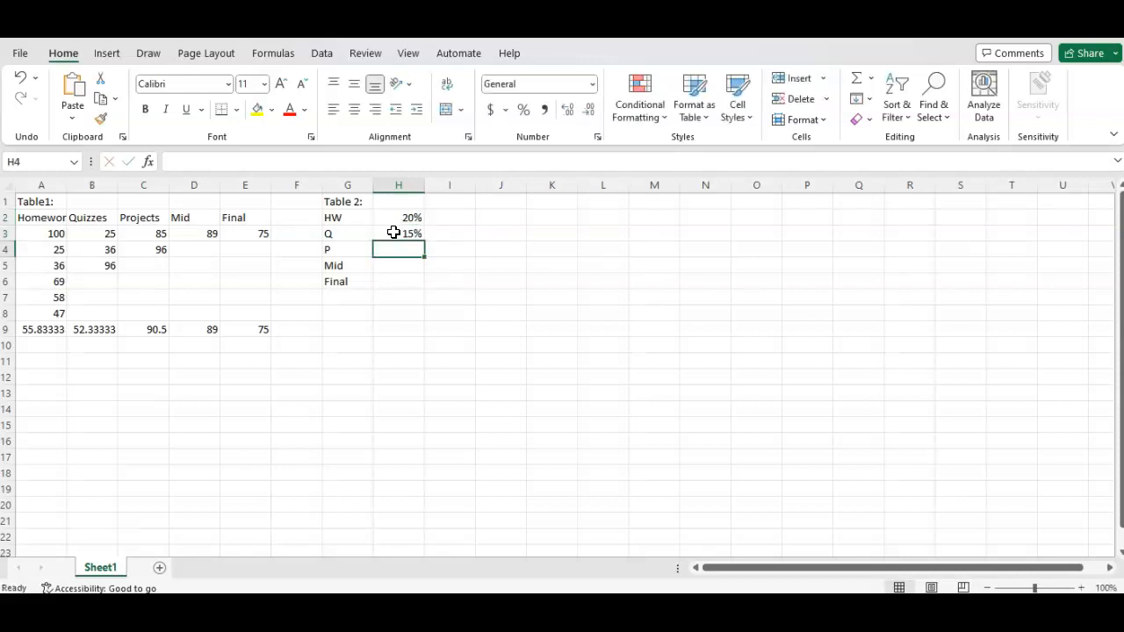
pyautogui.write('20%')
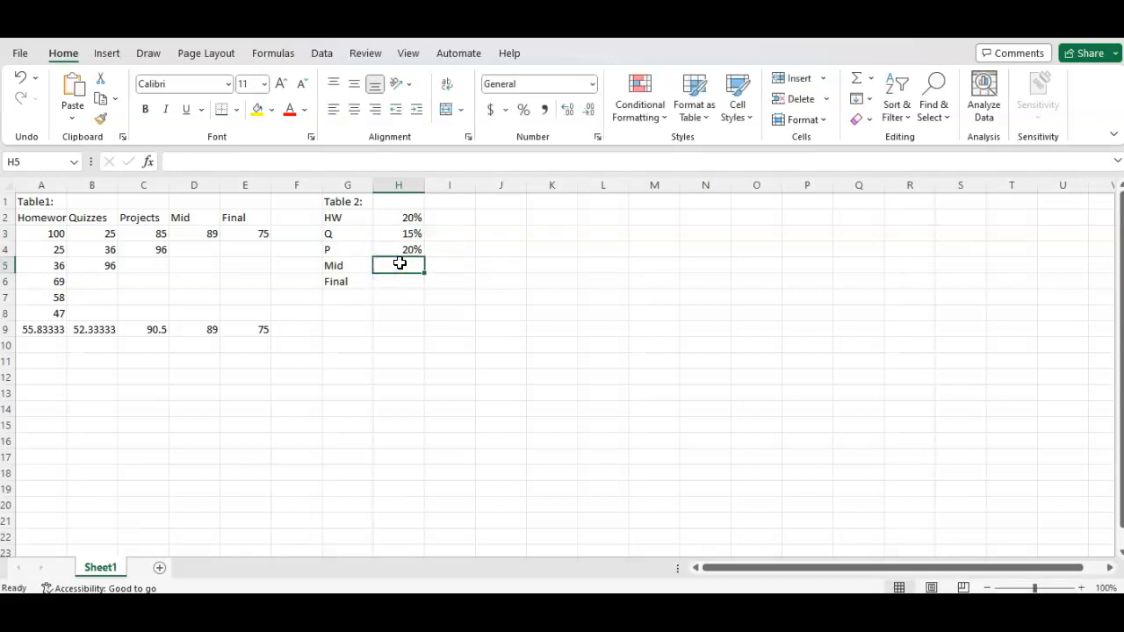
pyautogui.write('20%')
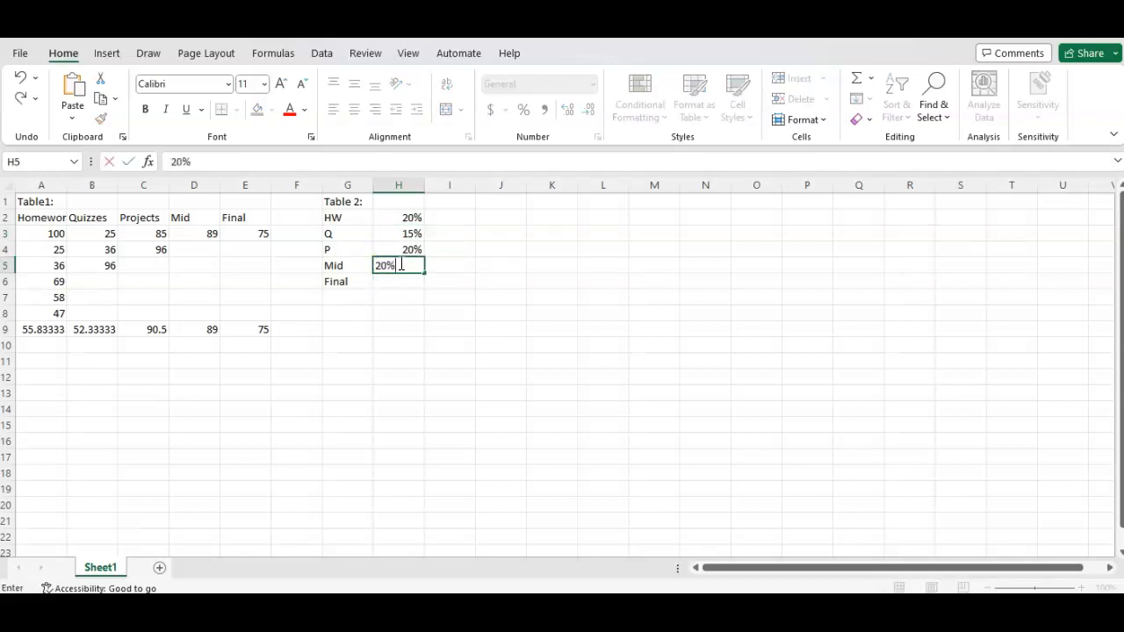
pyautogui.write('25%')
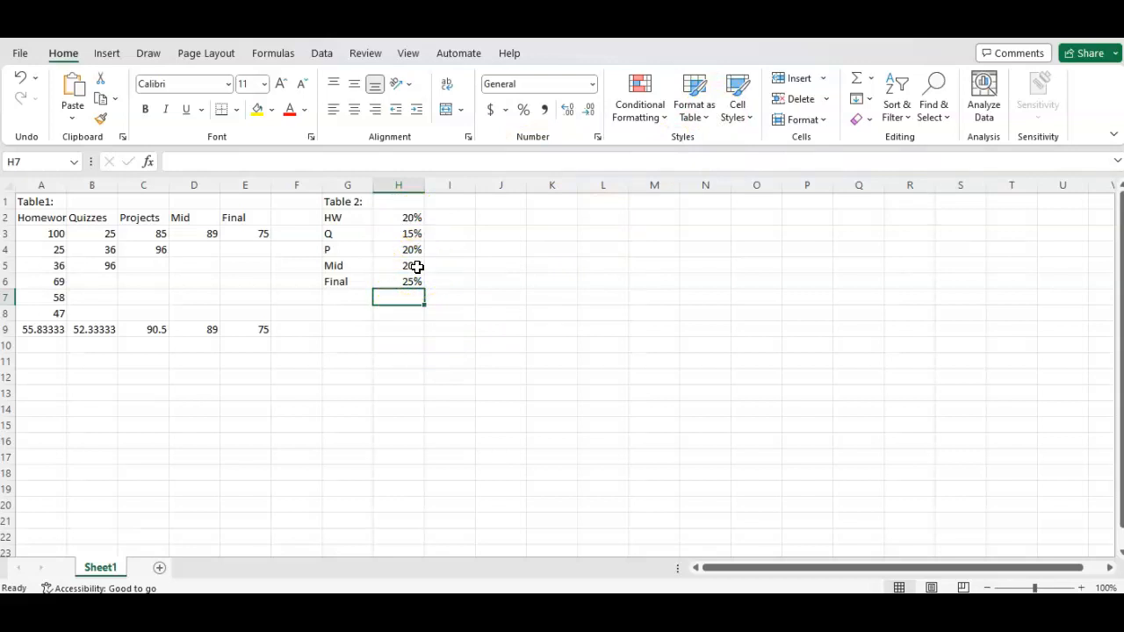
pyautogui.write('=sm')
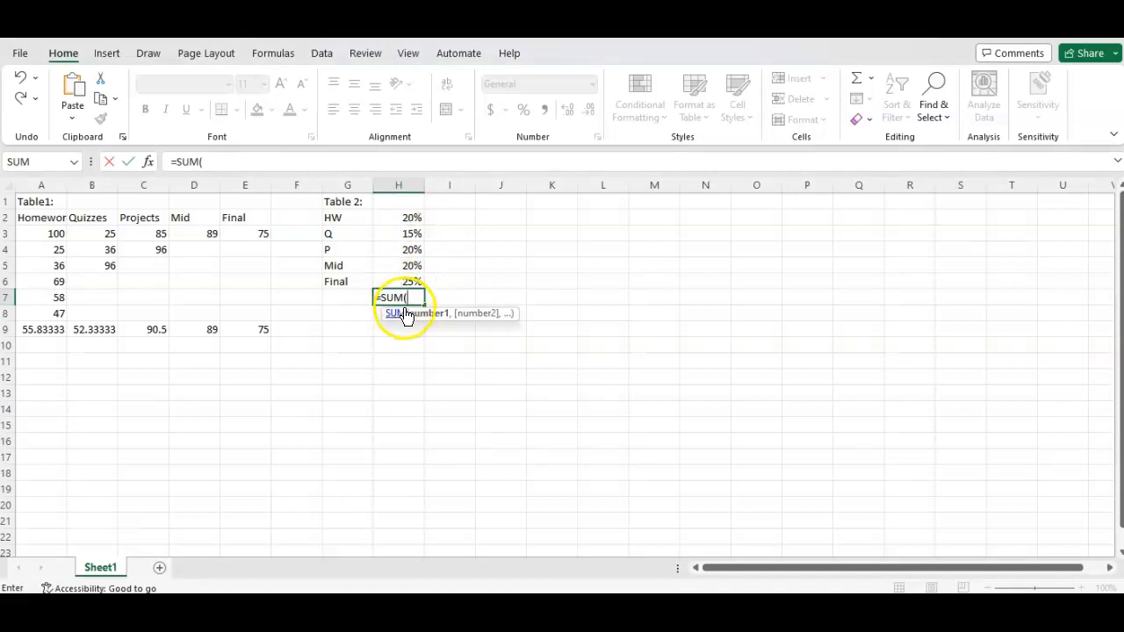
# Sum the weights H2:H6 to verify they total 100%
pyautogui.moveTo(397, 218); pyautogui.dragTo(397, 282)
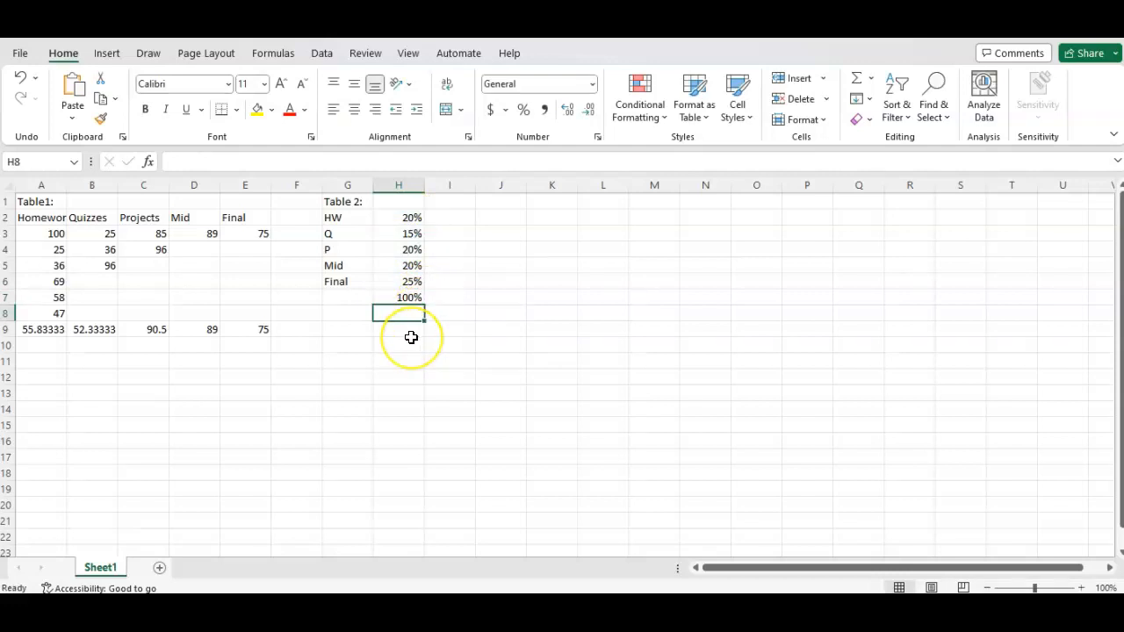
pyautogui.click(399, 297)
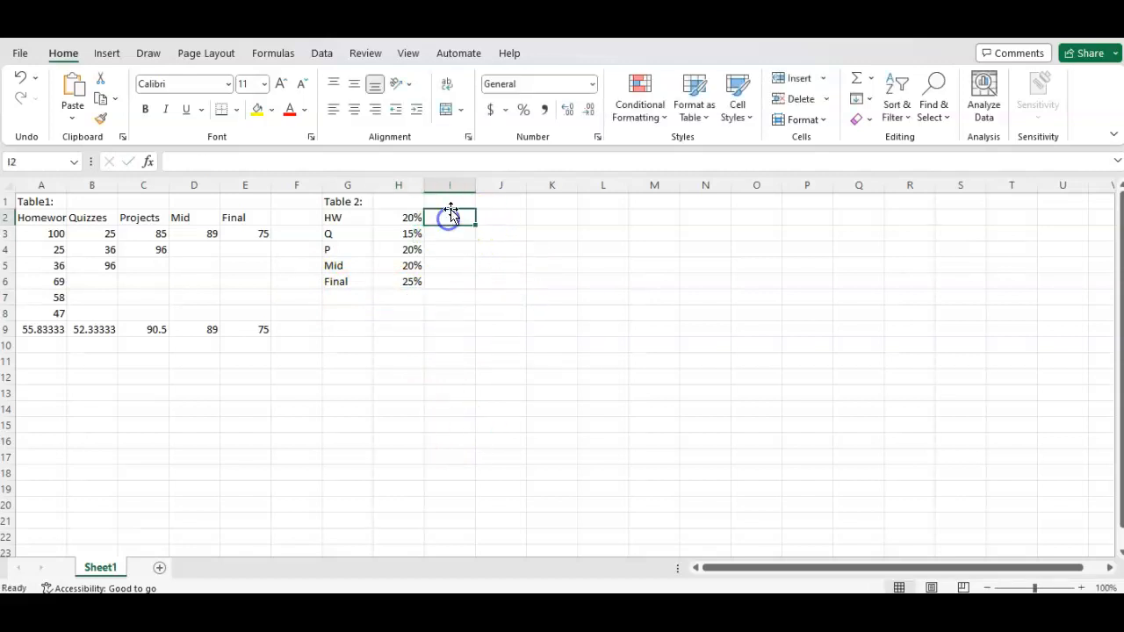
# Add 'weights' and 'cat ave' headings and link the homework average =A9 into I2
pyautogui.write('weights')
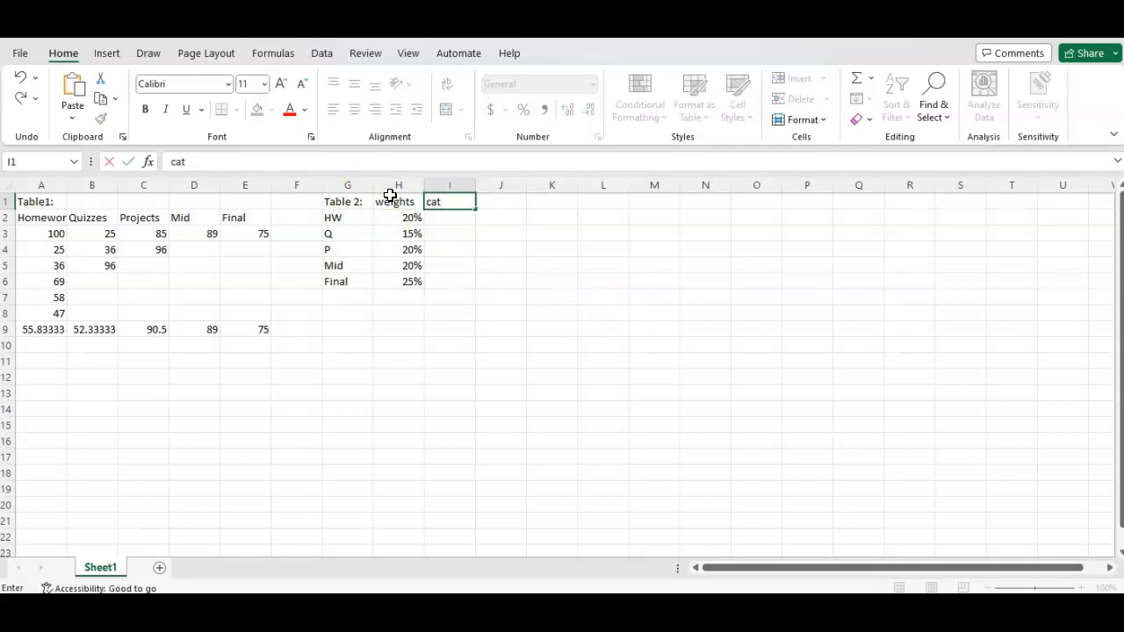
pyautogui.write('ave')
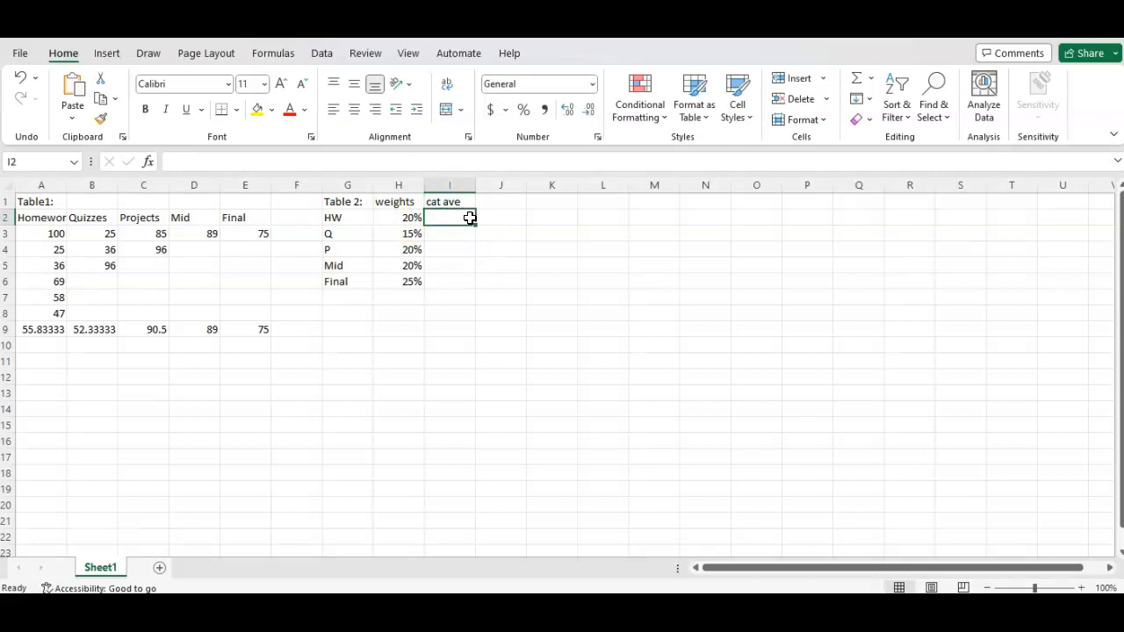
pyautogui.write('=')
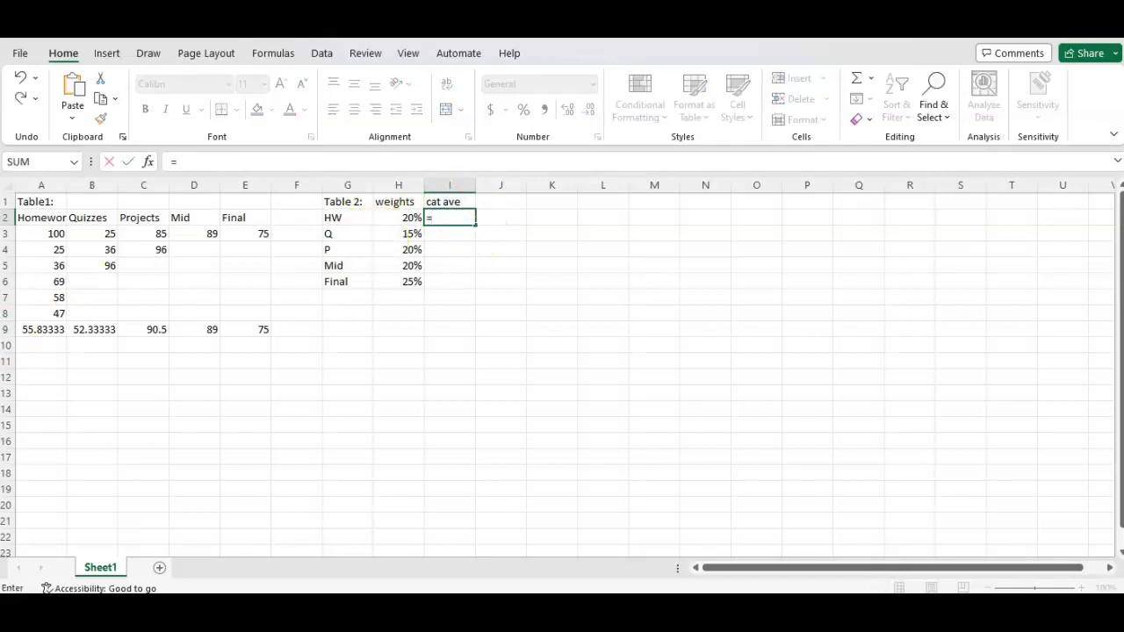
pyautogui.click(42, 330)
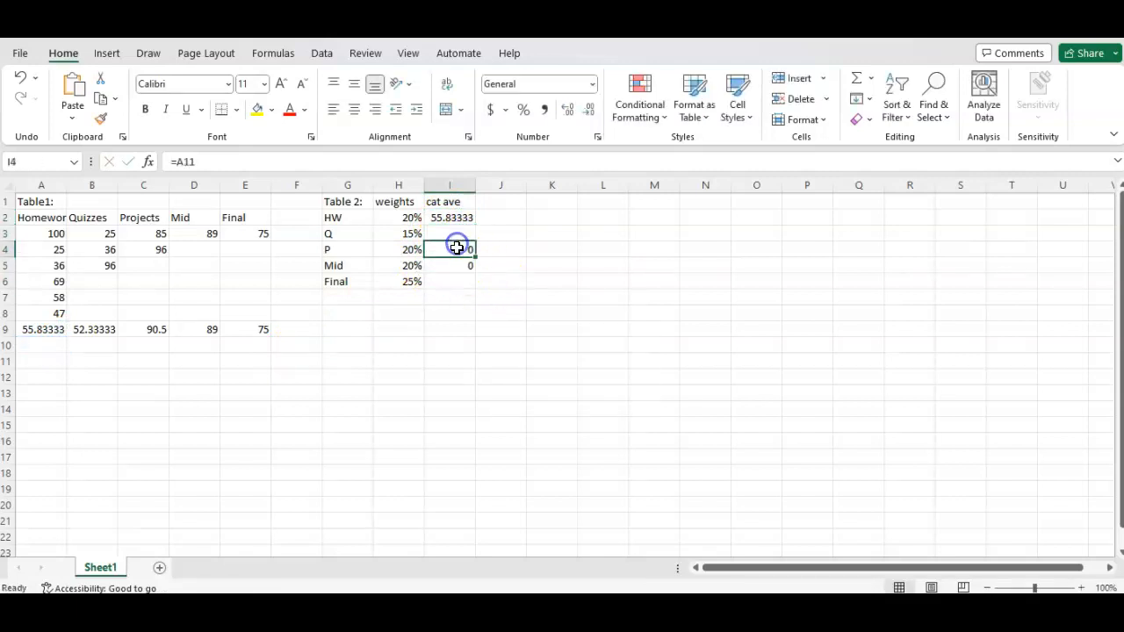
# Link the quizzes, projects, midterm and final averages (=B9 to =E9) into I3:I6
pyautogui.click(450, 234)
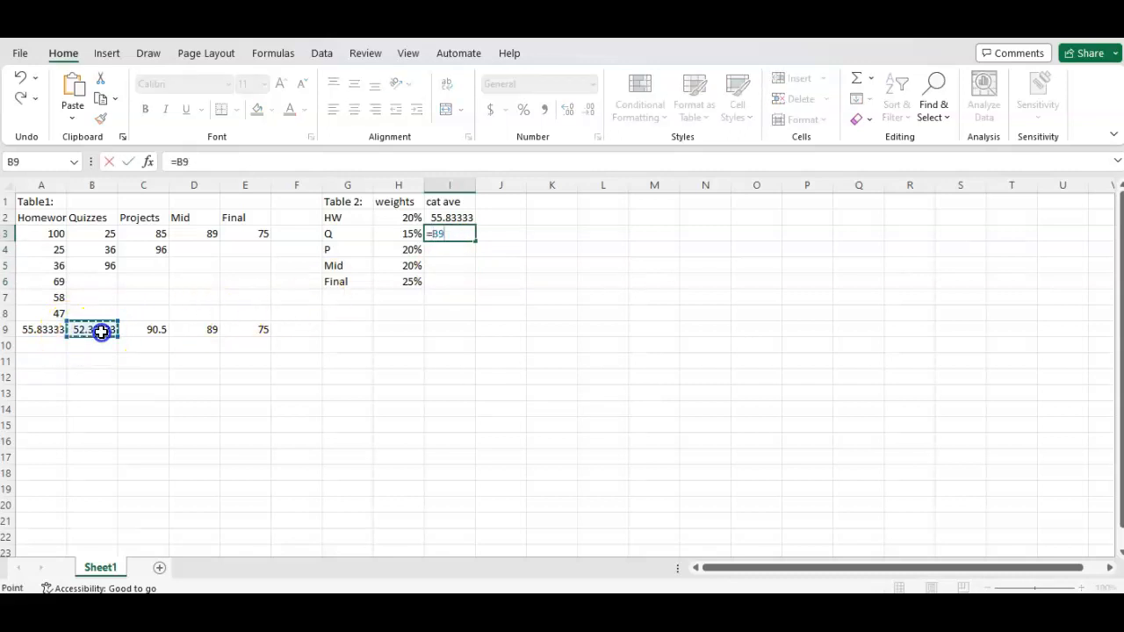
pyautogui.press('enter')
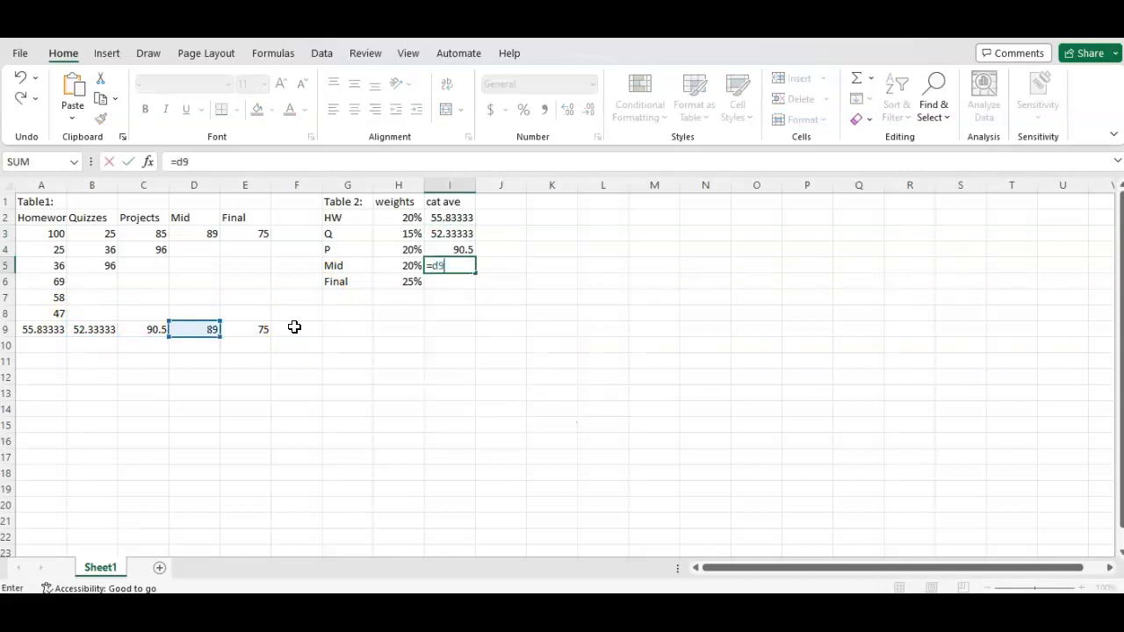
pyautogui.press('enter')
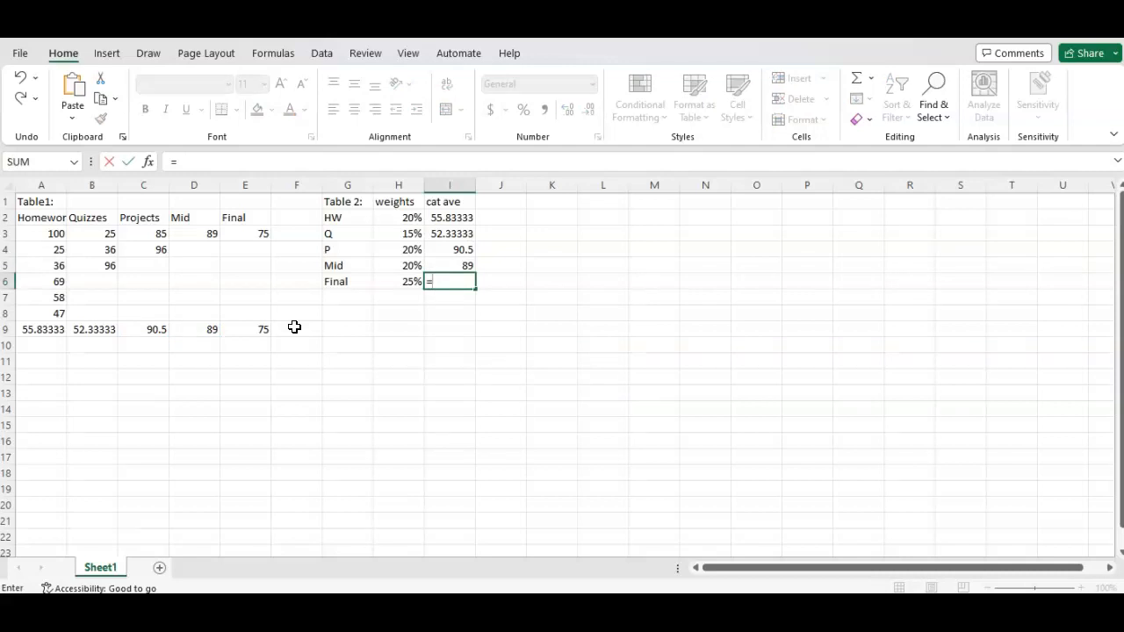
pyautogui.write('e')
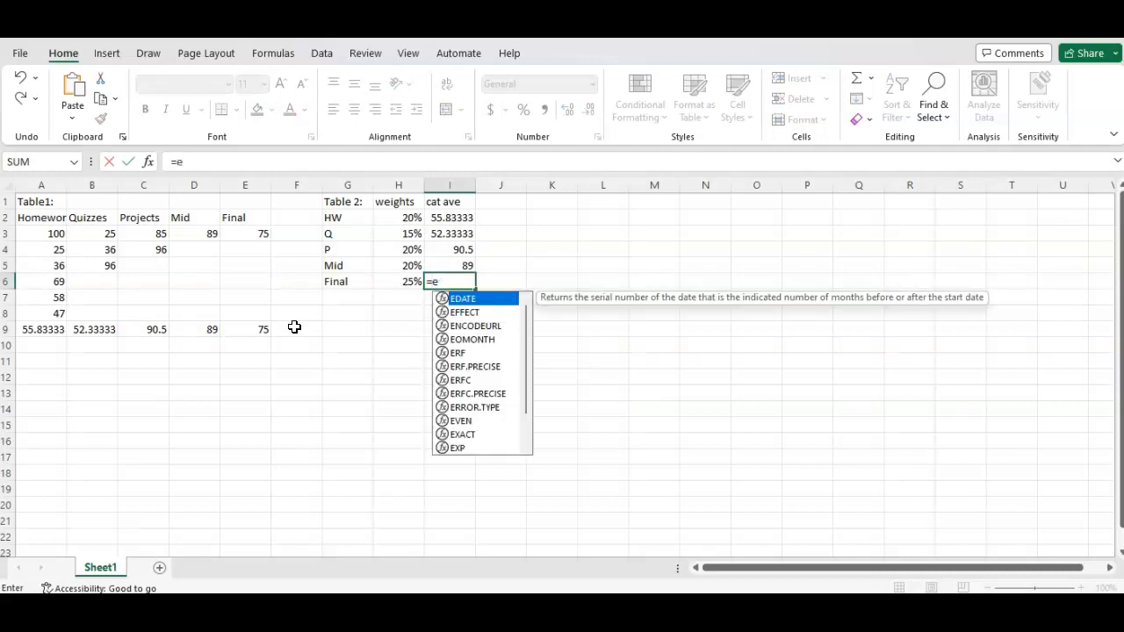
pyautogui.write('9')
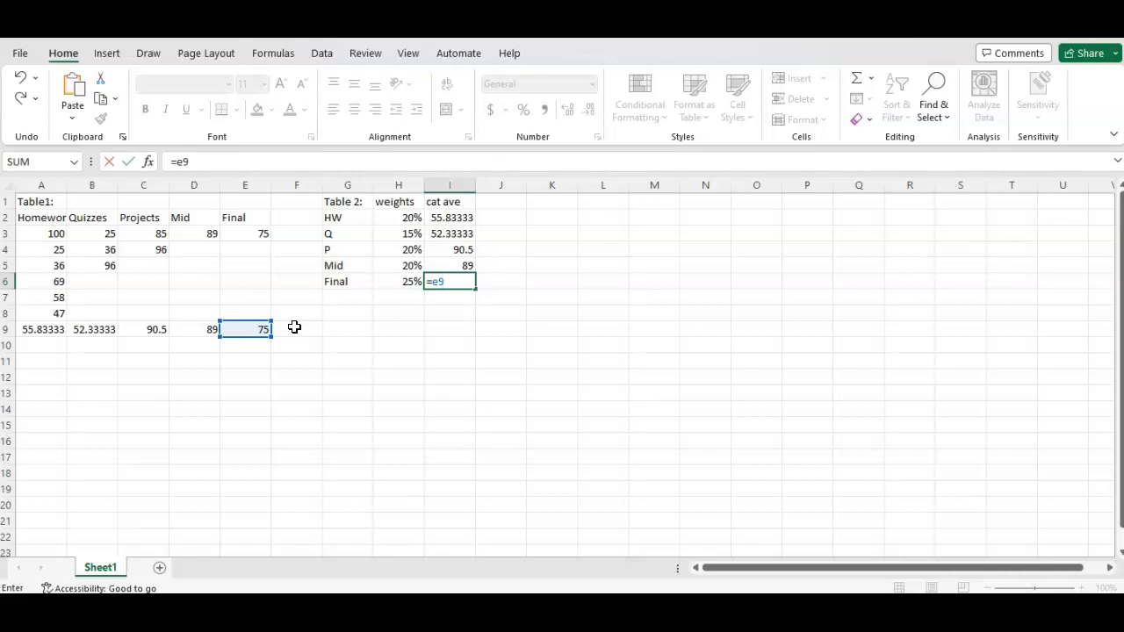
pyautogui.press('Enter')
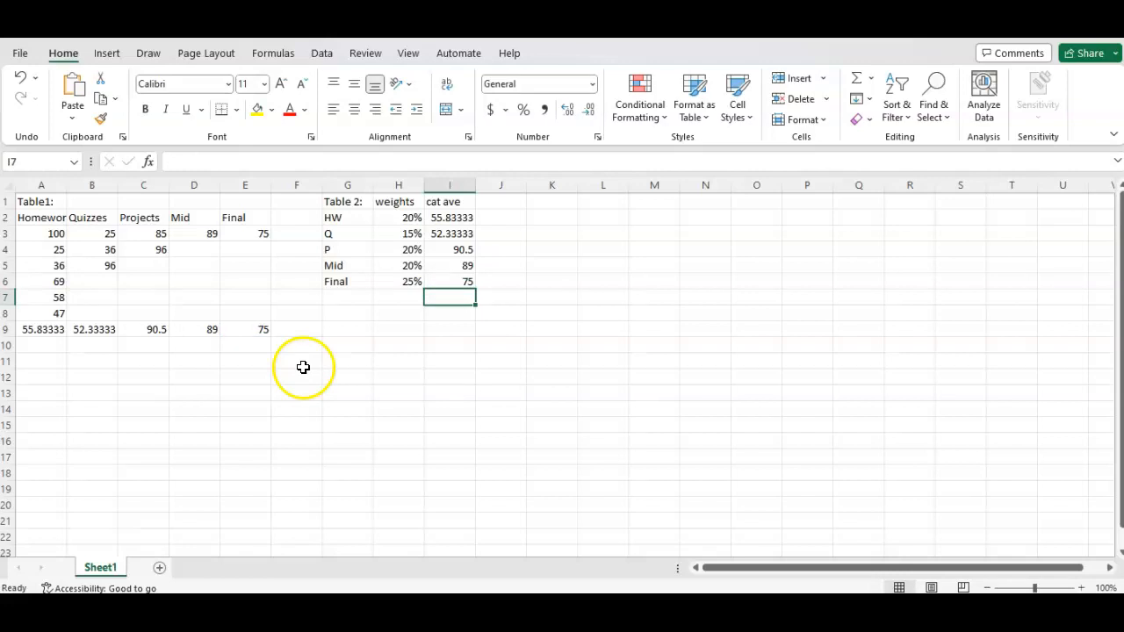
pyautogui.moveTo(513, 209)
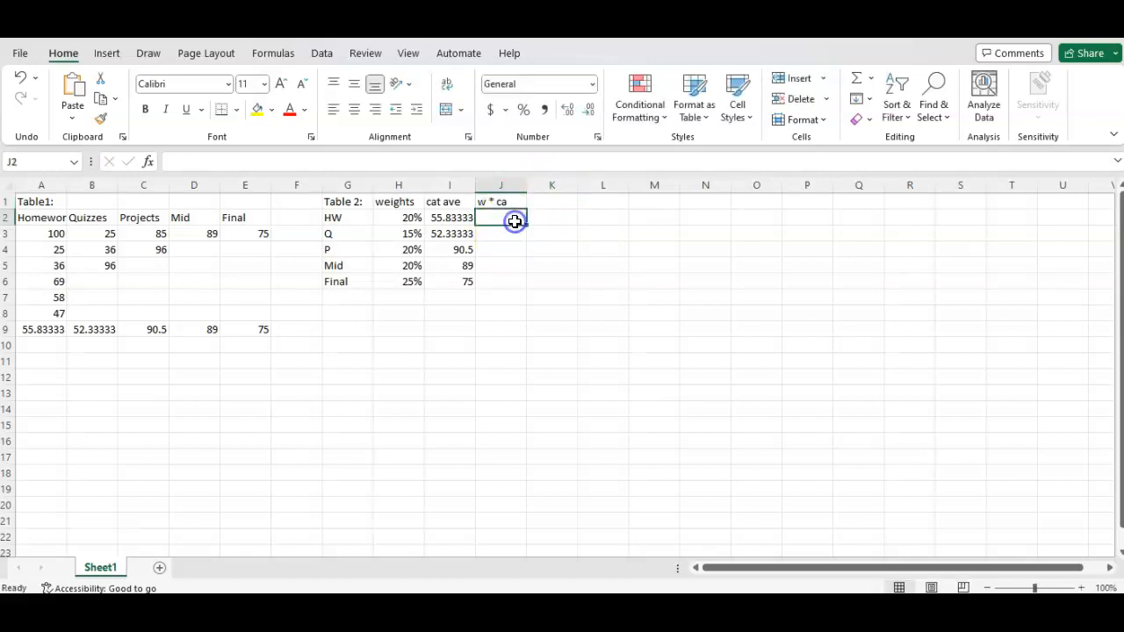
# Add a 'w * ca' column with =H2*I2 in J2 filled down to J6
pyautogui.write('=')
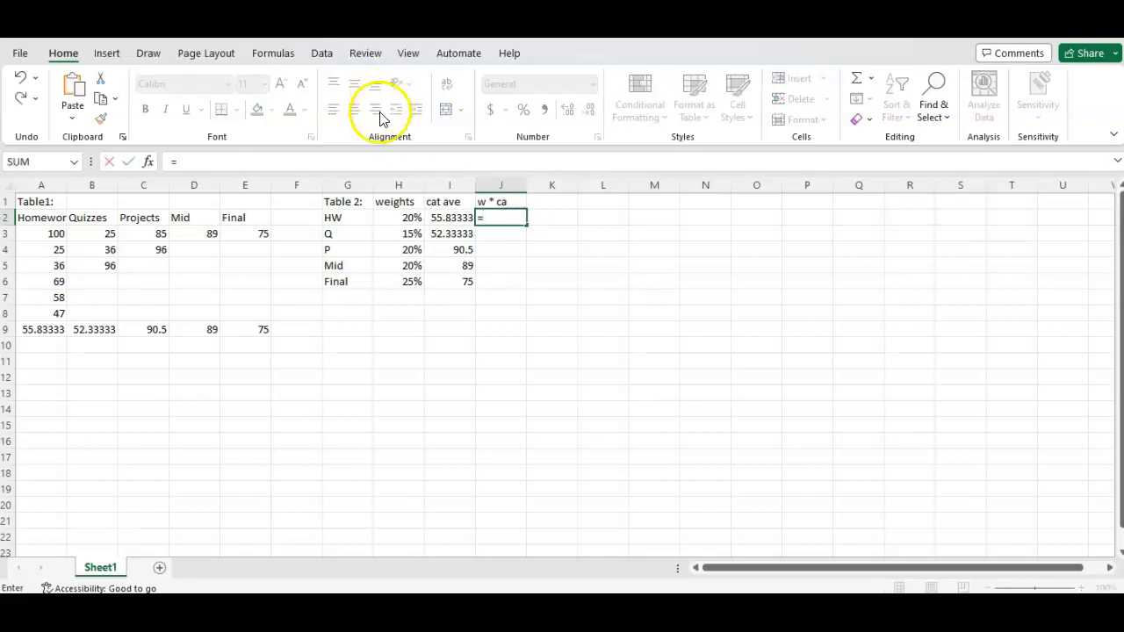
pyautogui.click(399, 218)
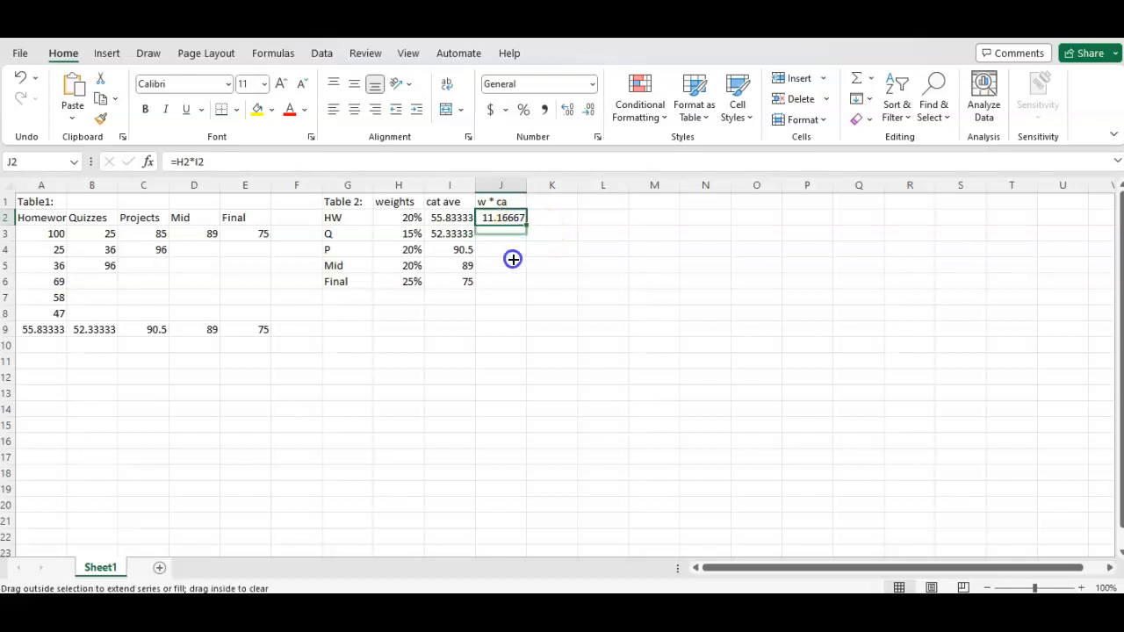
pyautogui.moveTo(513, 218); pyautogui.dragTo(501, 281)
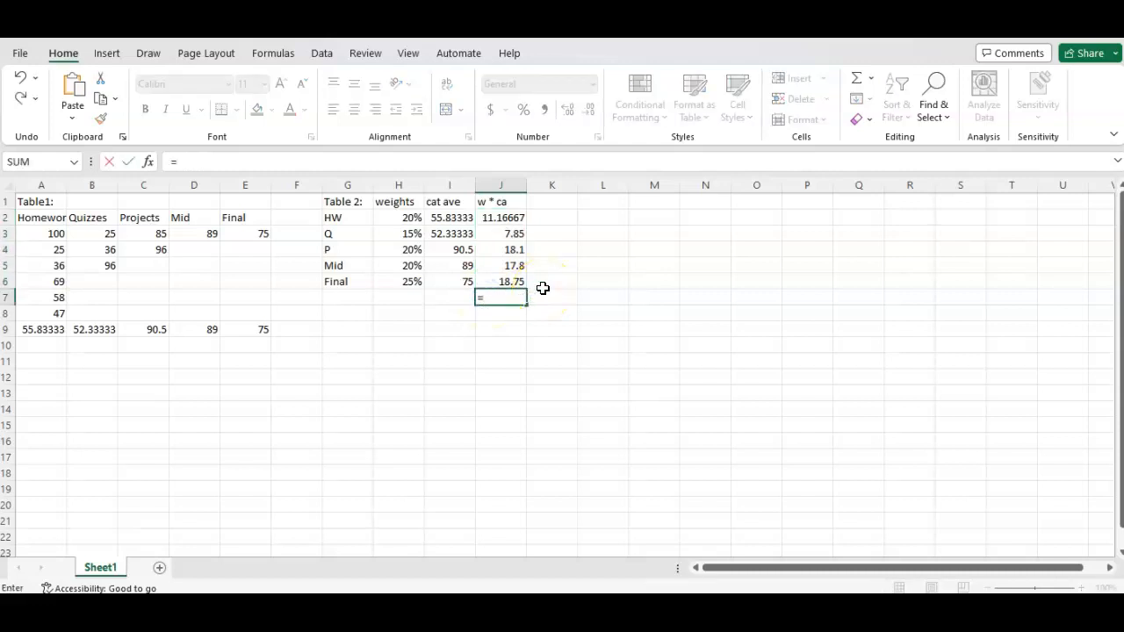
# Total the weighted products in J7 with =SUM(J2:J6), giving the final grade 73.66667
pyautogui.write('sum')
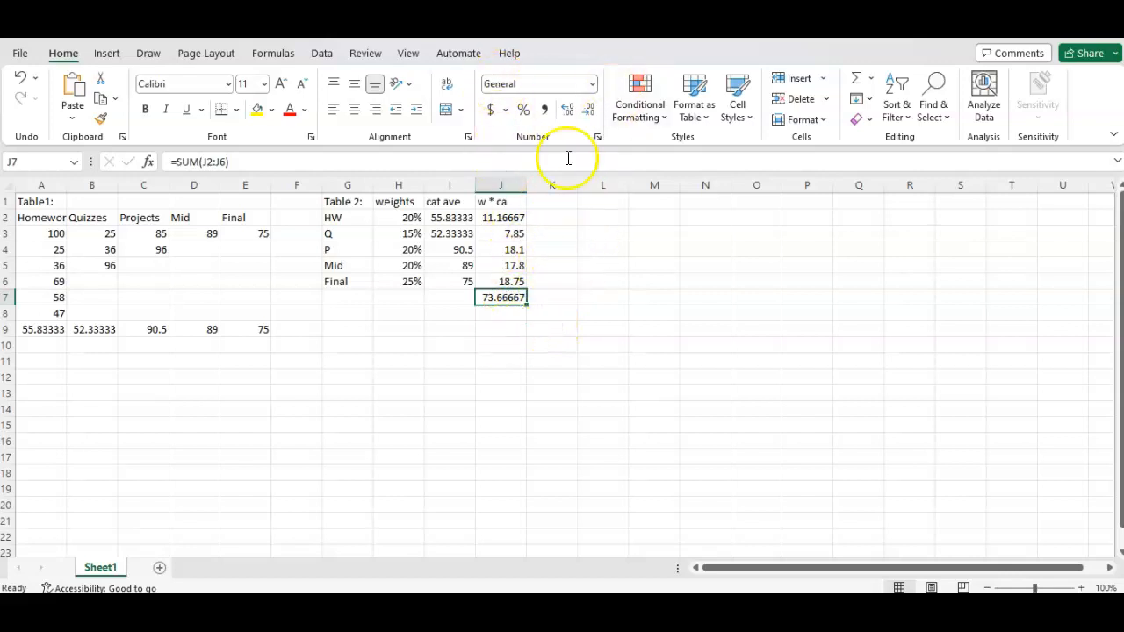
# Adjust J7's decimal places so the weighted final grade displays as 73.7
pyautogui.click(536, 84)
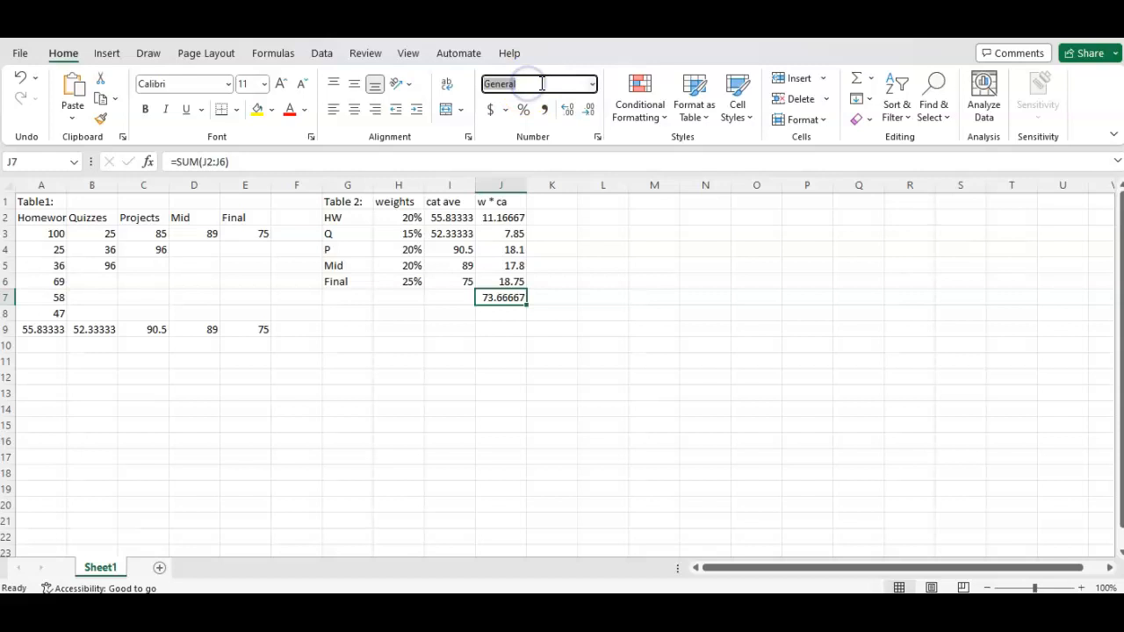
pyautogui.click(569, 109)
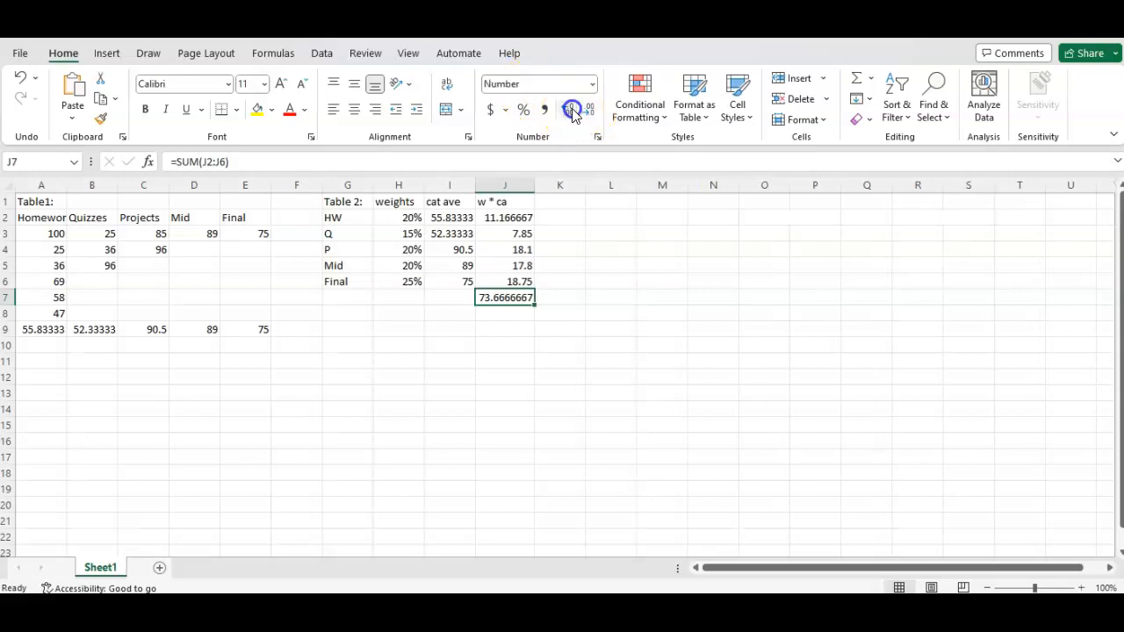
pyautogui.click(569, 109)
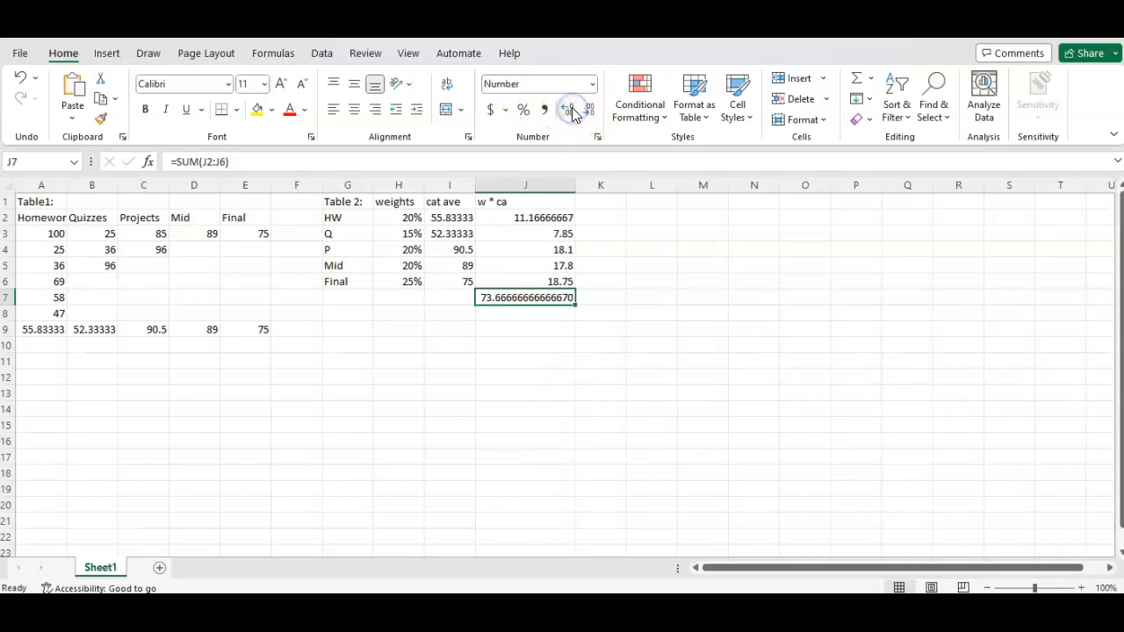
pyautogui.click(590, 109)
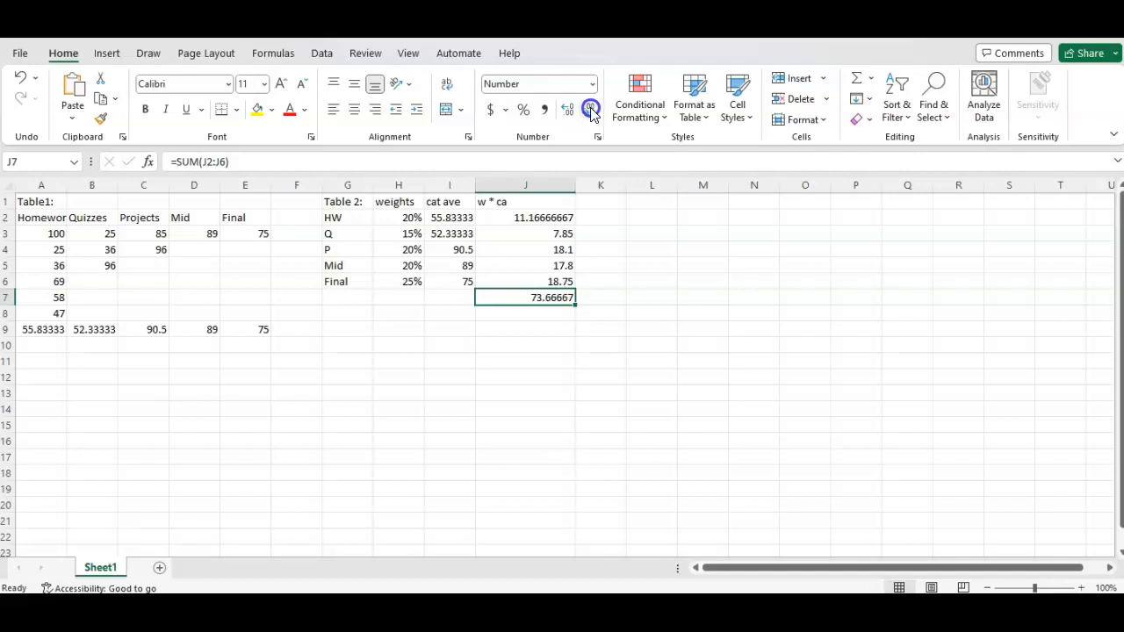
pyautogui.click(590, 109)
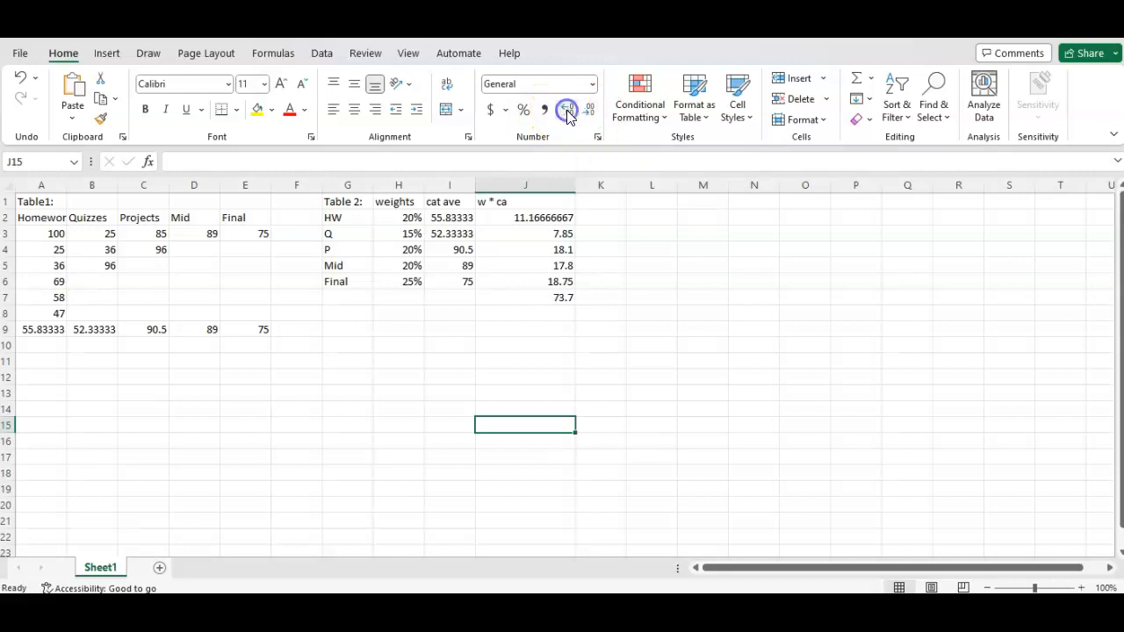
pyautogui.click(525, 297)
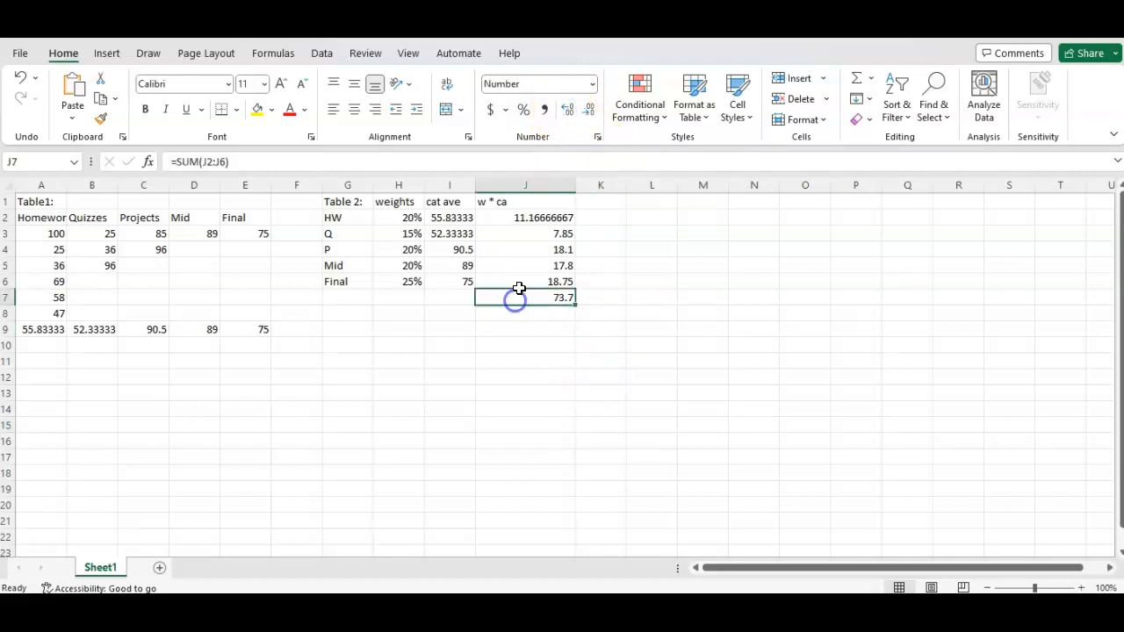
pyautogui.click(569, 109)
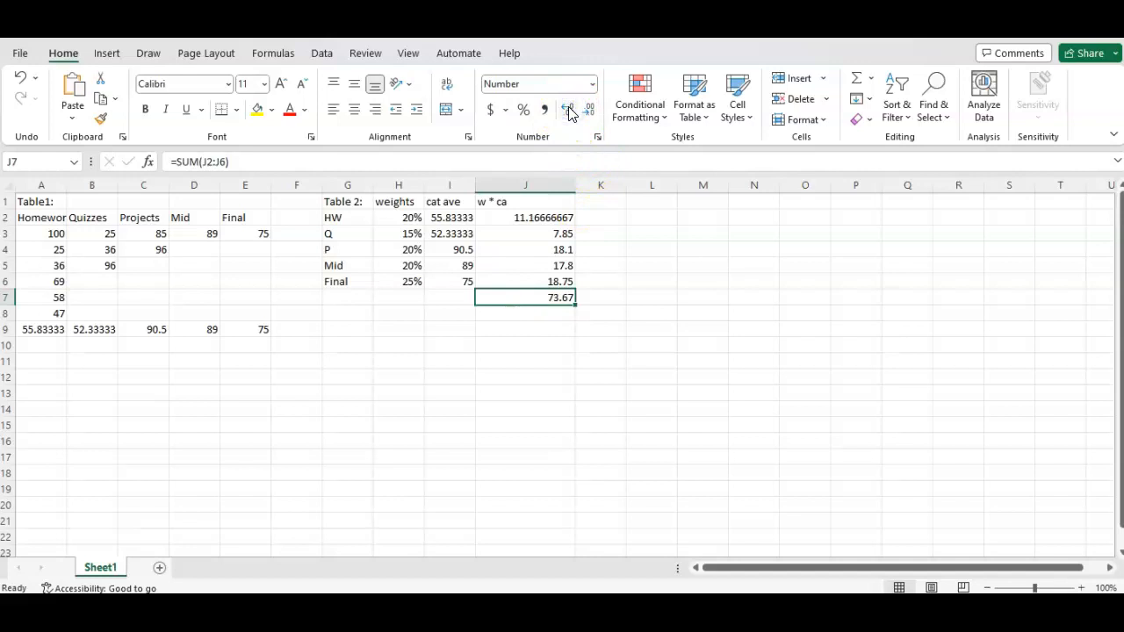
pyautogui.click(565, 109)
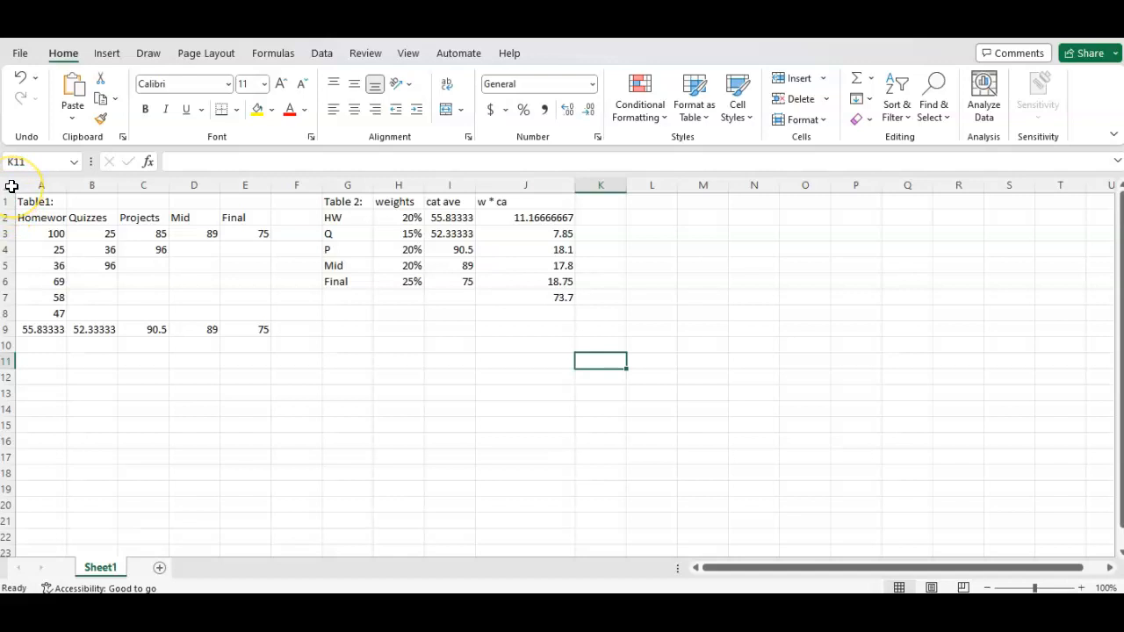
pyautogui.moveTo(461, 344)
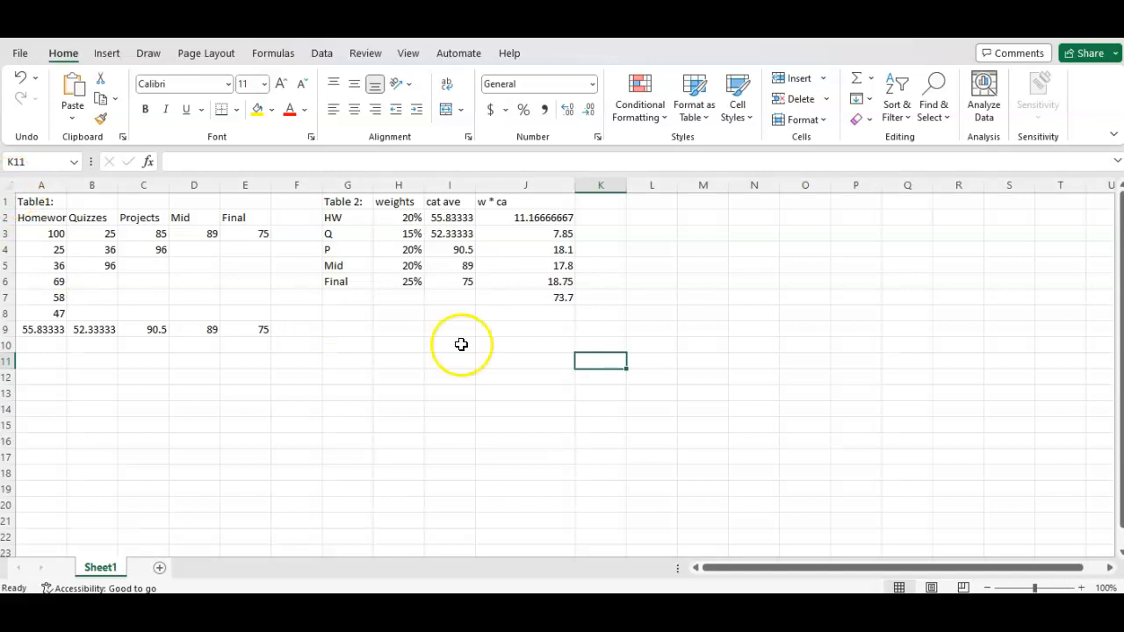
# Enter letter grade C in K7 and fill J7:K7 light blue
pyautogui.click(601, 297)
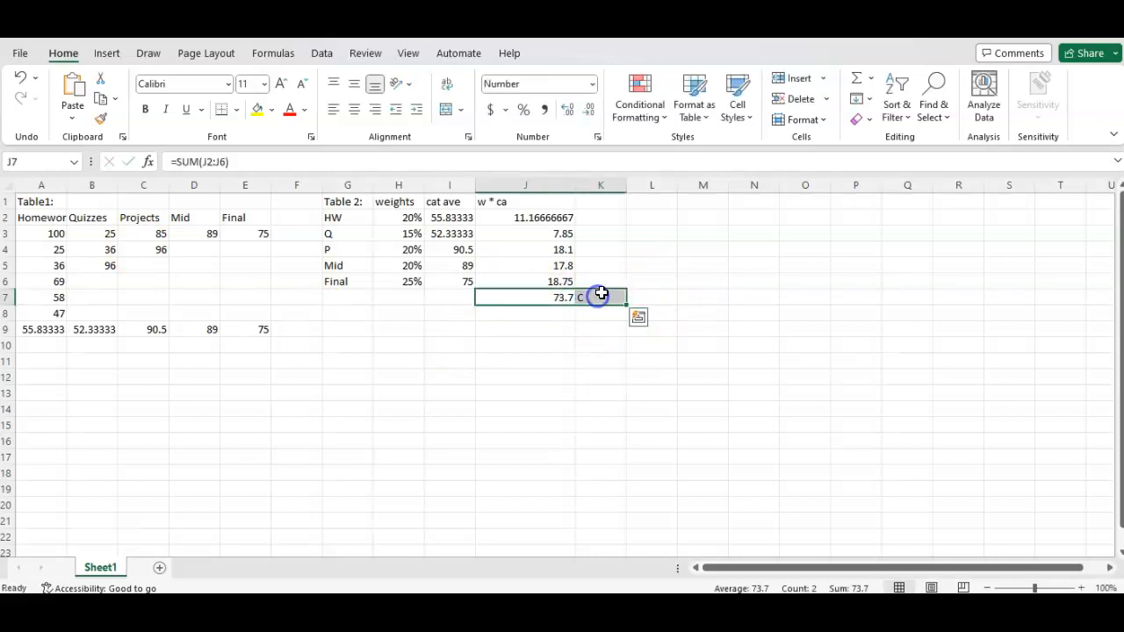
pyautogui.moveTo(239, 84)
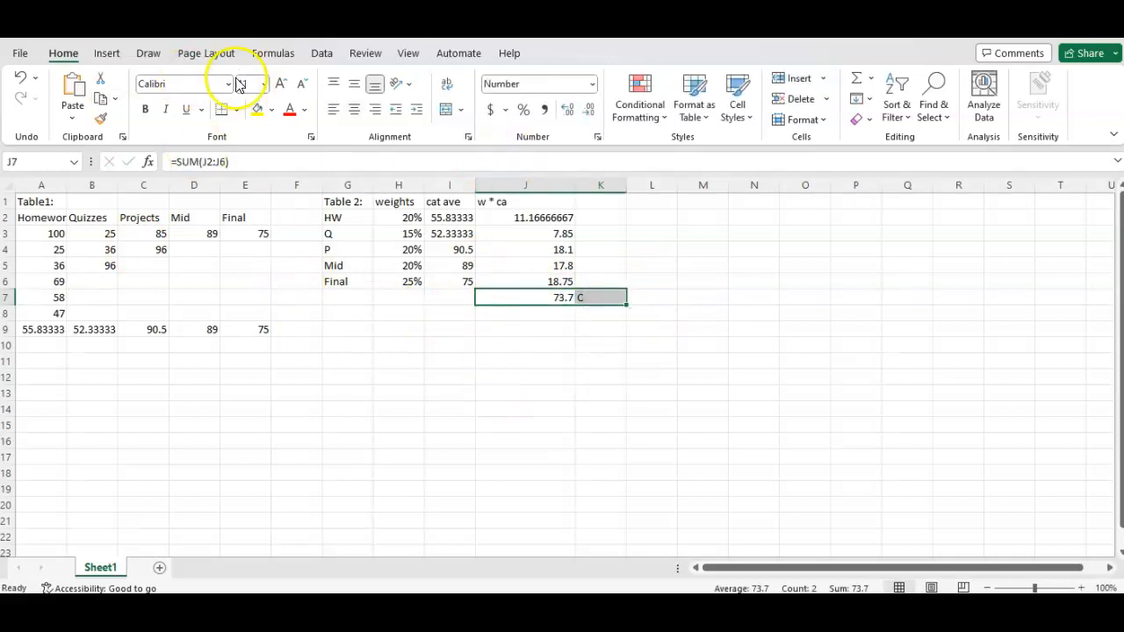
pyautogui.click(270, 109)
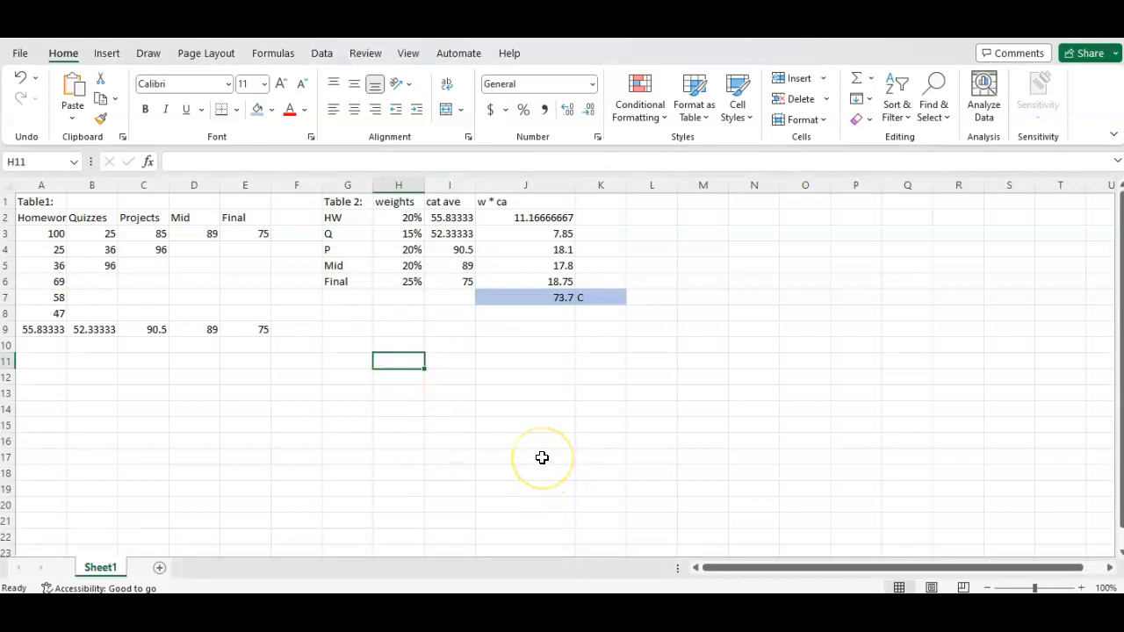
pyautogui.moveTo(424, 448)
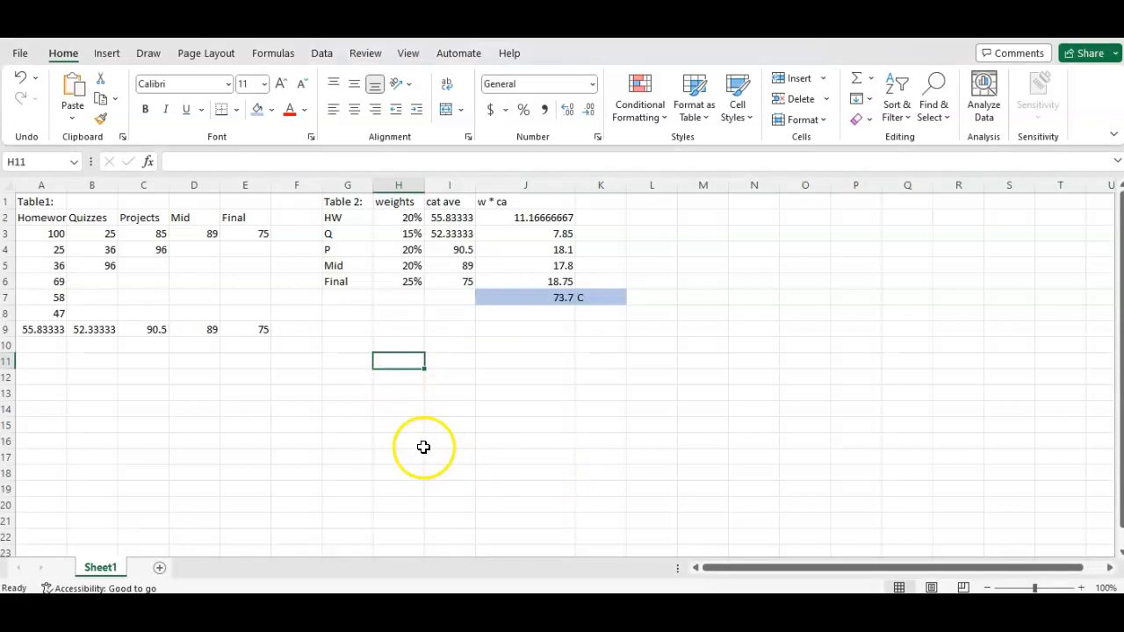
pyautogui.moveTo(260, 346)
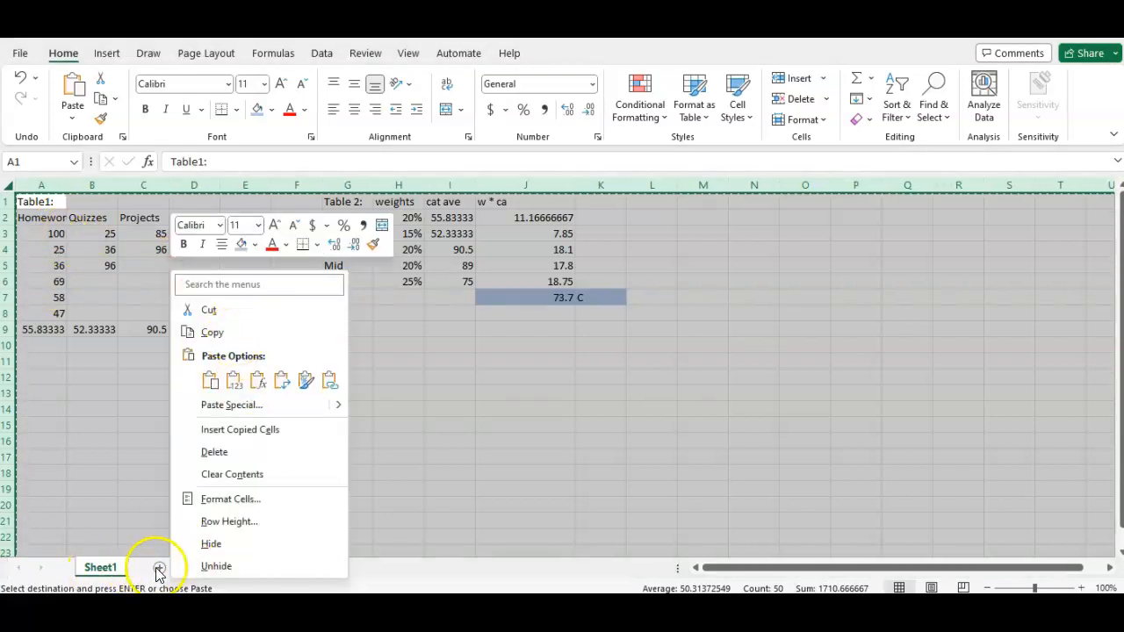
# Paste the copied grade book tables, including the 73.7 C grade, into new Sheet2
pyautogui.click(151, 566)
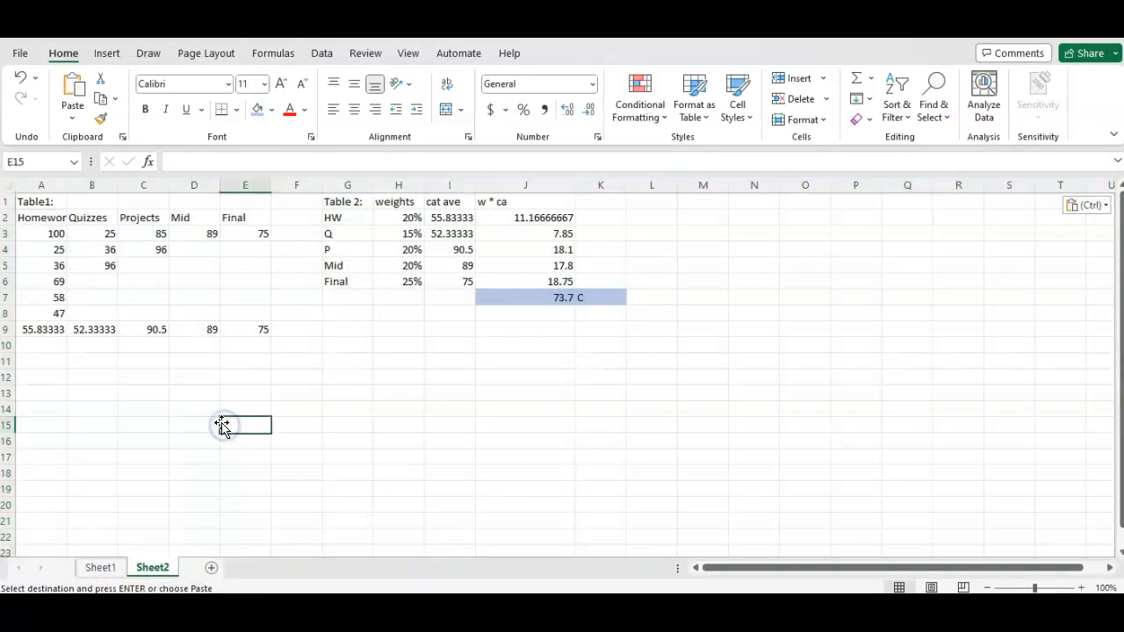
pyautogui.click(99, 567)
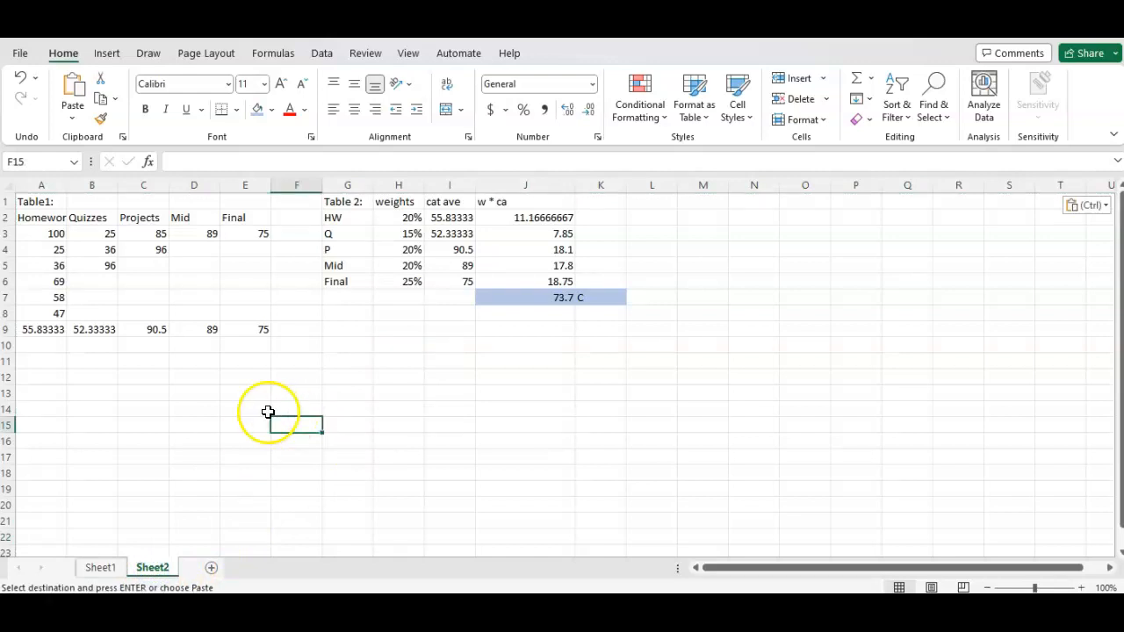
pyautogui.moveTo(187, 390)
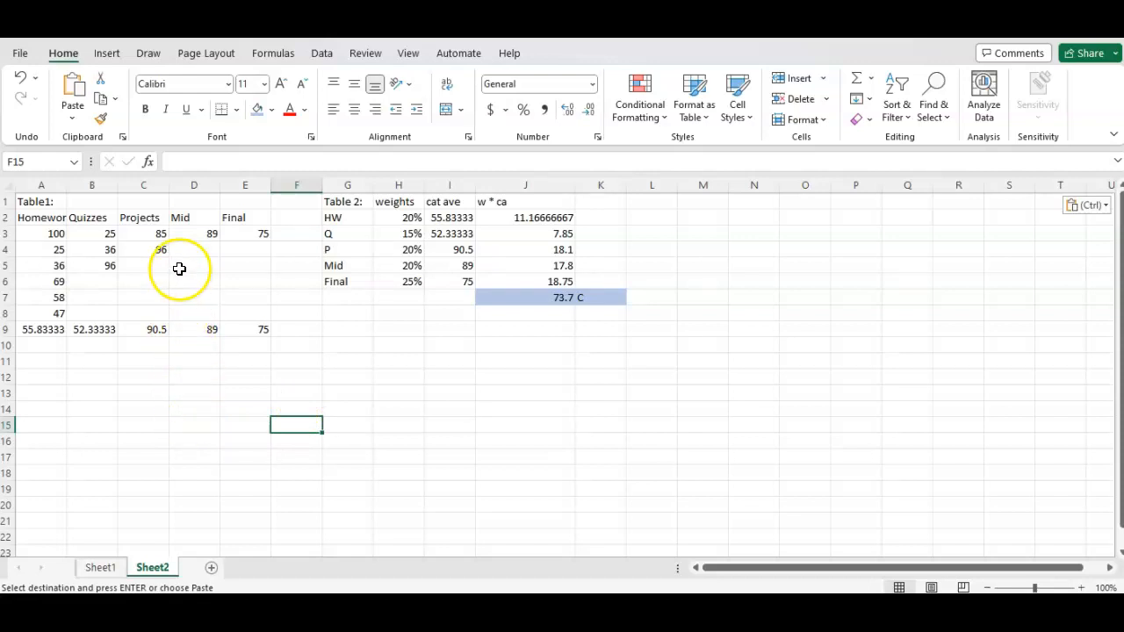
# Set Sheet2 project scores to 0 and 96 and check the C9, I4 and J7 formulas
pyautogui.click(144, 232)
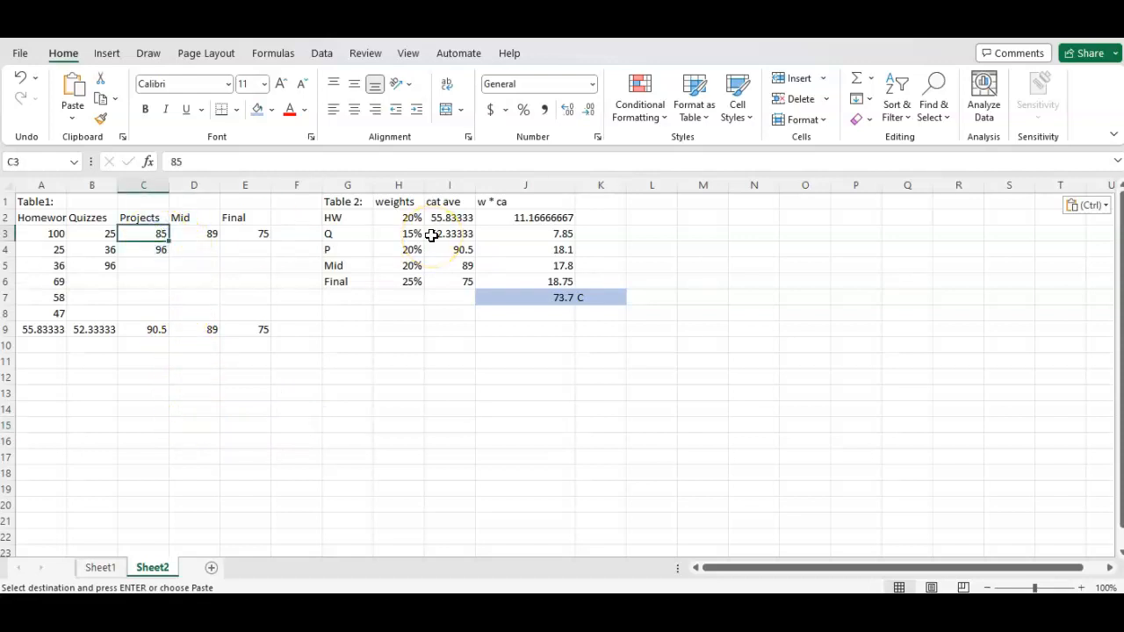
pyautogui.write('0')
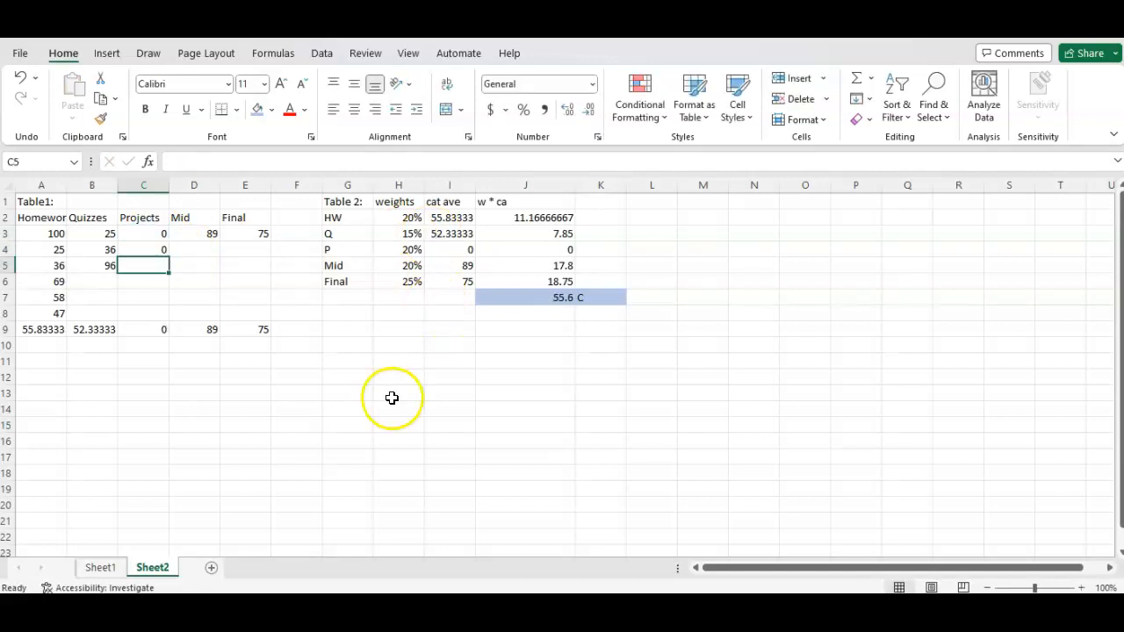
pyautogui.click(145, 330)
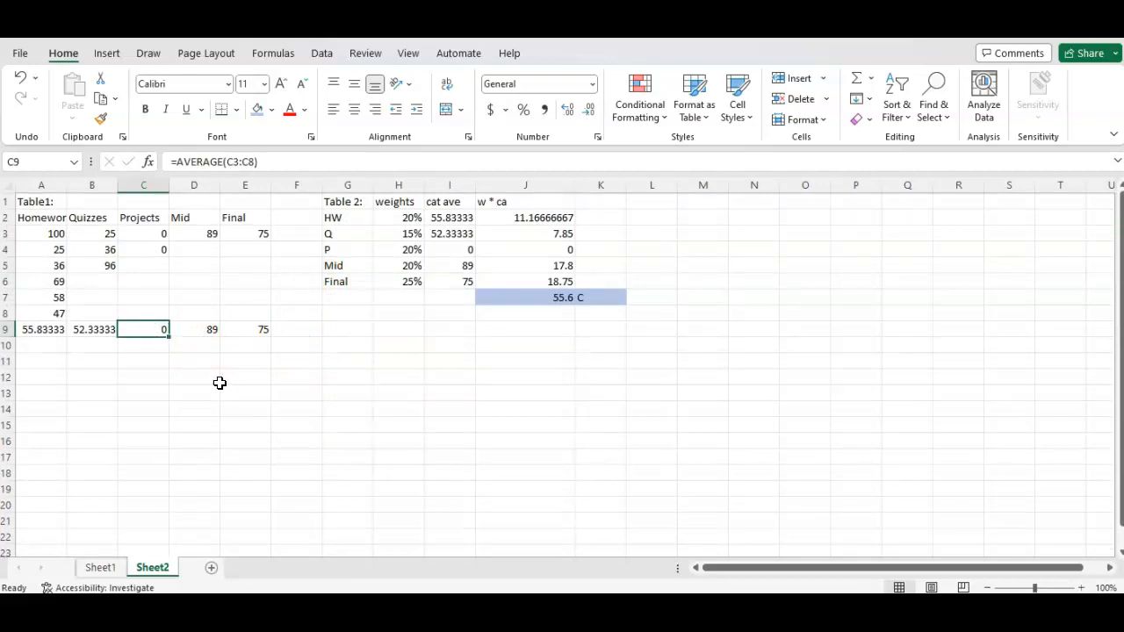
pyautogui.moveTo(446, 258)
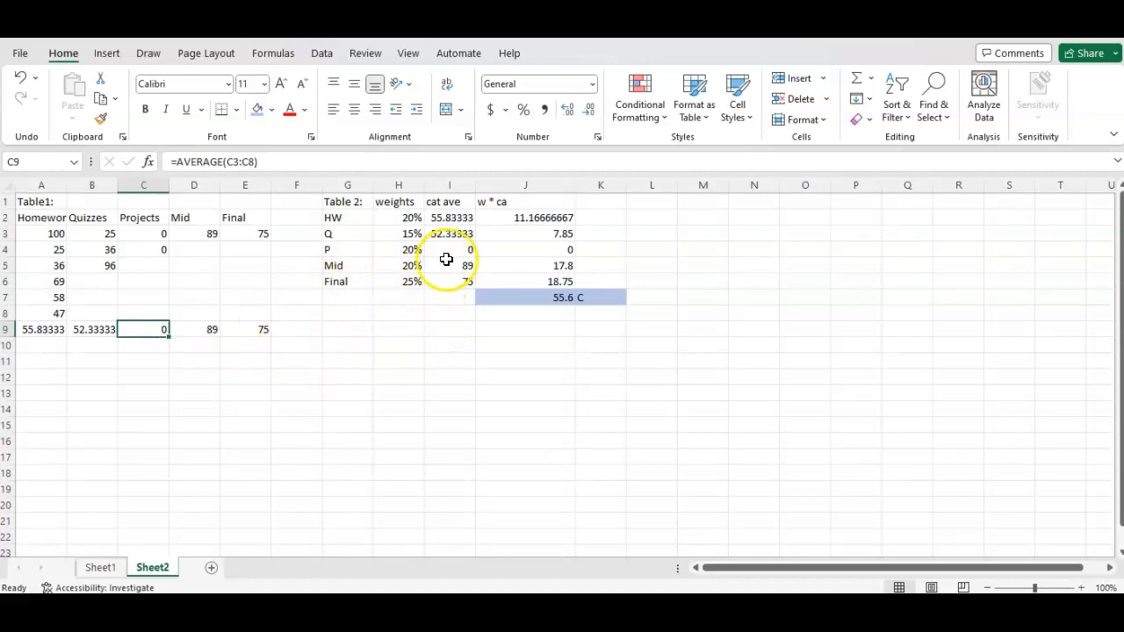
pyautogui.click(450, 249)
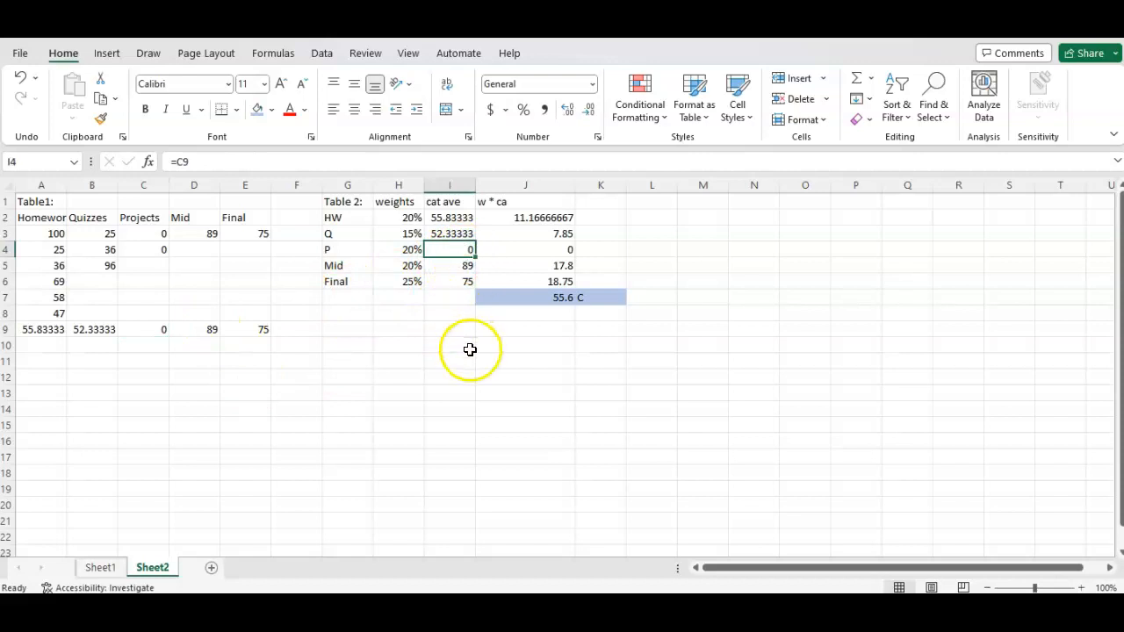
pyautogui.click(526, 249)
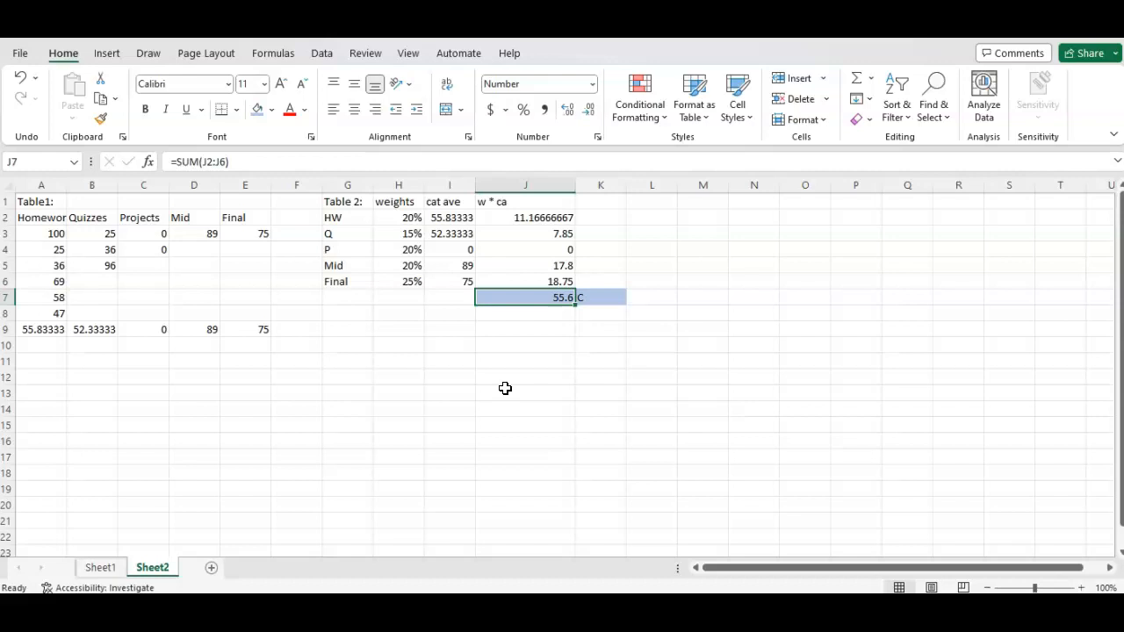
pyautogui.write('96')
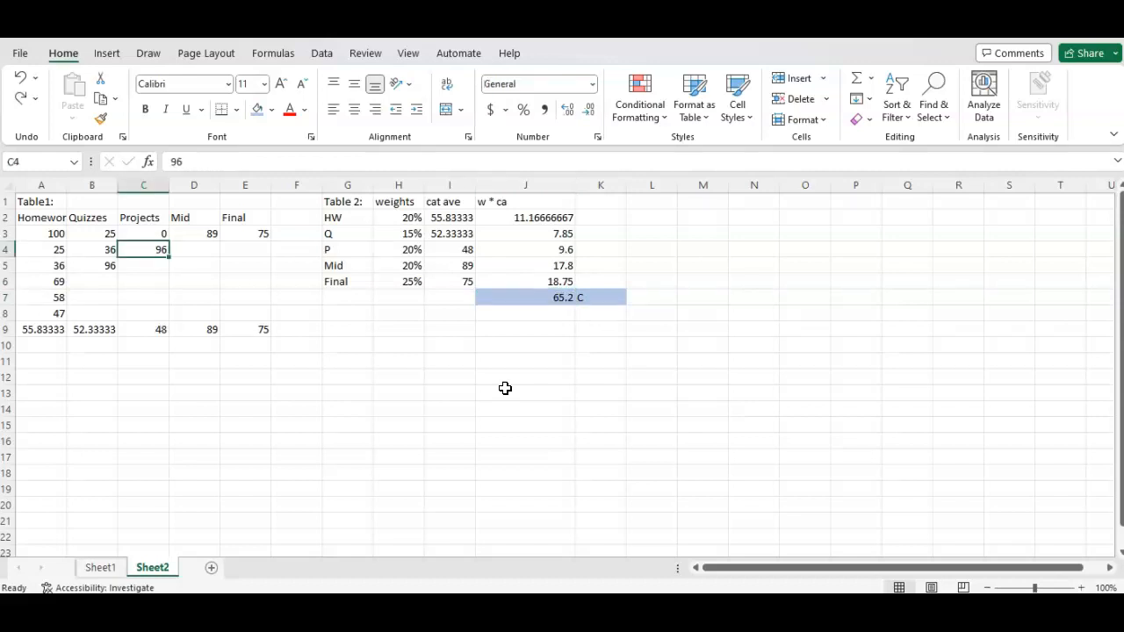
# Restore Sheet2 project scores to 85 and 96, bringing the grade back to 73.7 C
pyautogui.rightClick(450, 393)
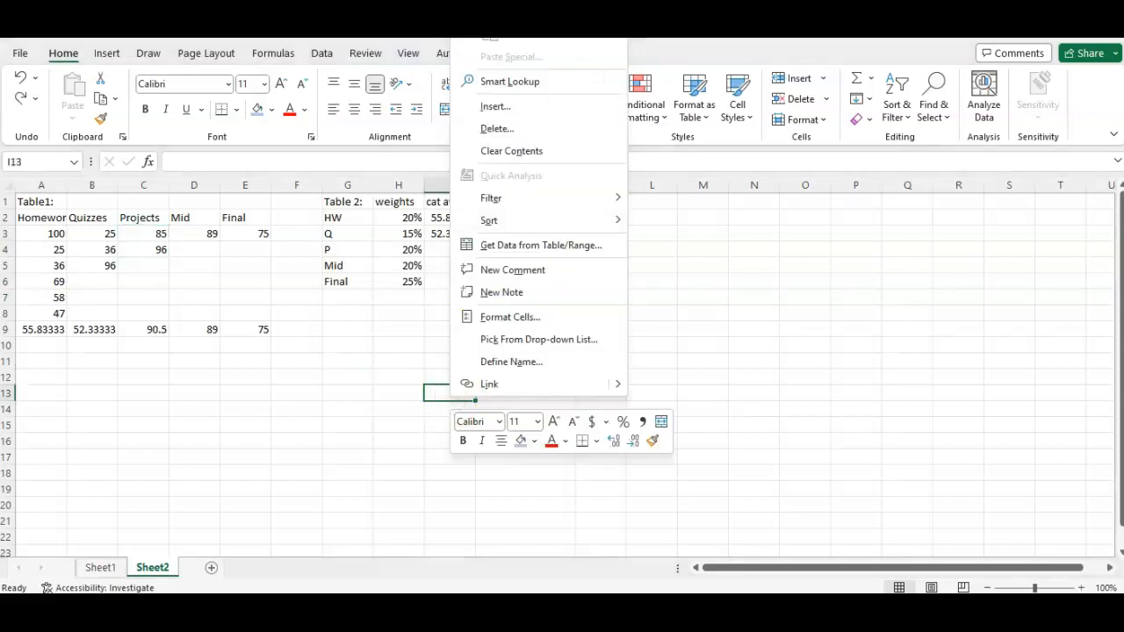
pyautogui.moveTo(299, 360)
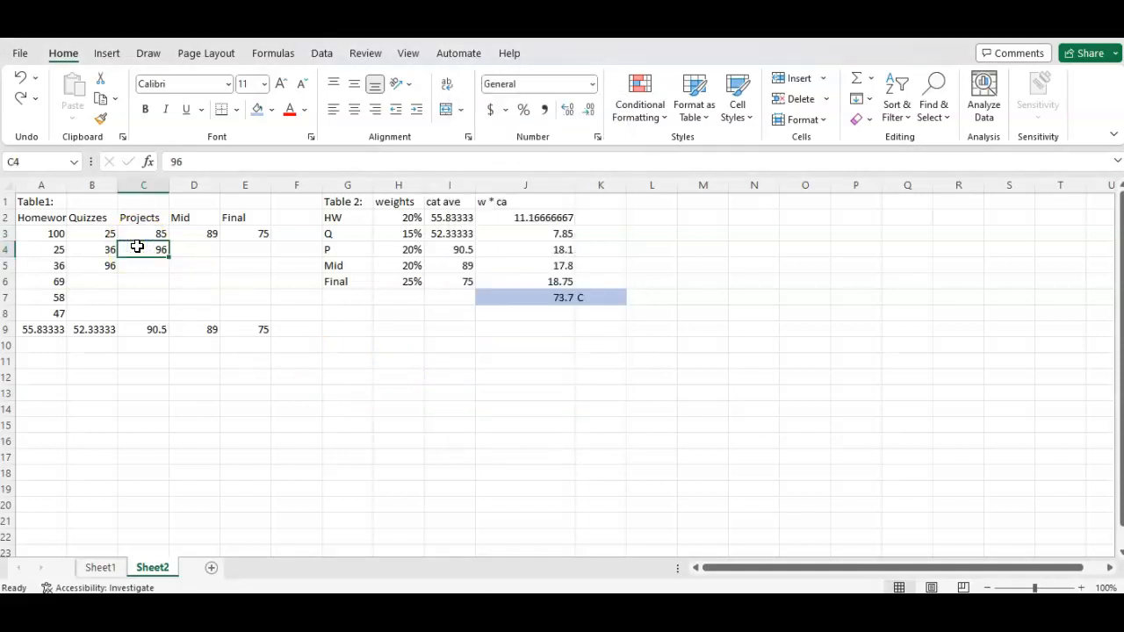
pyautogui.rightClick(144, 249)
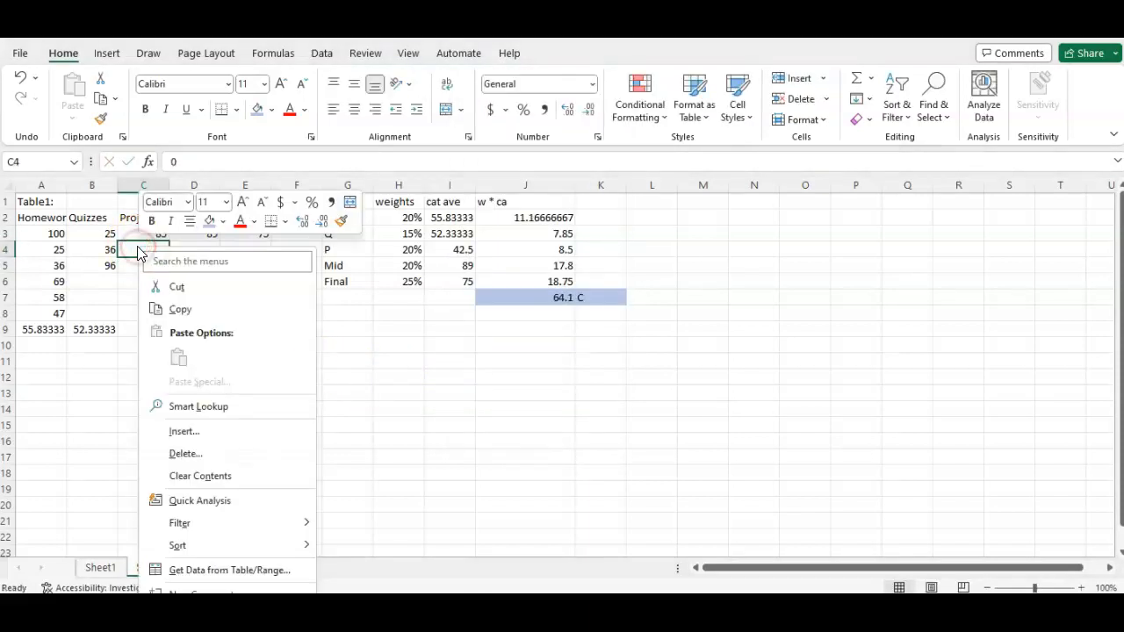
pyautogui.click(151, 568)
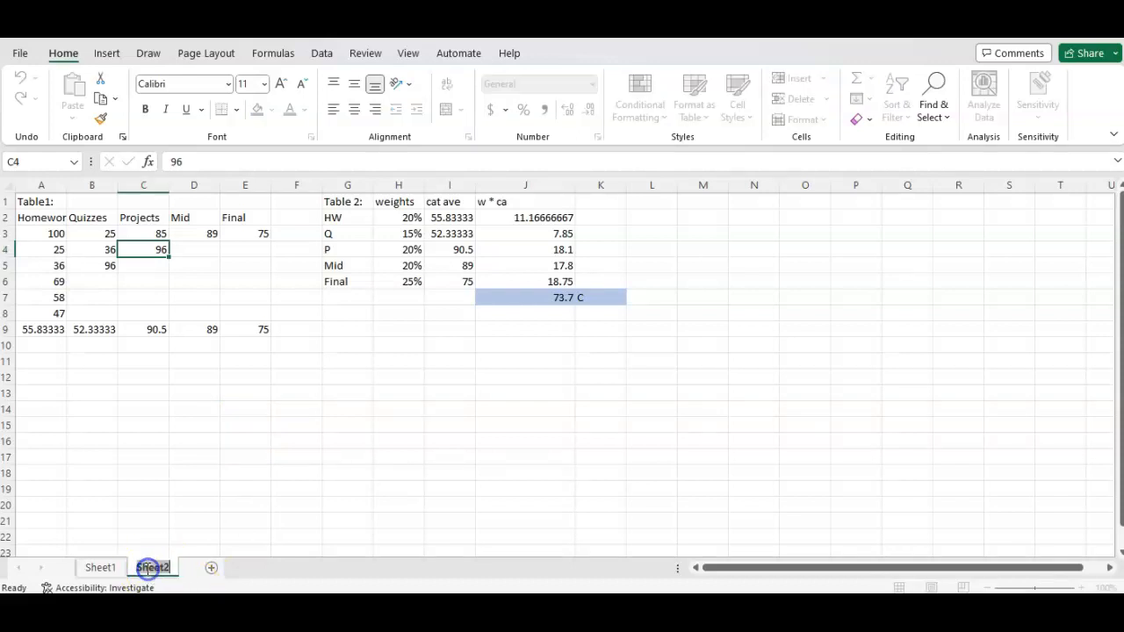
# Rename the copied sheet tab to Question 1
pyautogui.click(151, 567)
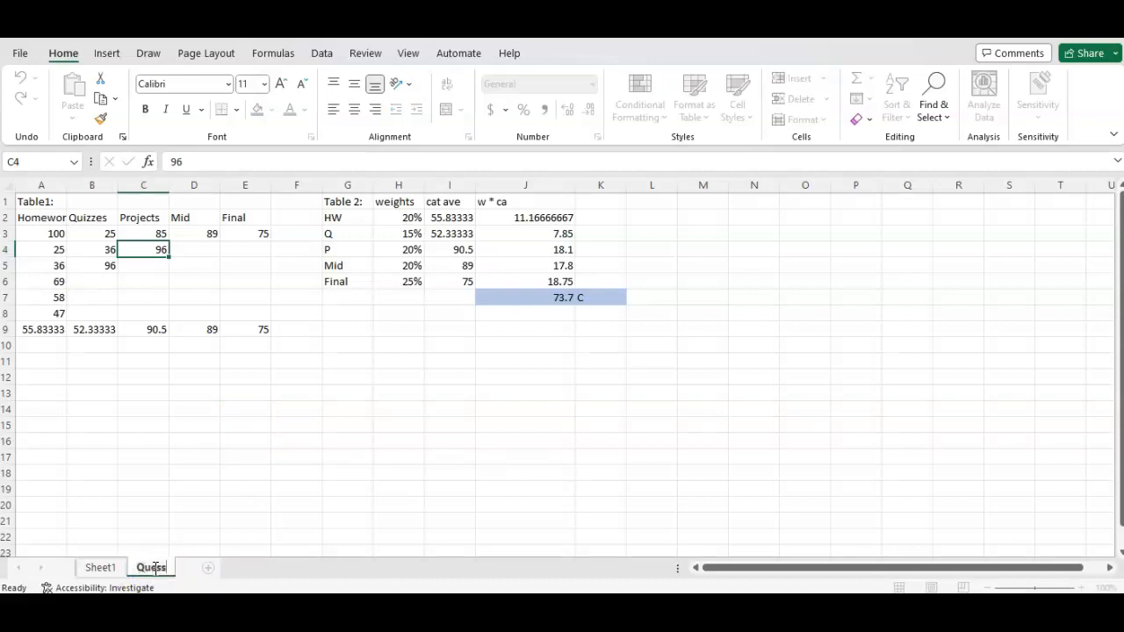
pyautogui.doubleClick(151, 567)
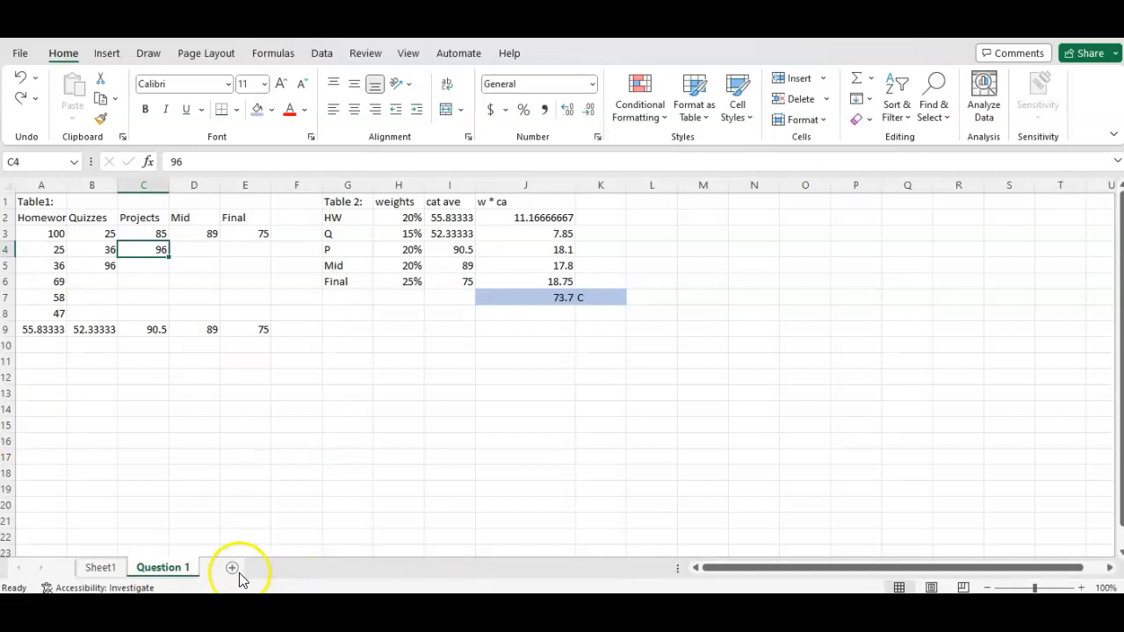
# Copy Sheet1's grade book onto new sheet Question 2 and set the Final score to 61
pyautogui.click(232, 568)
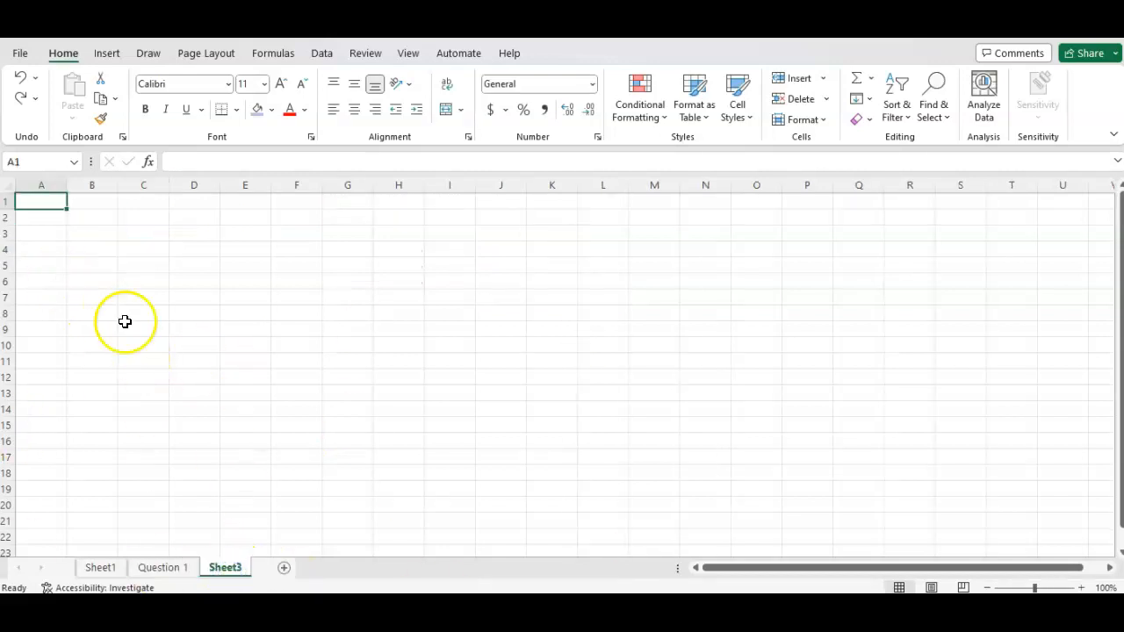
pyautogui.click(98, 568)
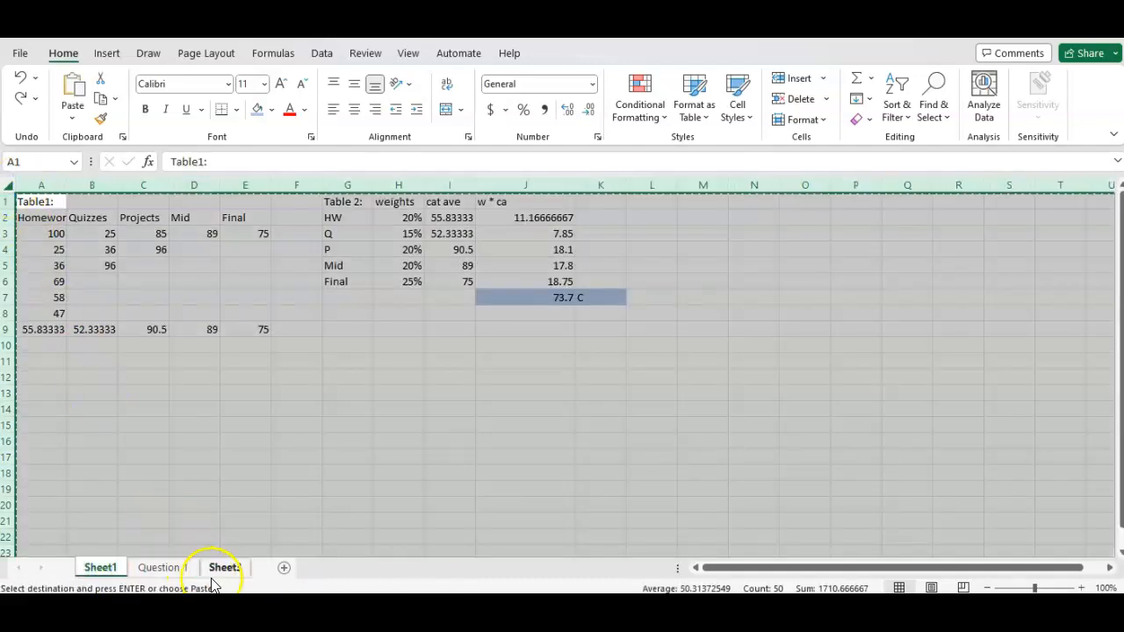
pyautogui.click(225, 565)
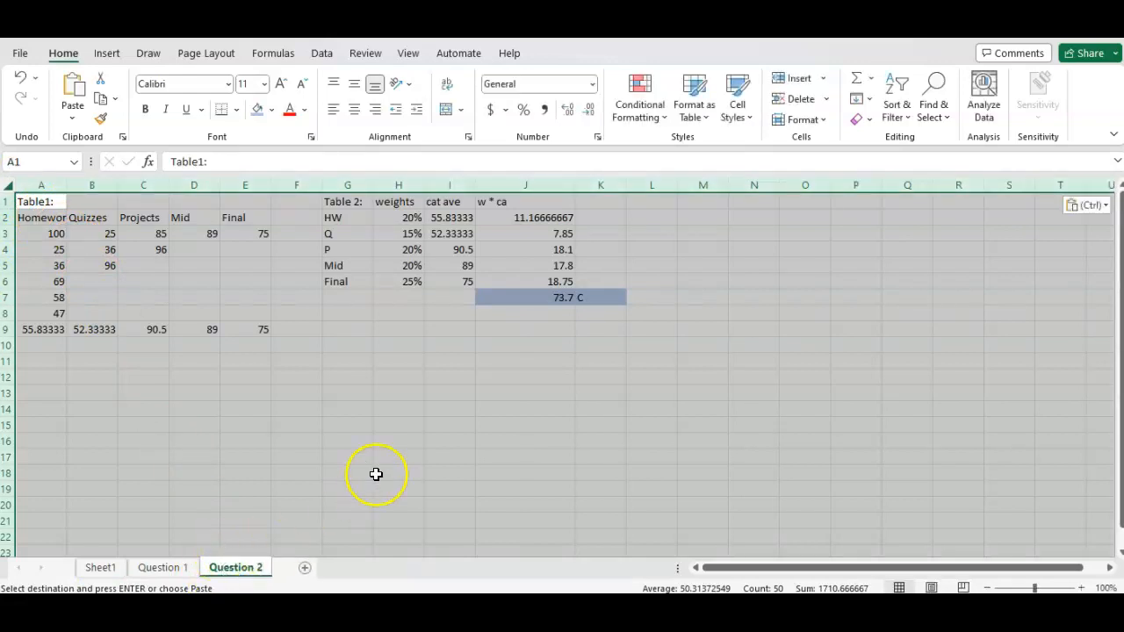
pyautogui.click(397, 473)
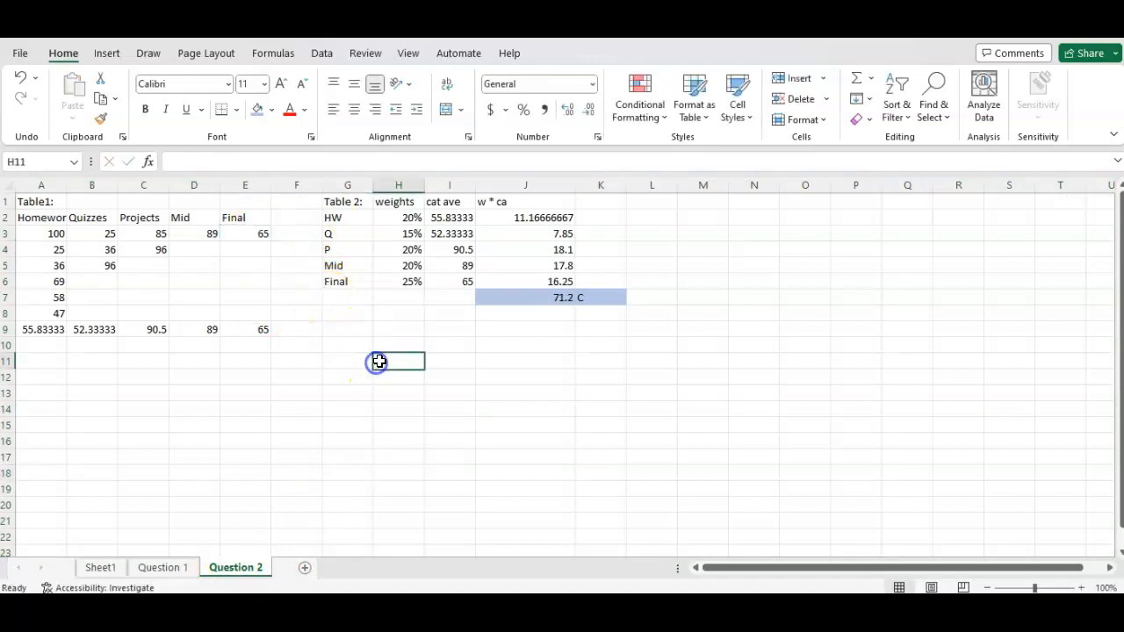
pyautogui.write('6')
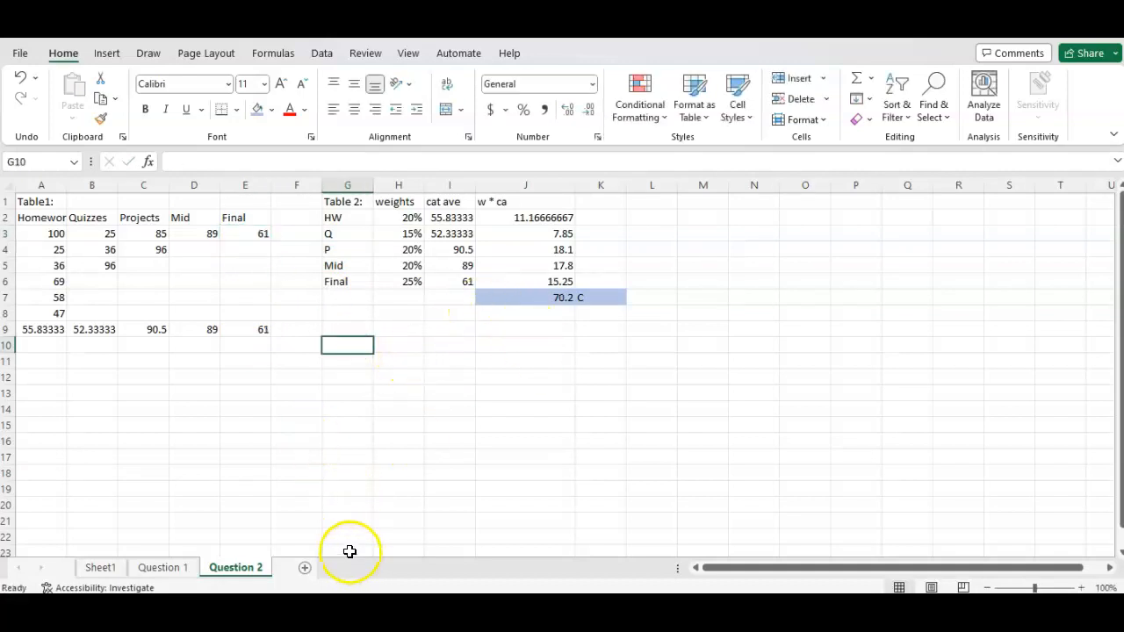
pyautogui.moveTo(363, 516)
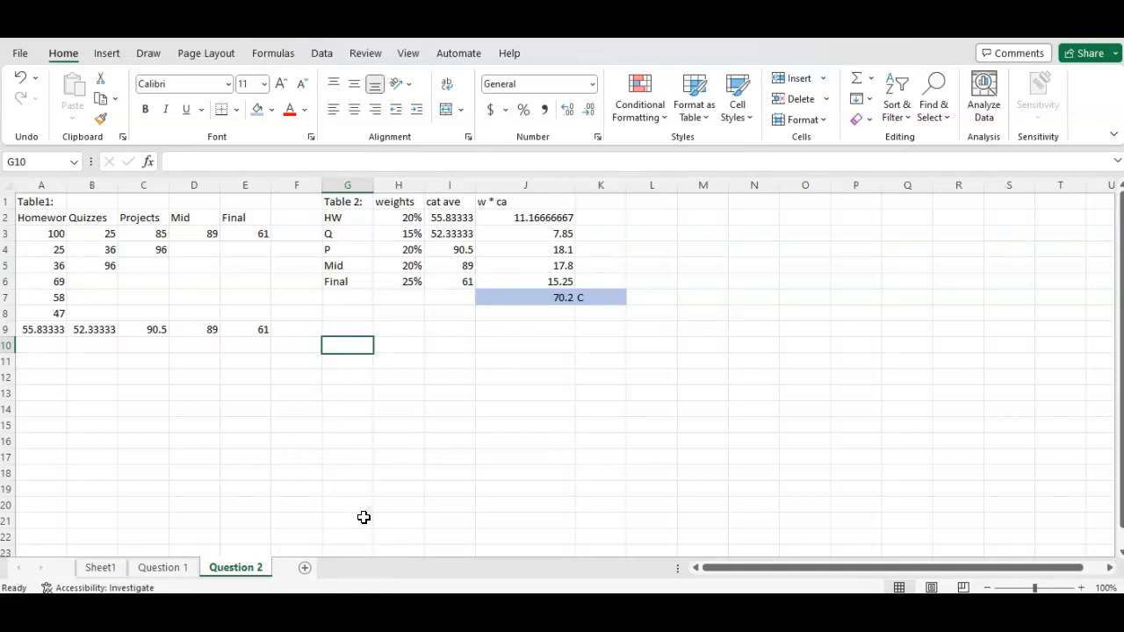
pyautogui.moveTo(295, 481)
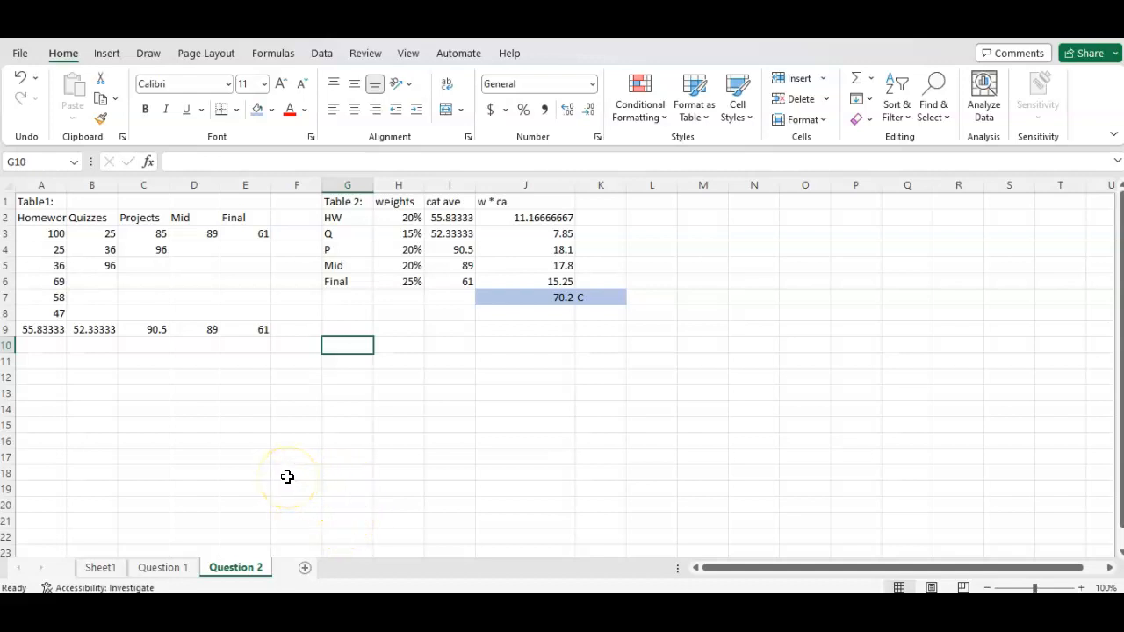
pyautogui.moveTo(358, 518)
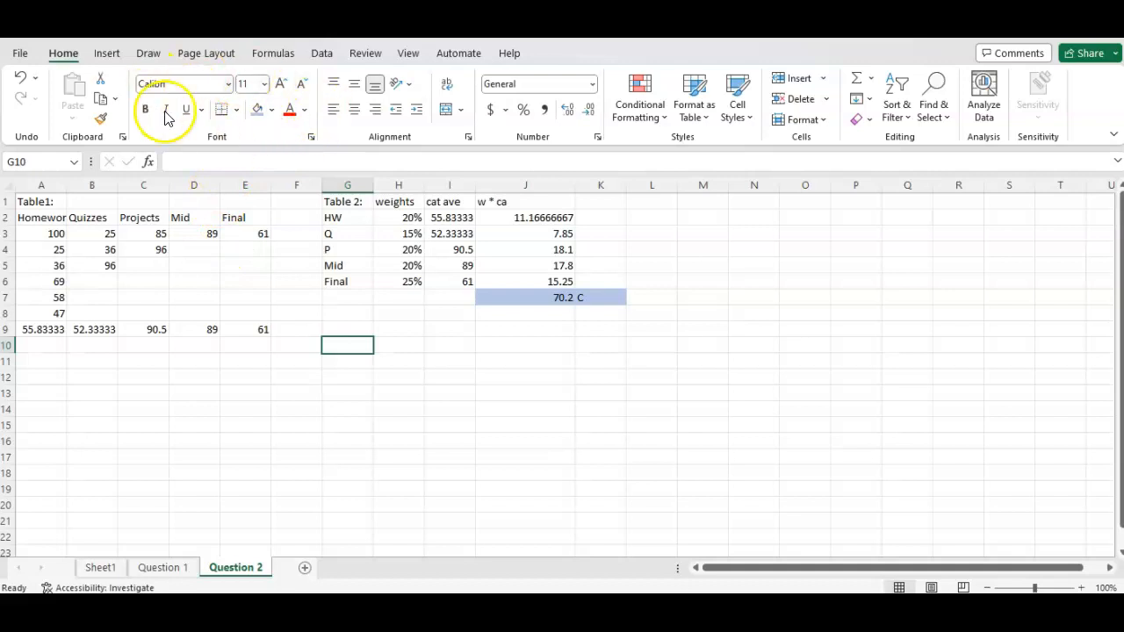
pyautogui.click(598, 84)
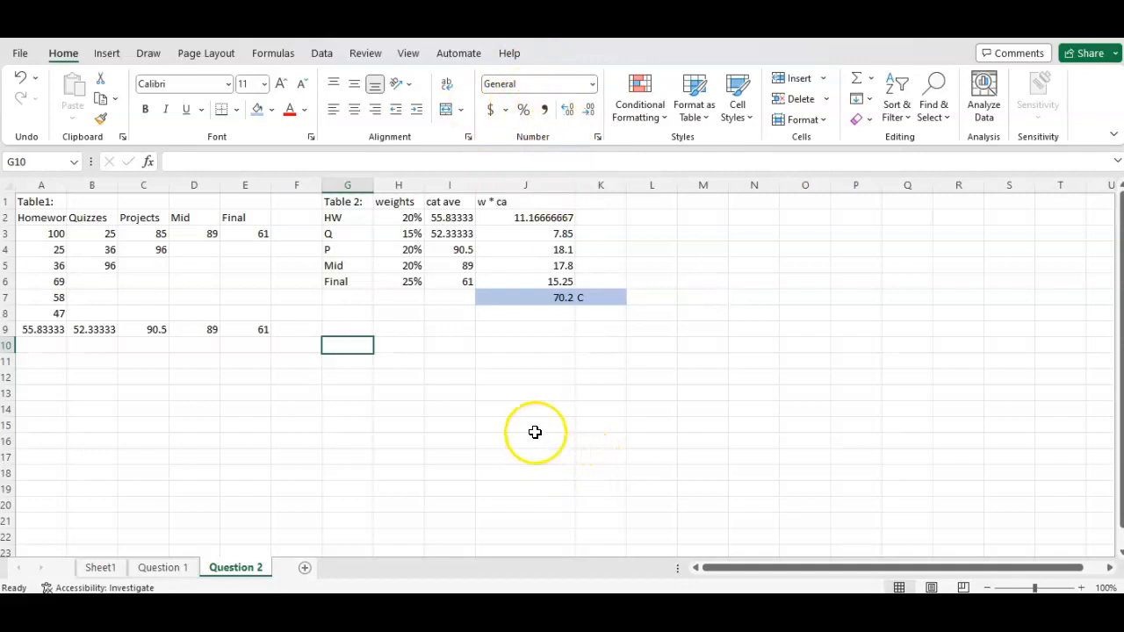
# Re-enter J7 as =SUM(J2:J6) and format it as a number showing 70.17
pyautogui.click(525, 297)
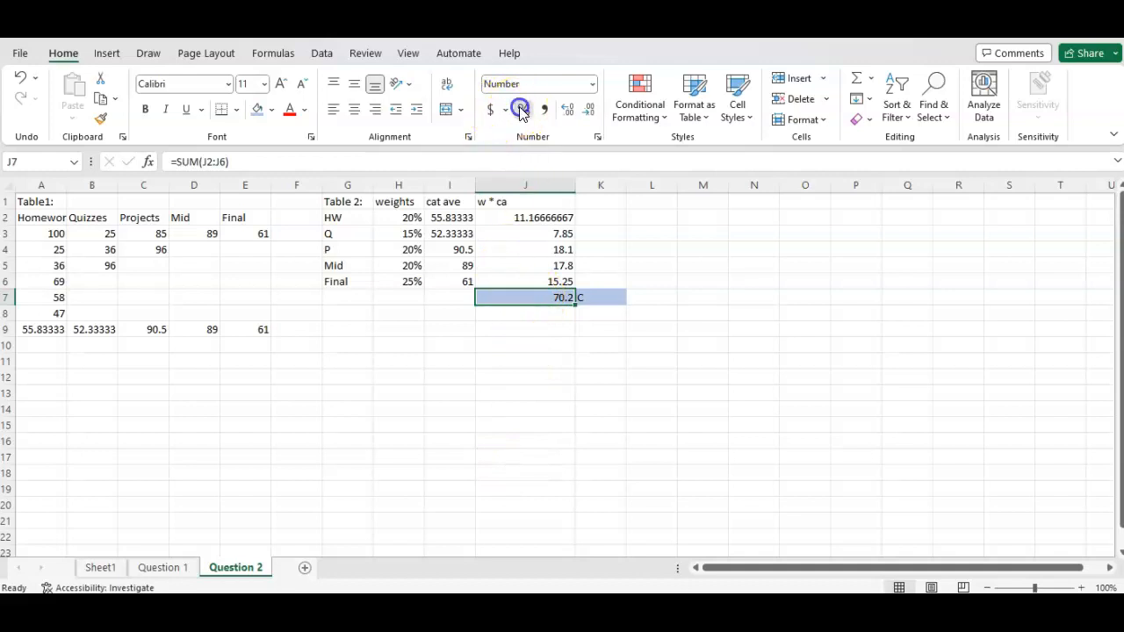
pyautogui.click(523, 109)
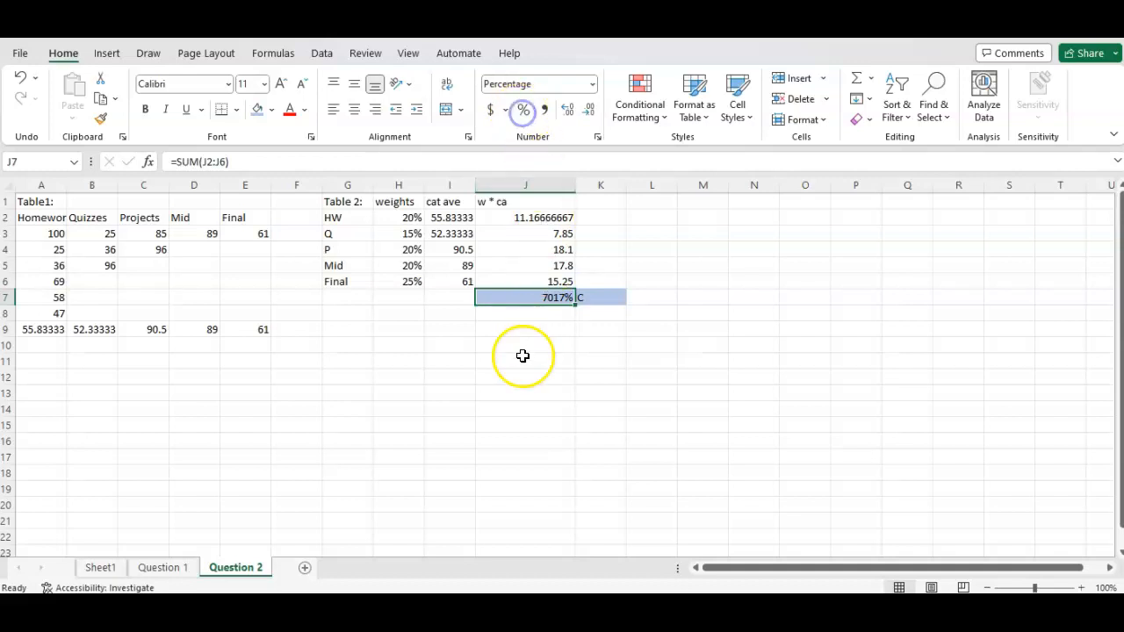
pyautogui.doubleClick(525, 297)
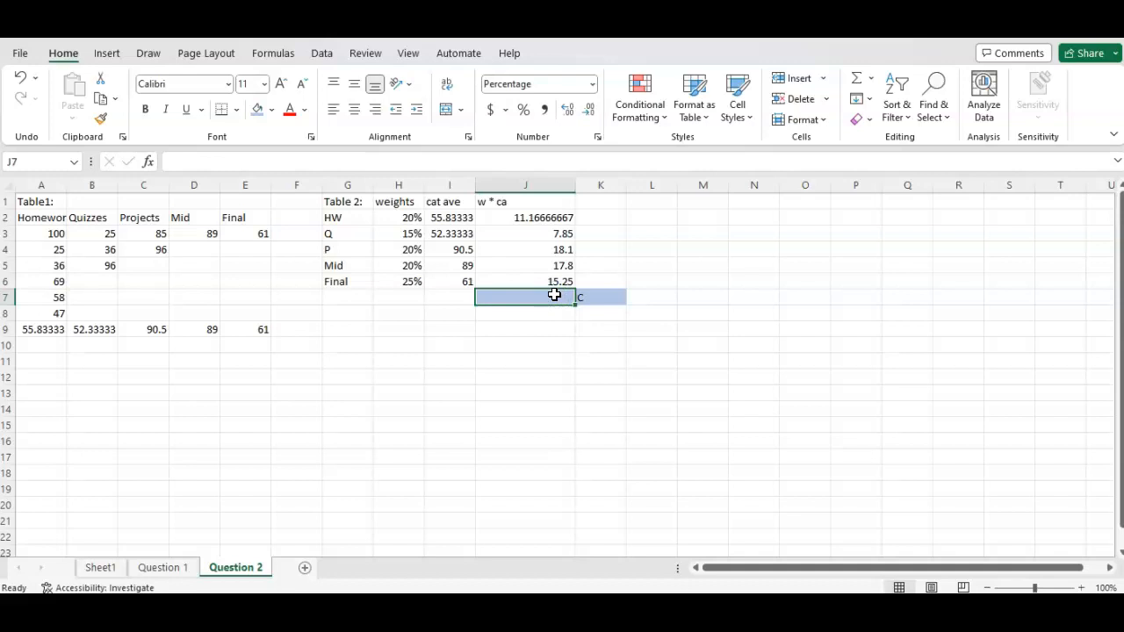
pyautogui.write('=s')
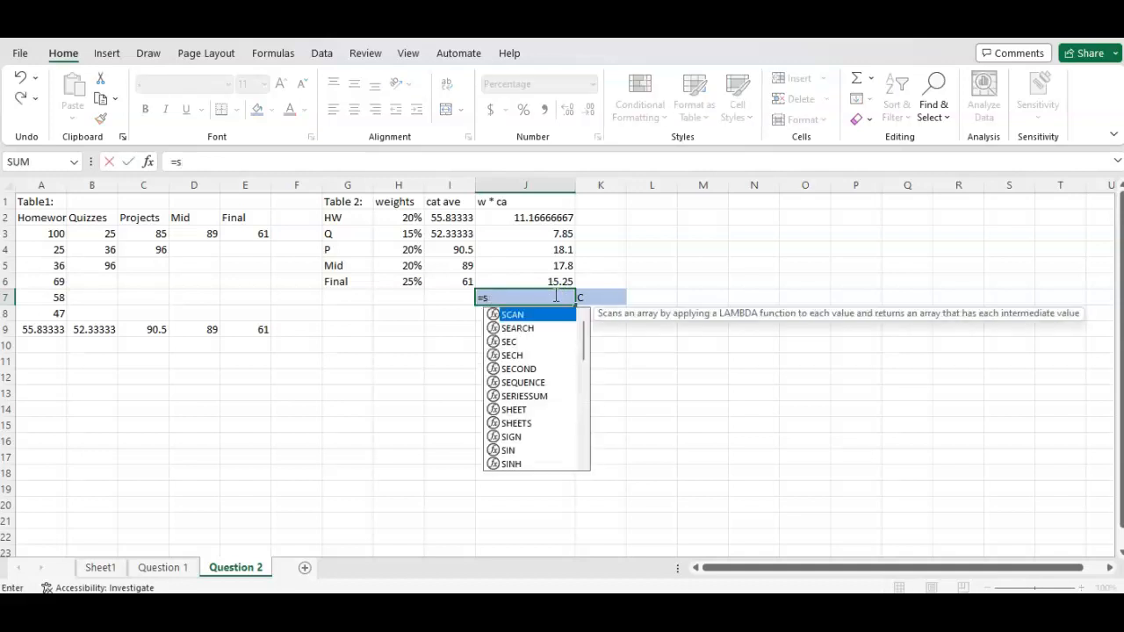
pyautogui.write('SUM(')
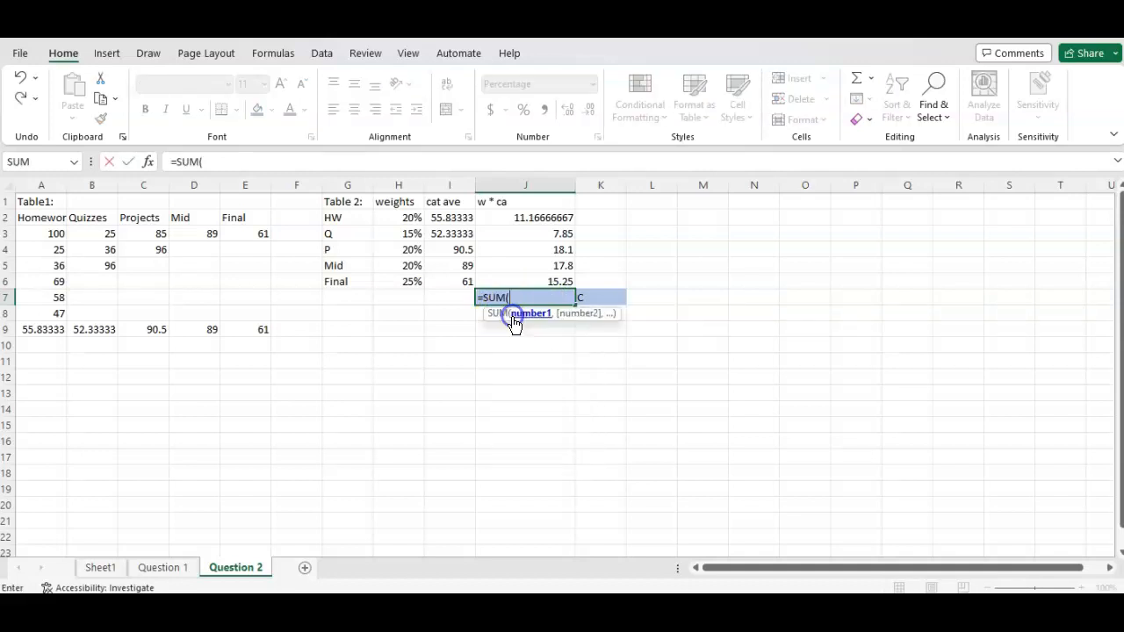
pyautogui.click(526, 281)
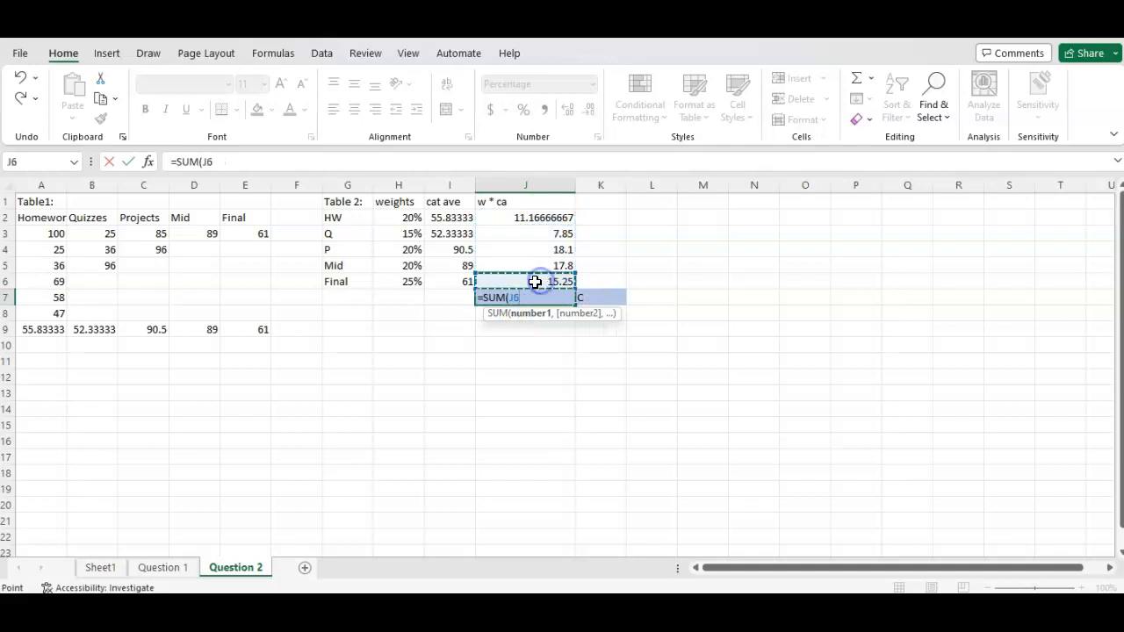
pyautogui.moveTo(525, 281); pyautogui.dragTo(526, 217)
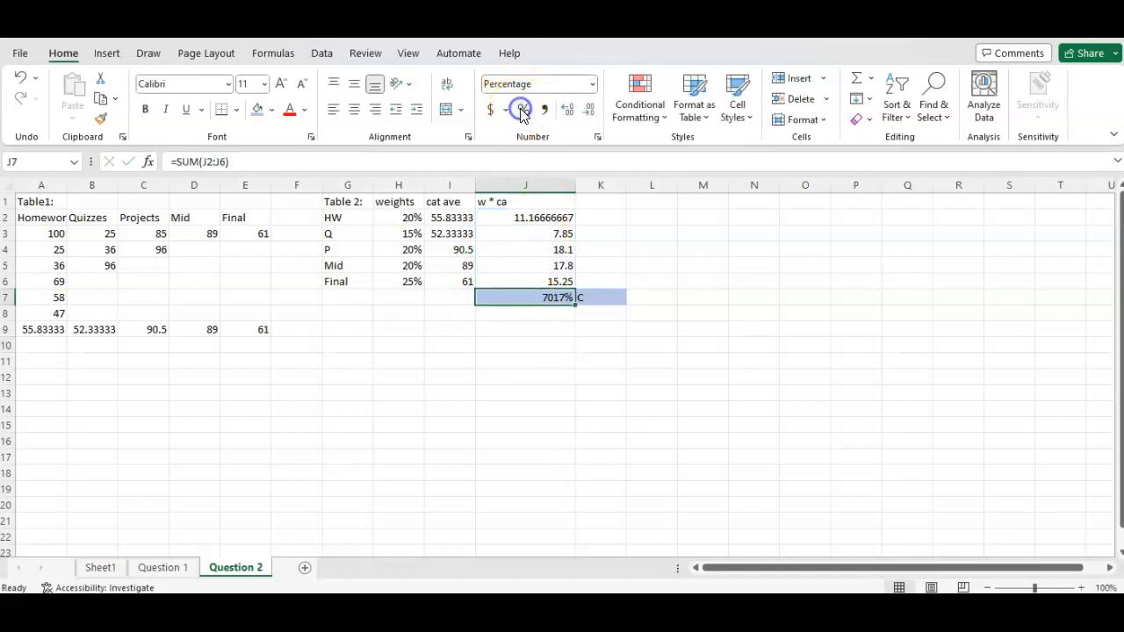
pyautogui.moveTo(519, 109)
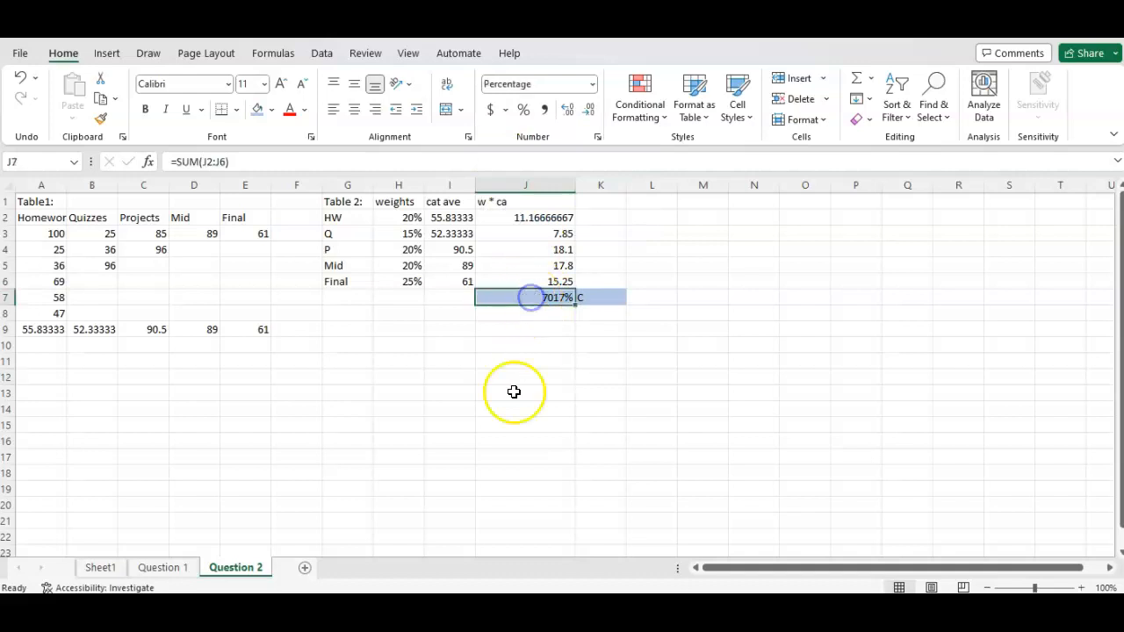
pyautogui.click(588, 84)
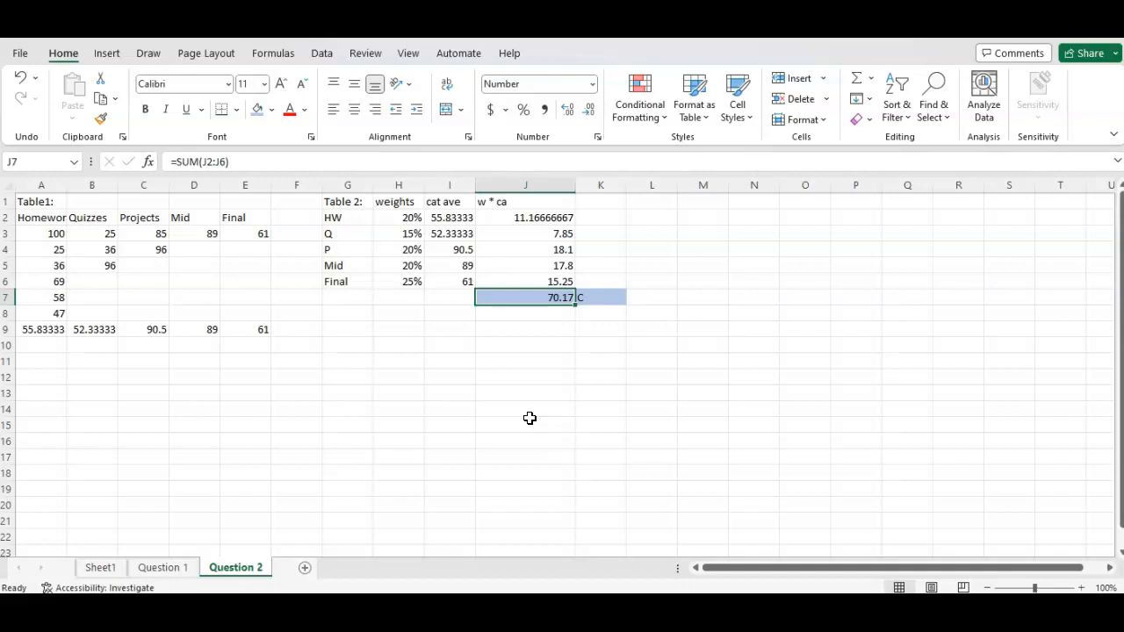
pyautogui.click(295, 567)
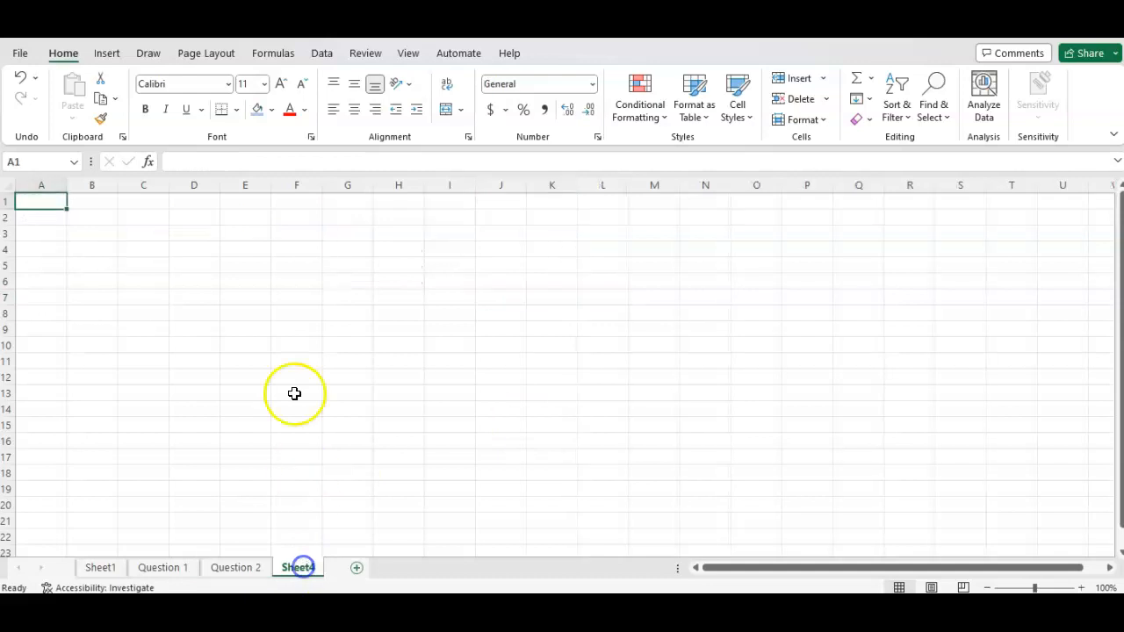
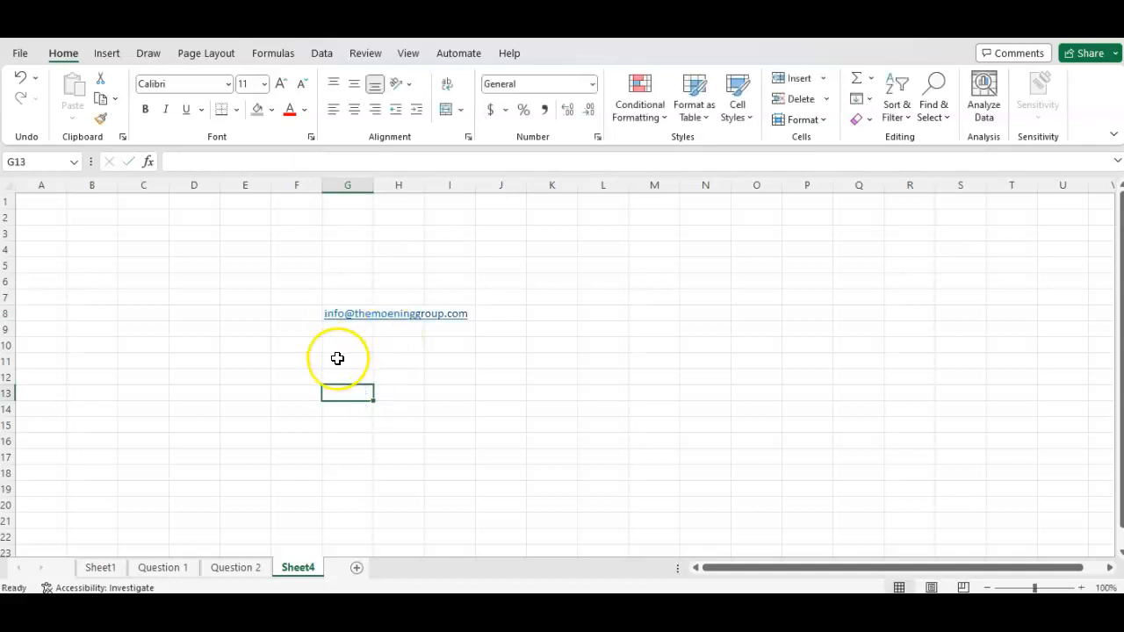
pyautogui.moveTo(281, 334)
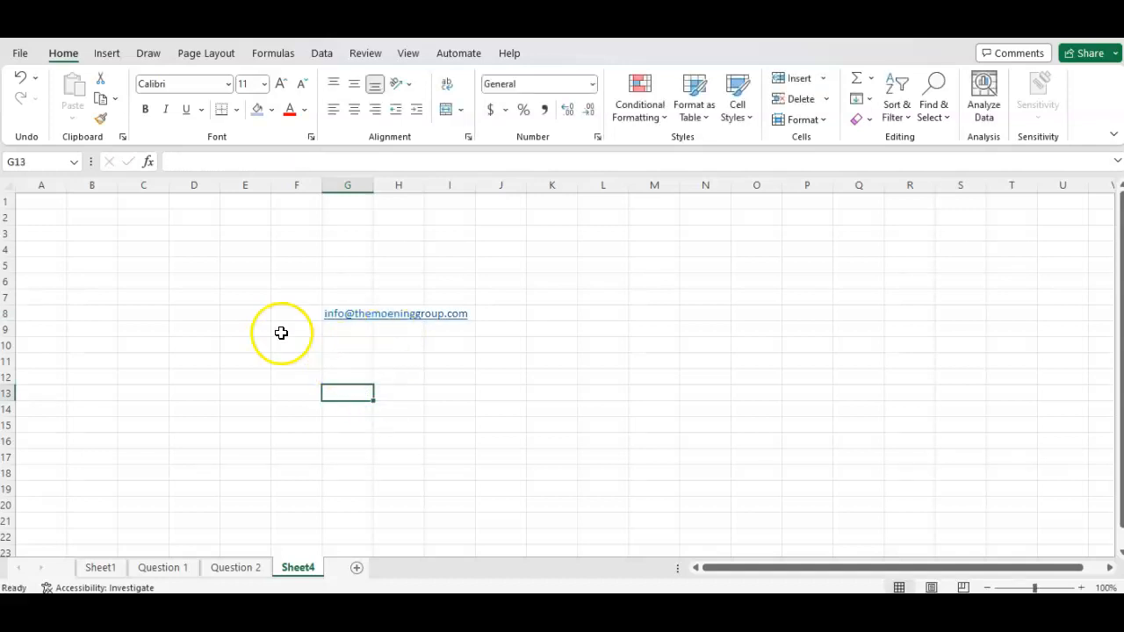